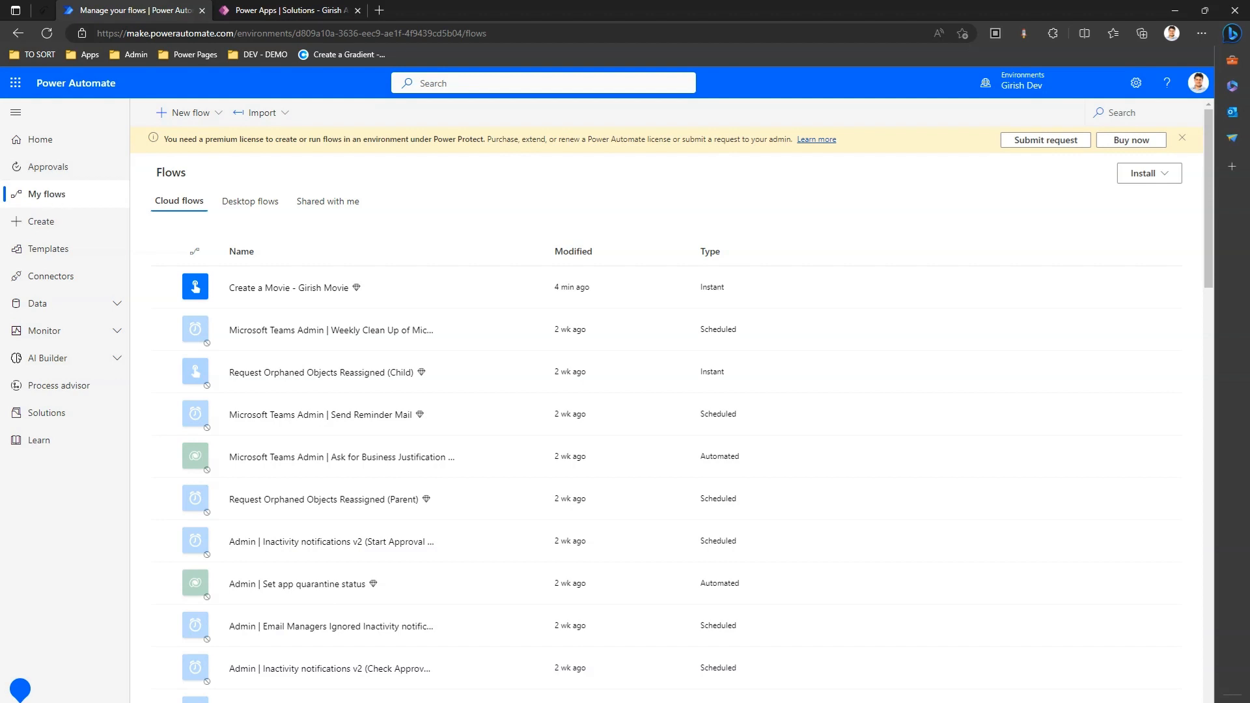
{"action": "mouse_move", "coordinate": [47, 194]}
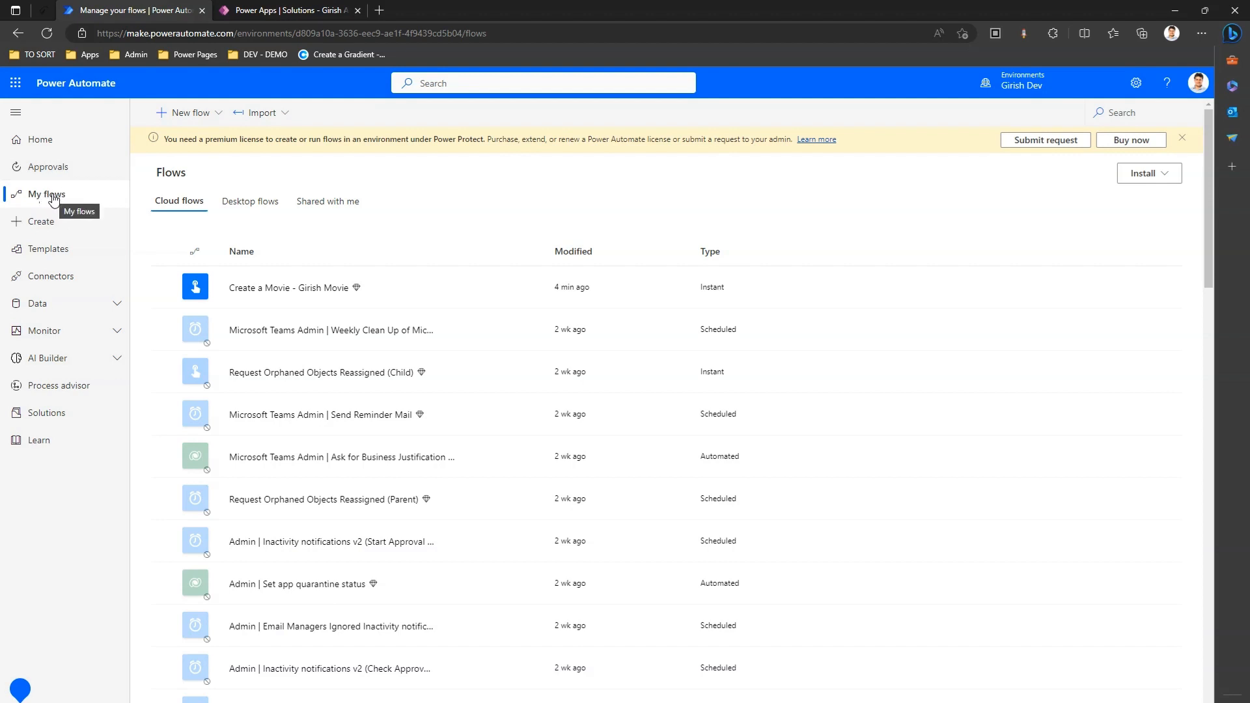
{"action": "mouse_move", "coordinate": [107, 277]}
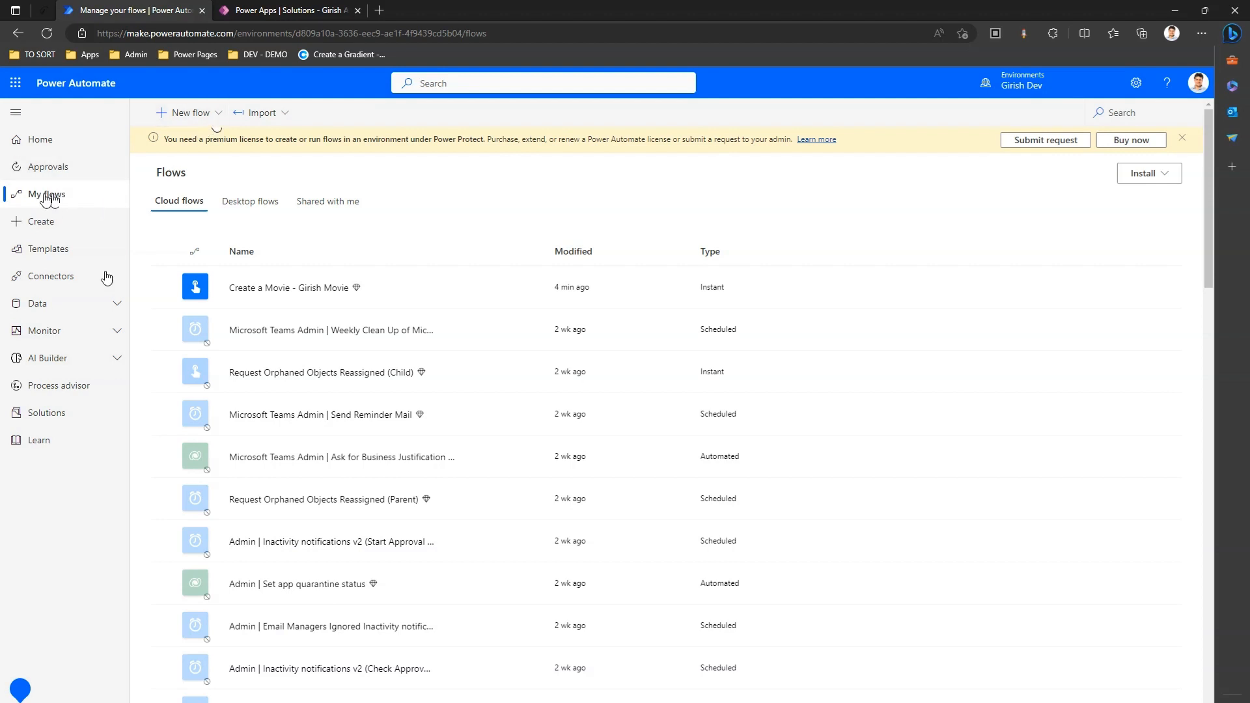
Go from the cloud flows list to the environment's Solutions page
{"action": "left_click", "coordinate": [46, 412]}
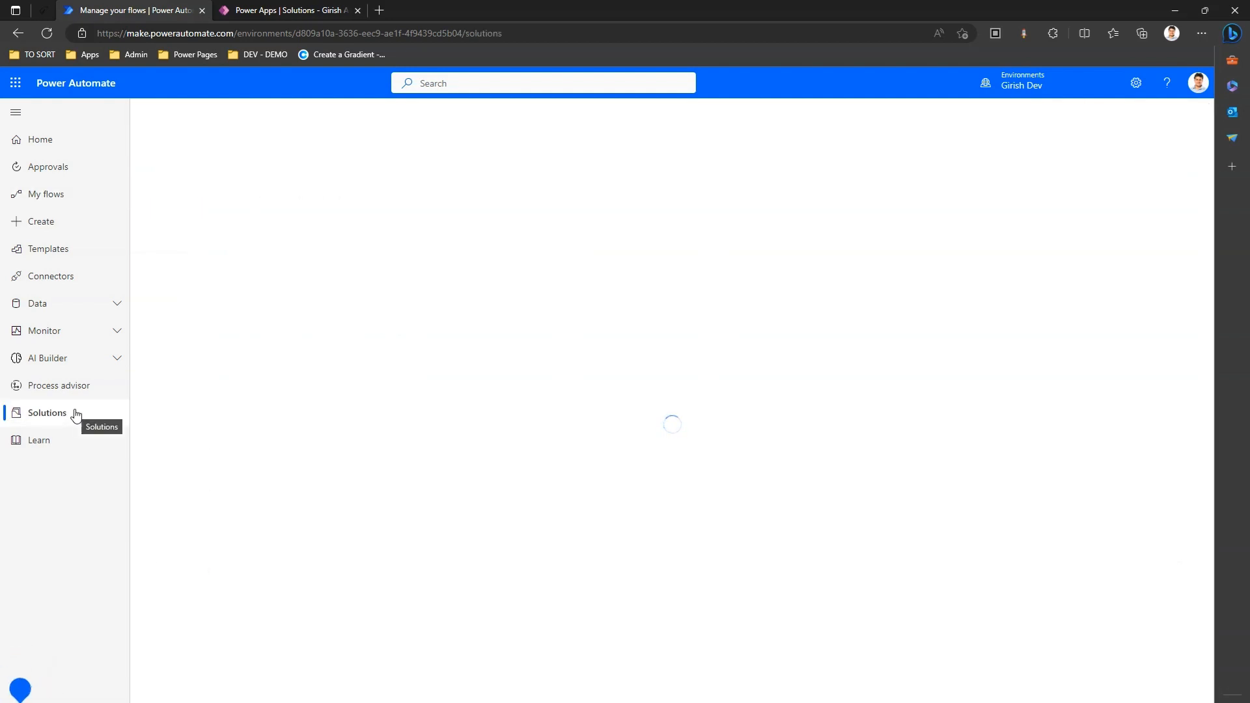
Open the Girish All In One solution and start a new instant cloud flow
{"action": "left_click", "coordinate": [47, 413]}
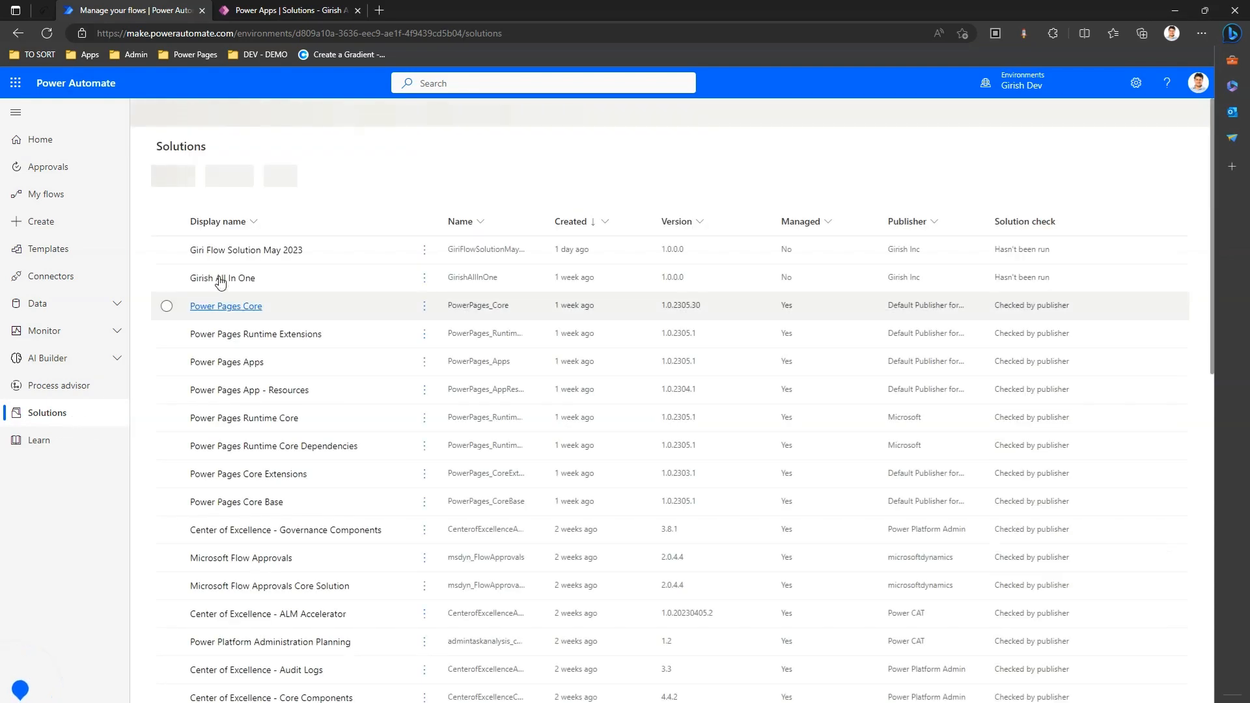
{"action": "left_click", "coordinate": [226, 305]}
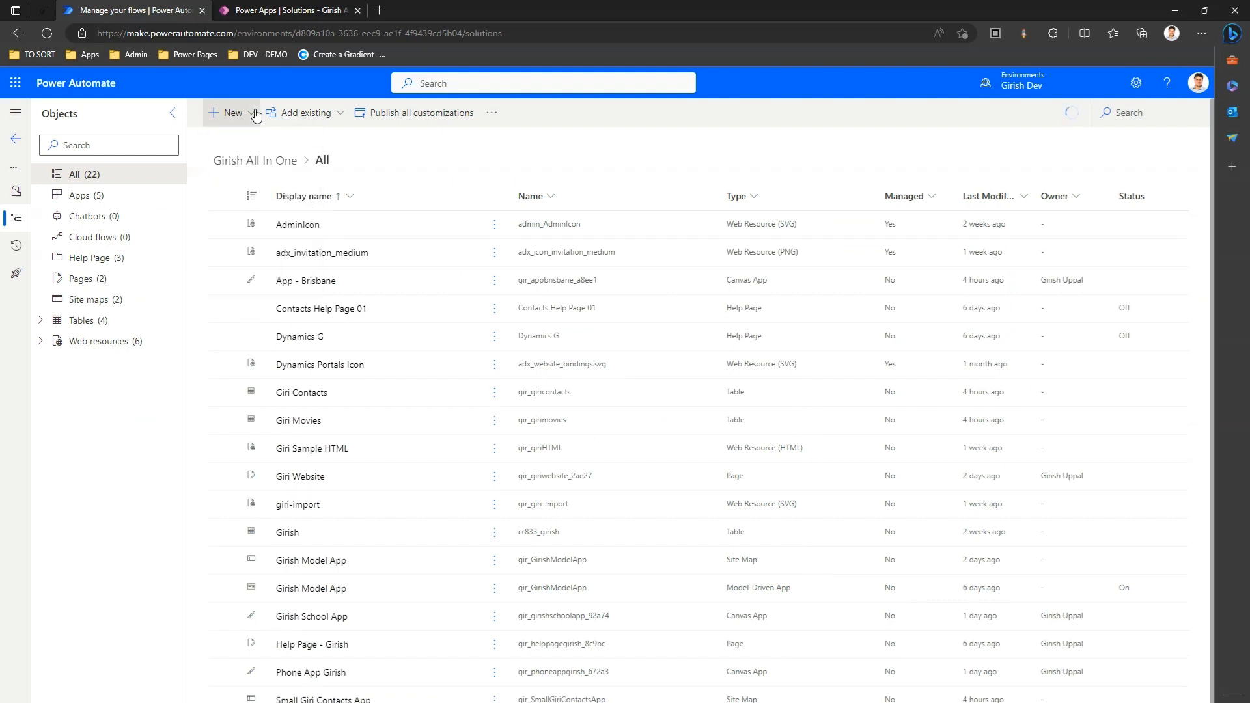
{"action": "left_click", "coordinate": [230, 112]}
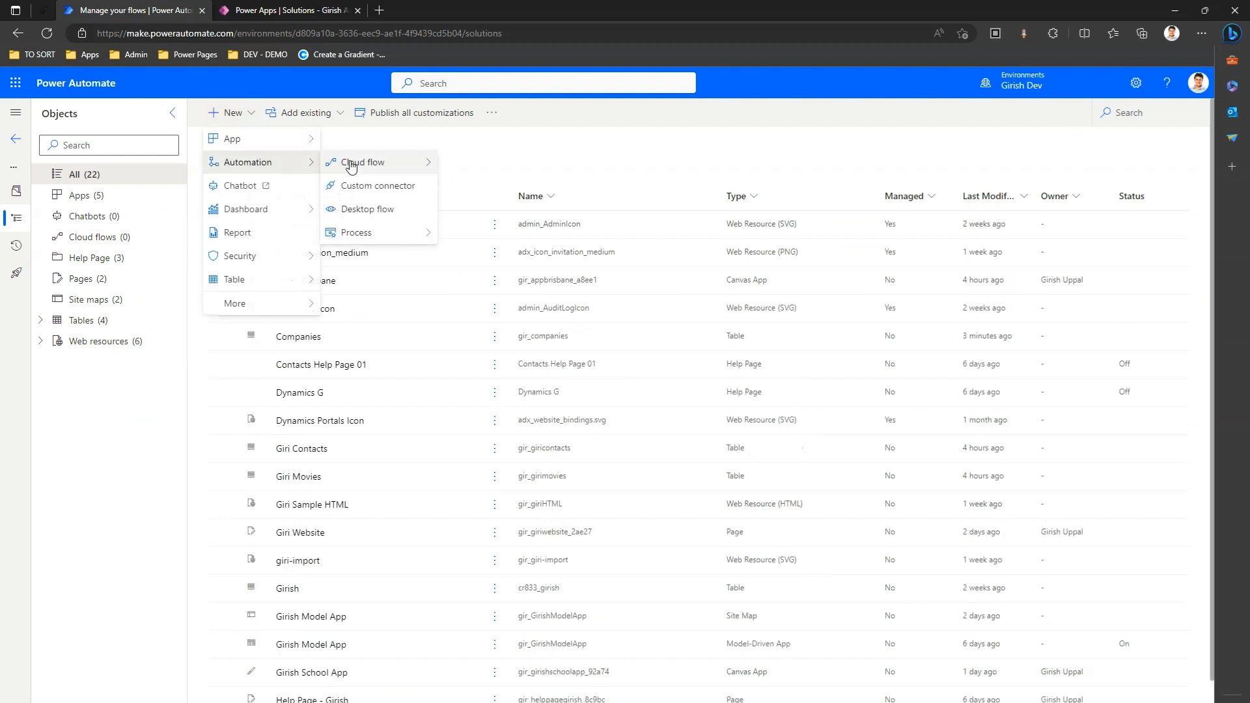
{"action": "mouse_move", "coordinate": [360, 162]}
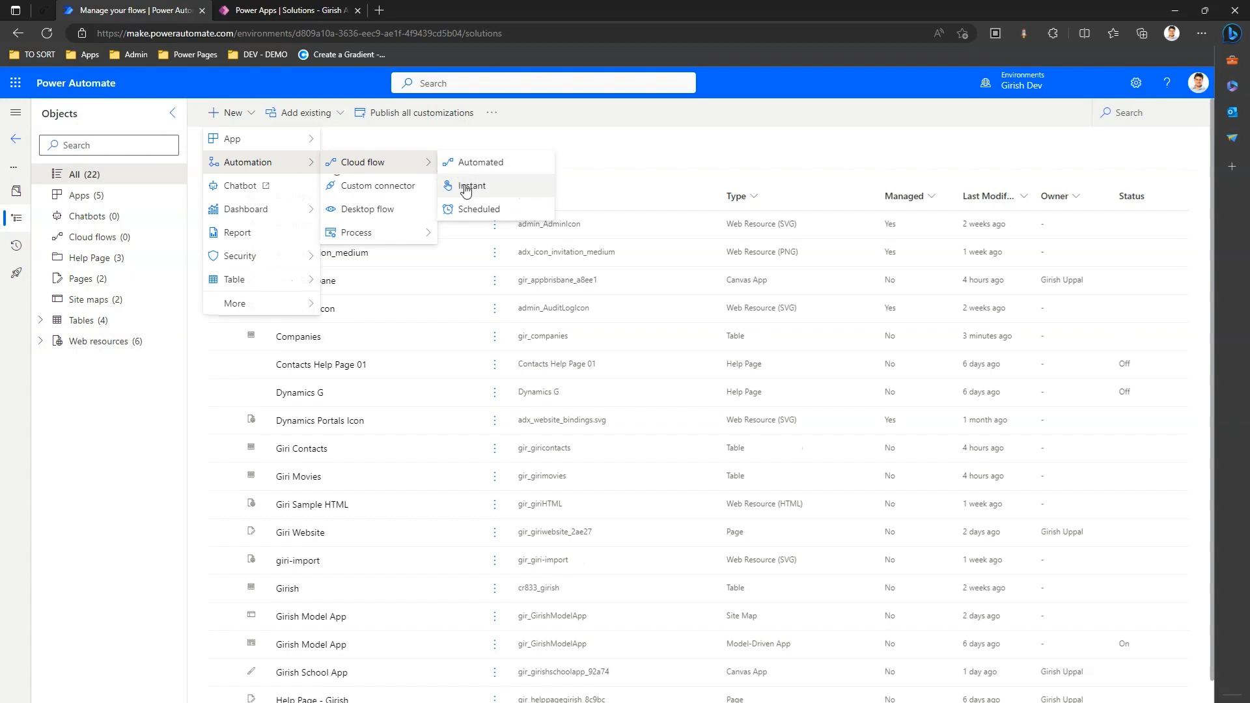
{"action": "left_click", "coordinate": [469, 190]}
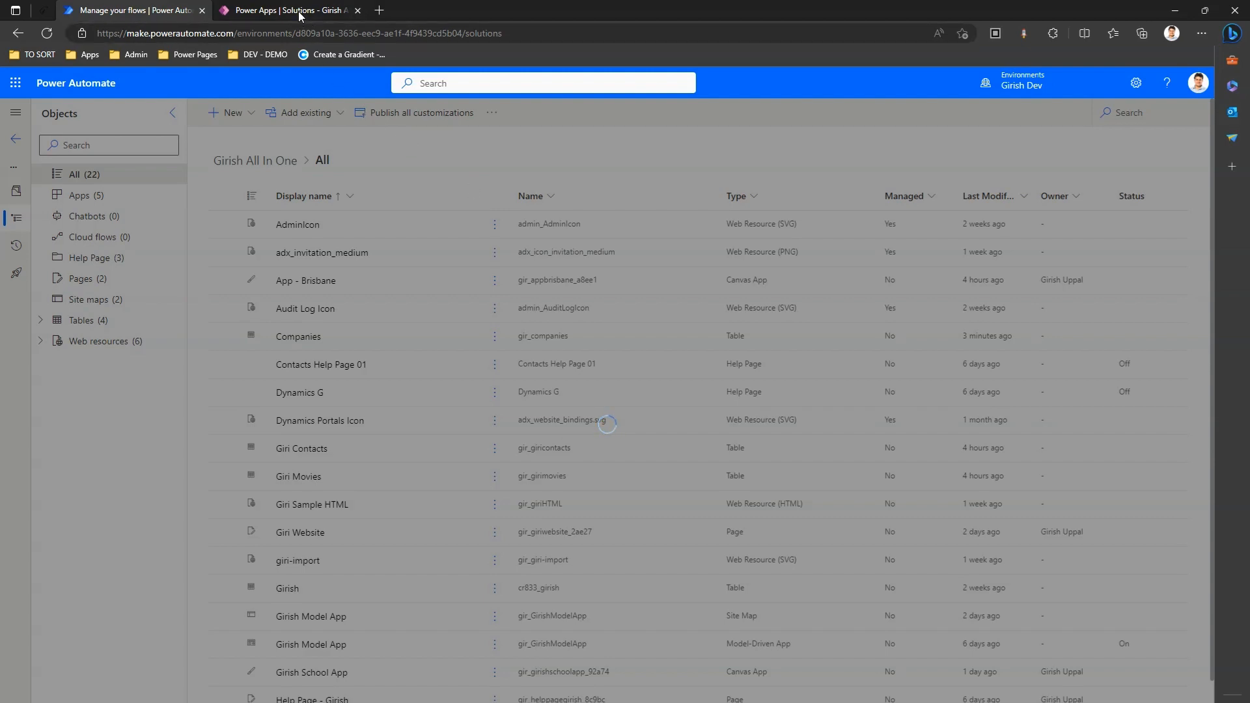
{"action": "mouse_move", "coordinate": [291, 9]}
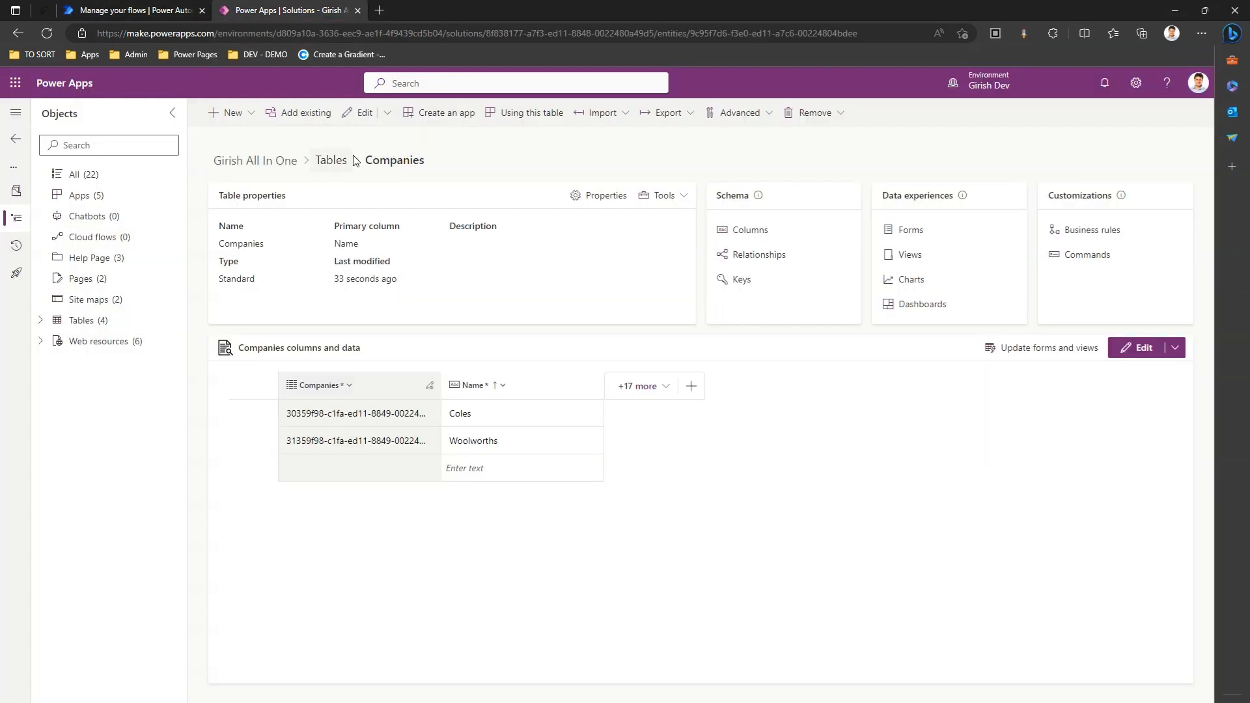
{"action": "mouse_move", "coordinate": [423, 186]}
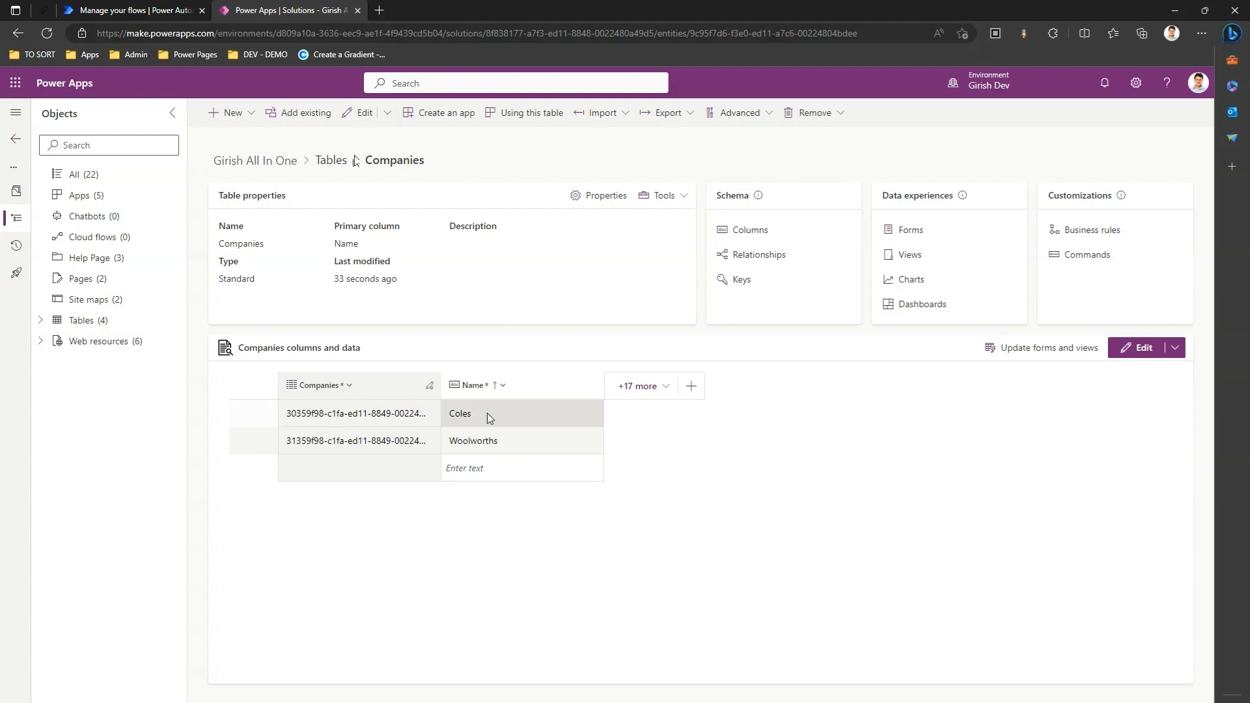
{"action": "mouse_move", "coordinate": [490, 468]}
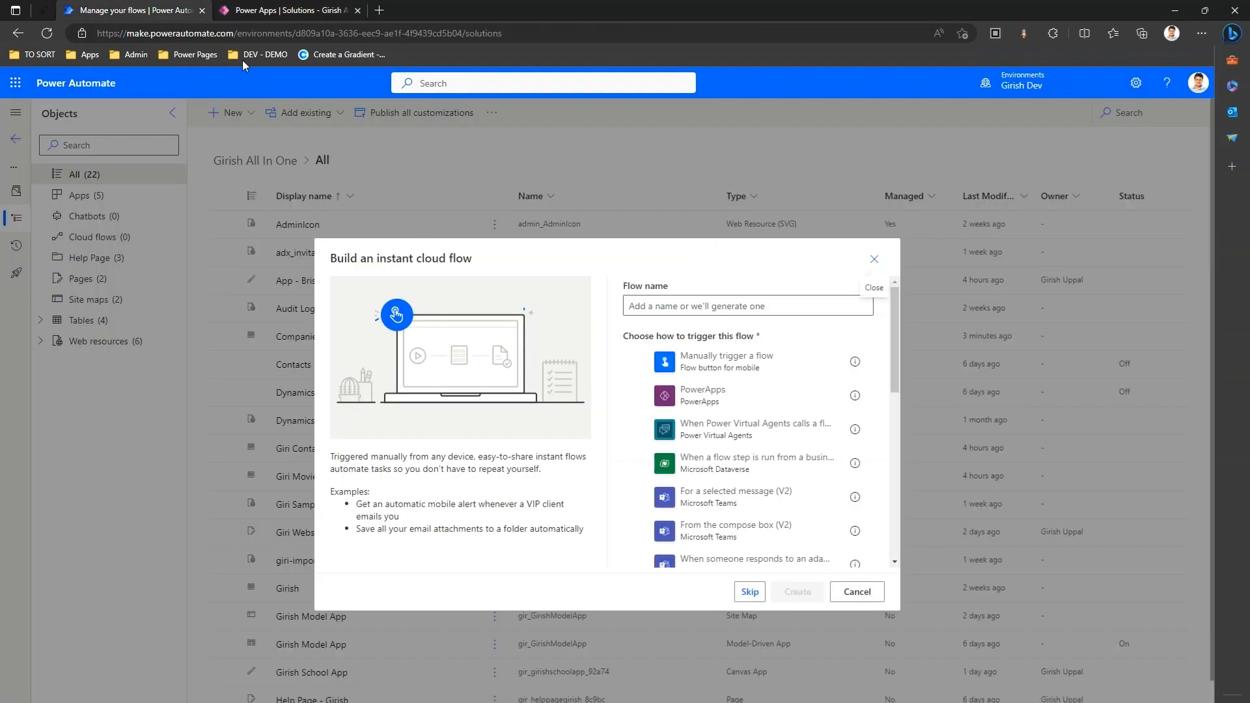
Create a manually triggered instant flow named 'Create Company'
{"action": "left_click", "coordinate": [746, 305]}
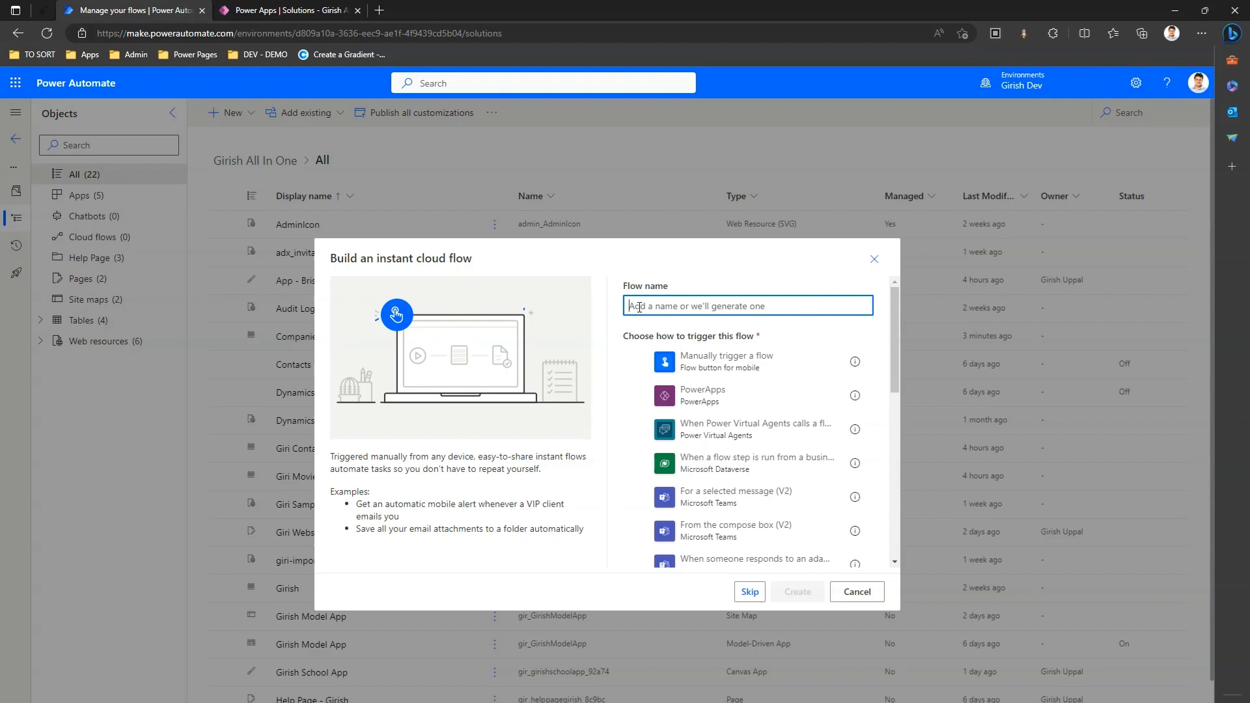
{"action": "type", "text": "Create Compan"}
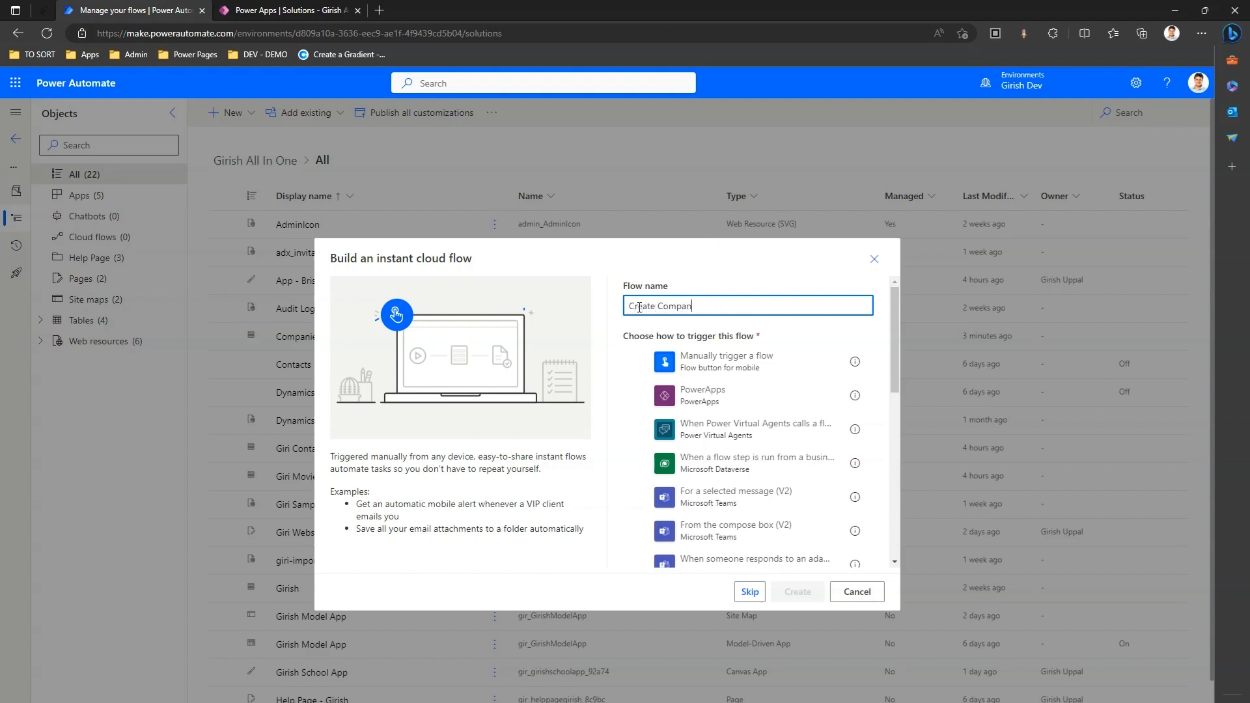
{"action": "left_click", "coordinate": [725, 362]}
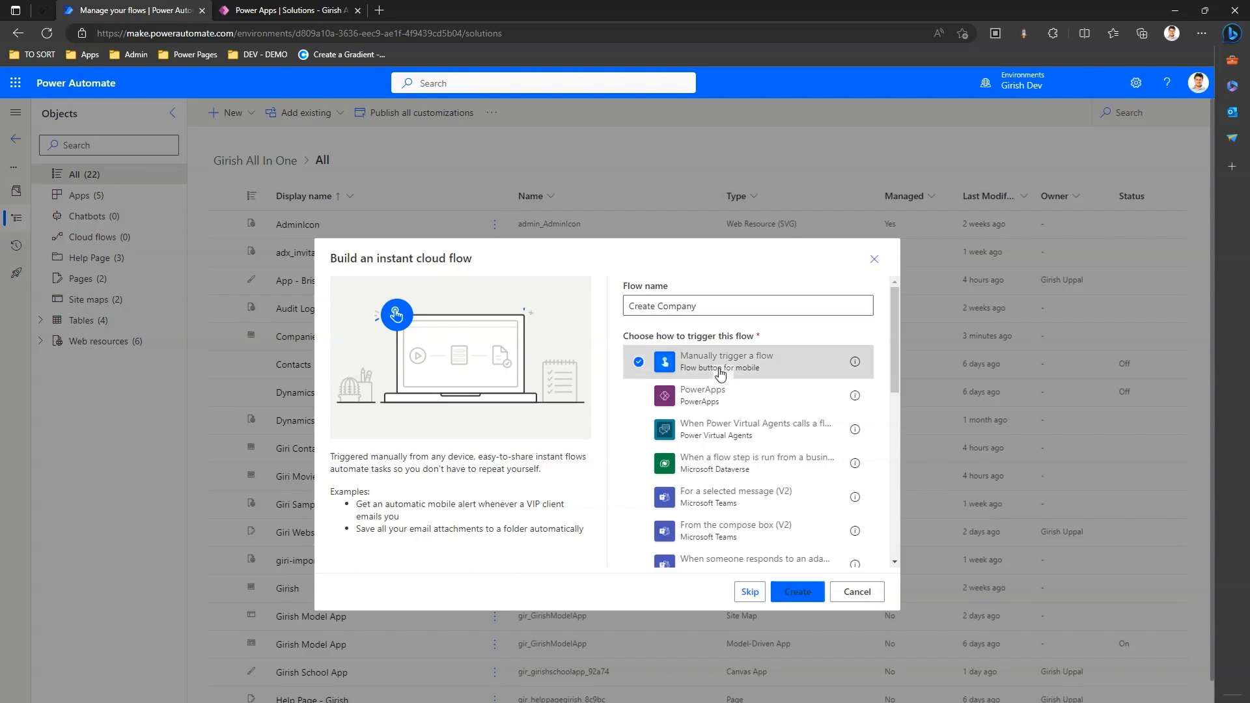
{"action": "left_click", "coordinate": [796, 592]}
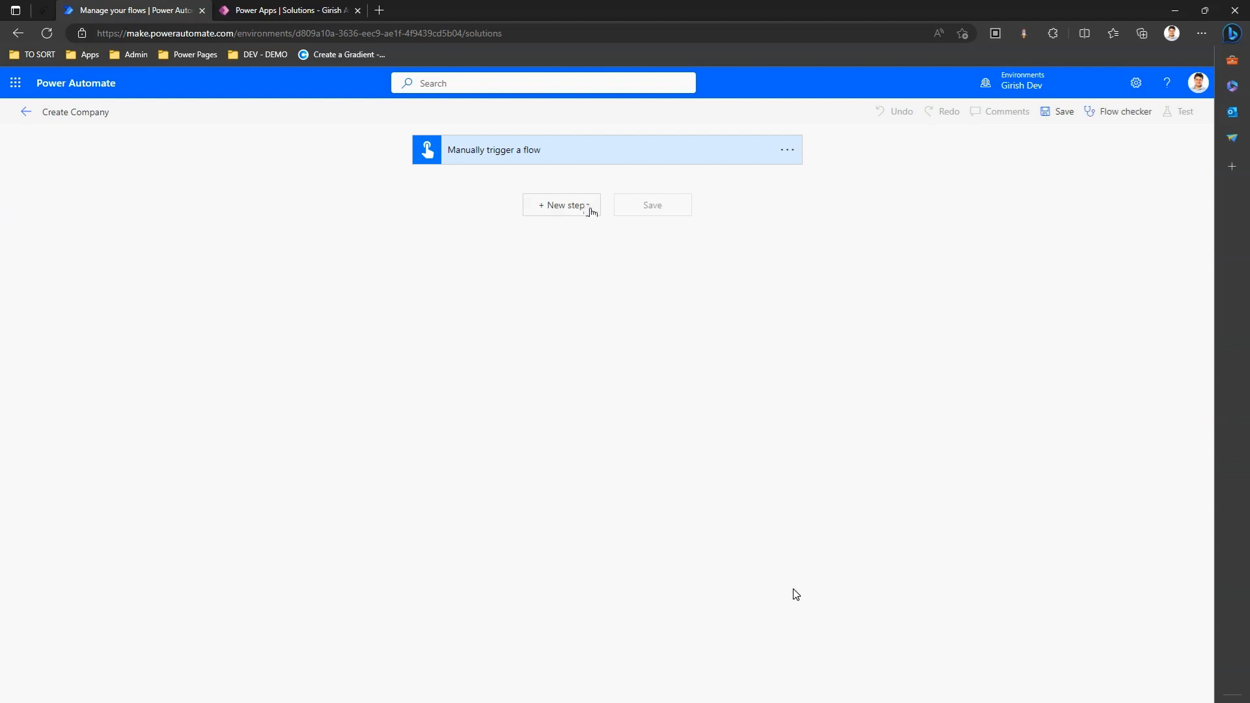
Search 'dataverse' and add the Microsoft Dataverse 'Add a new row' action after the trigger
{"action": "left_click", "coordinate": [561, 205]}
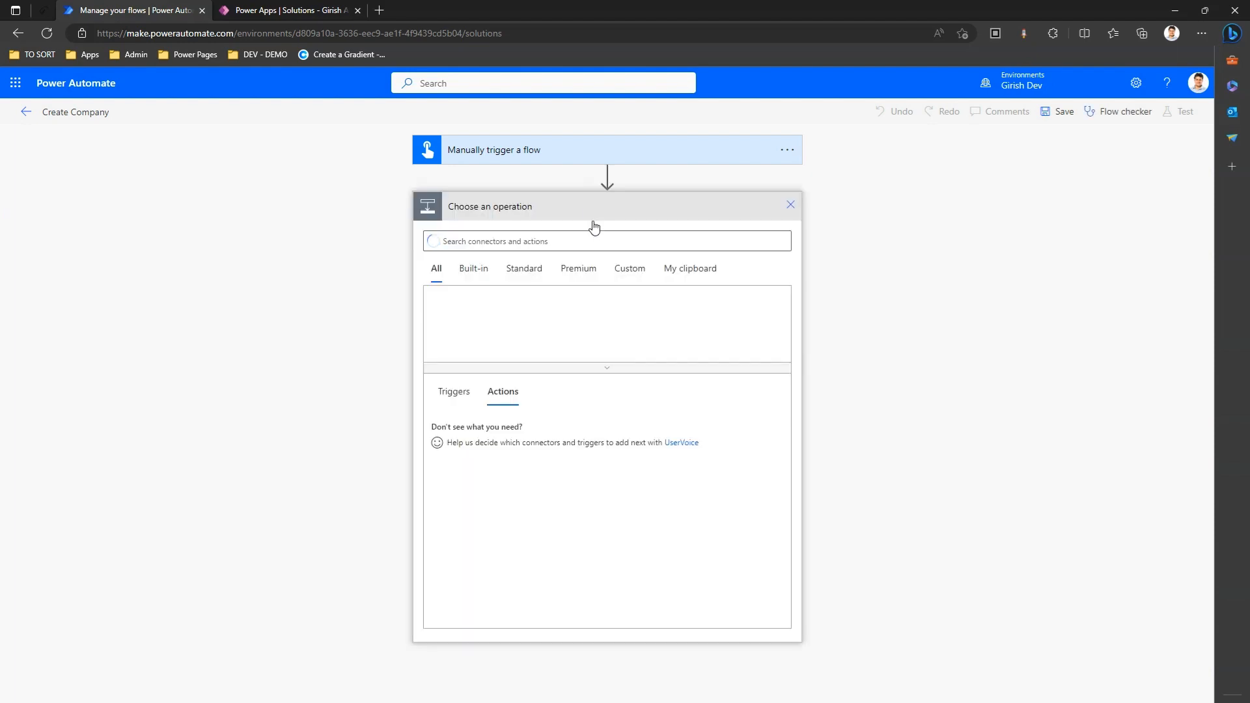
{"action": "left_click", "coordinate": [586, 241]}
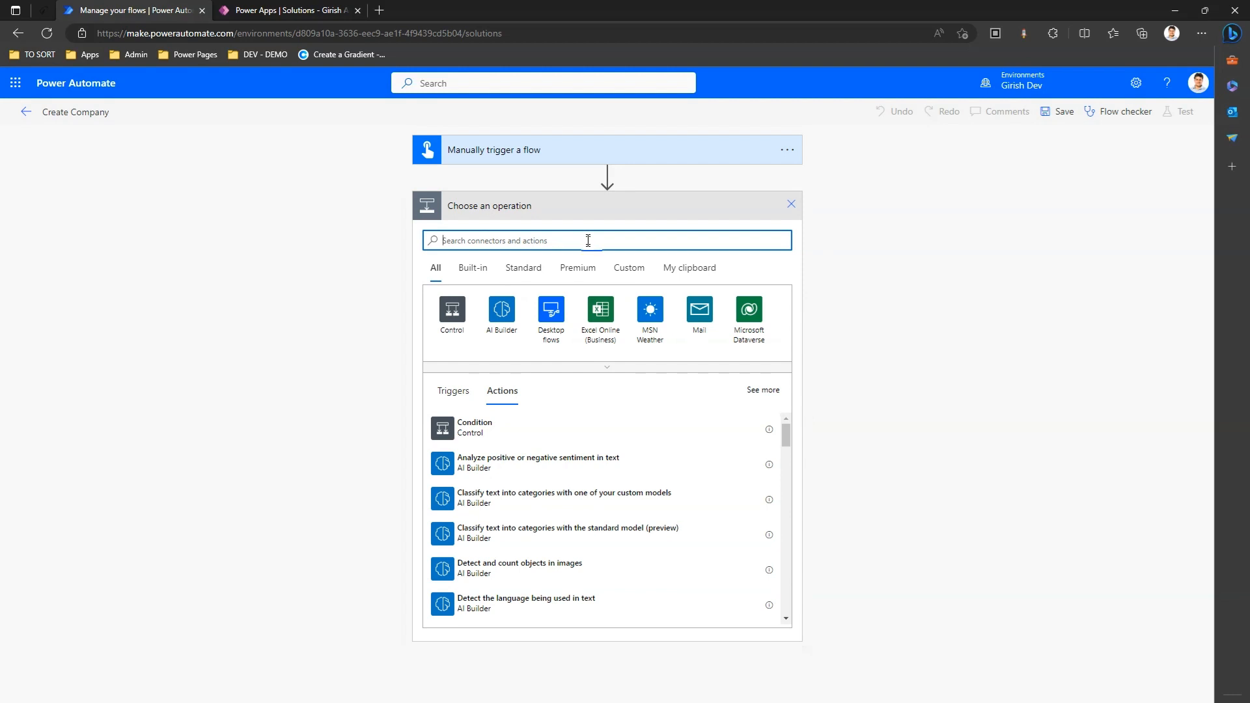
{"action": "type", "text": "dataverse"}
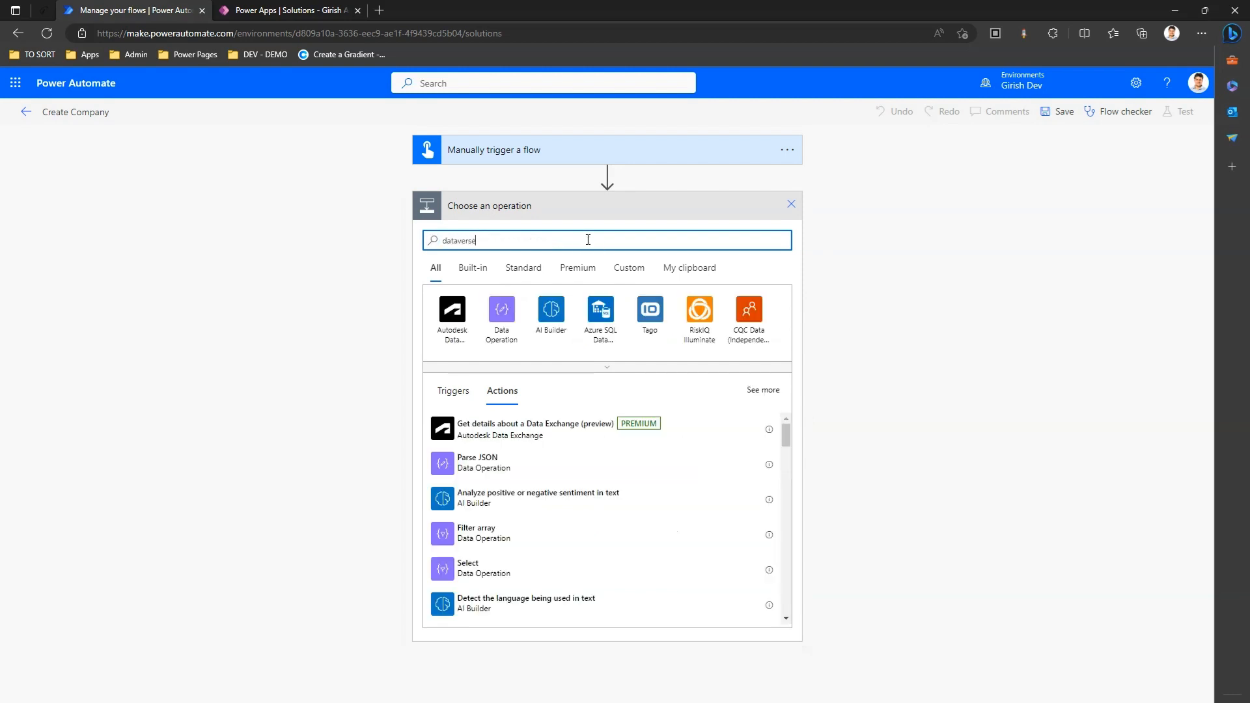
{"action": "left_click", "coordinate": [576, 267]}
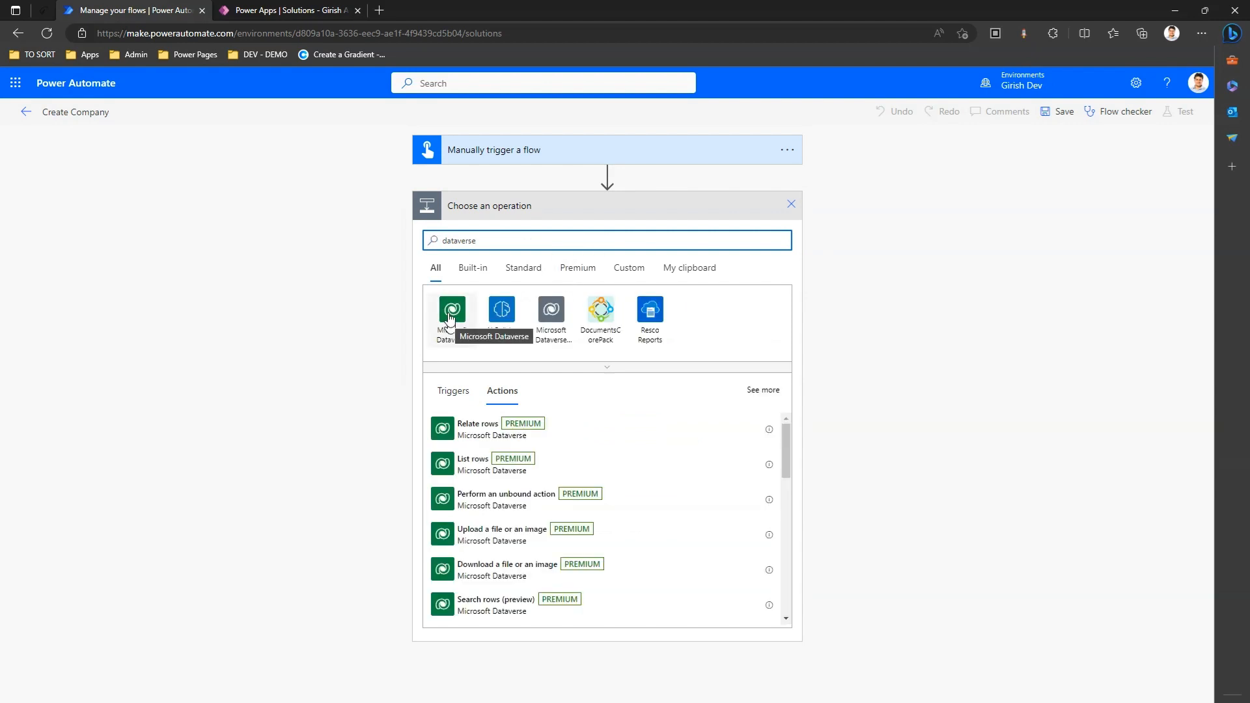
{"action": "left_click", "coordinate": [452, 312]}
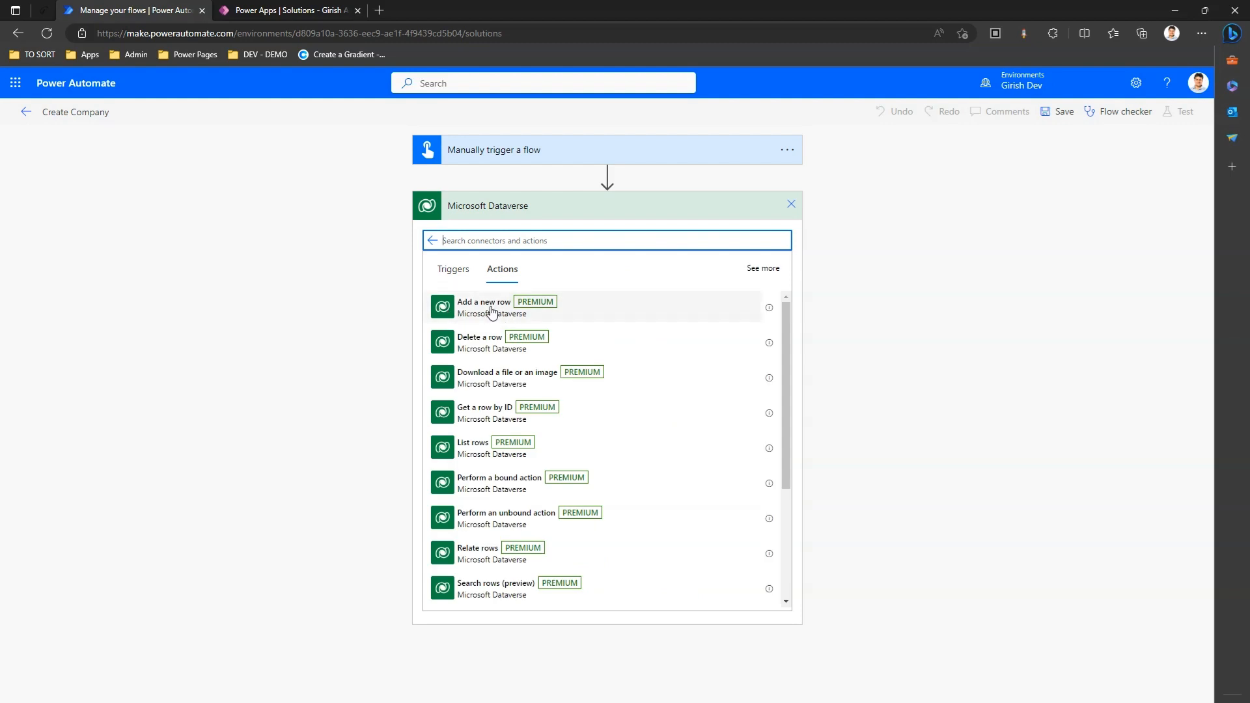
{"action": "left_click", "coordinate": [483, 307]}
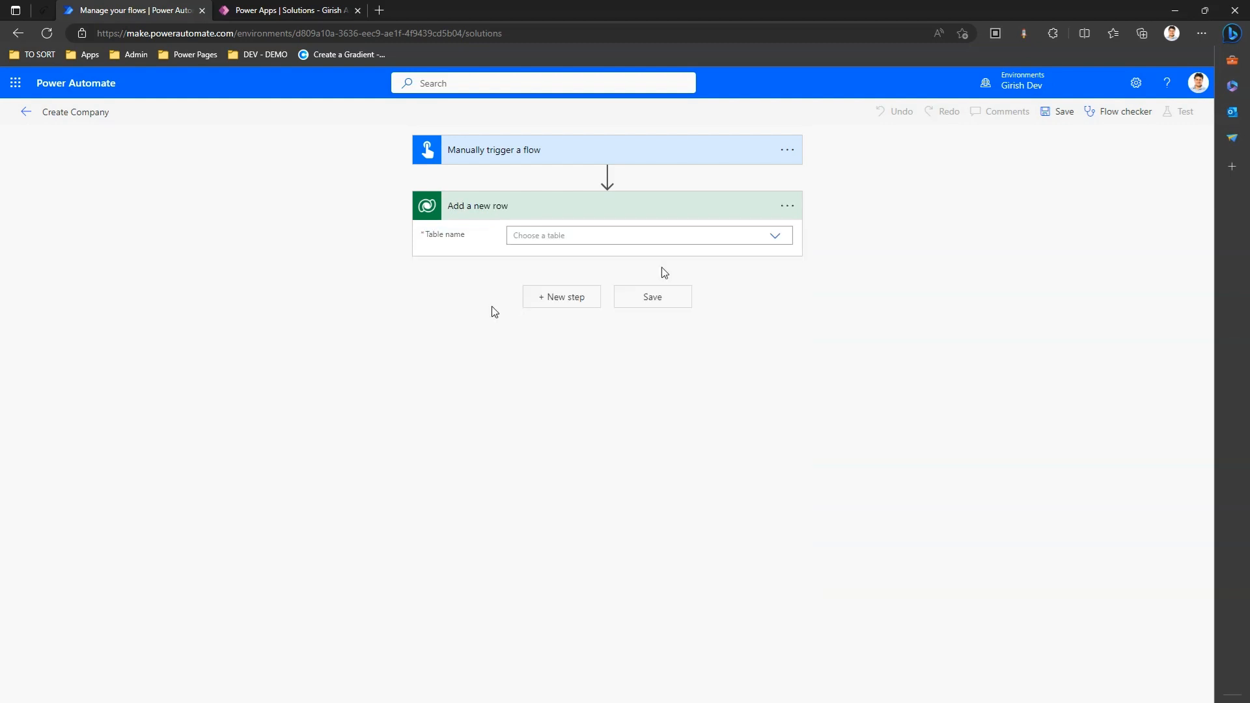
Set the Add a new row table to Companies and enter Aldi as the Name
{"action": "left_click", "coordinate": [773, 235]}
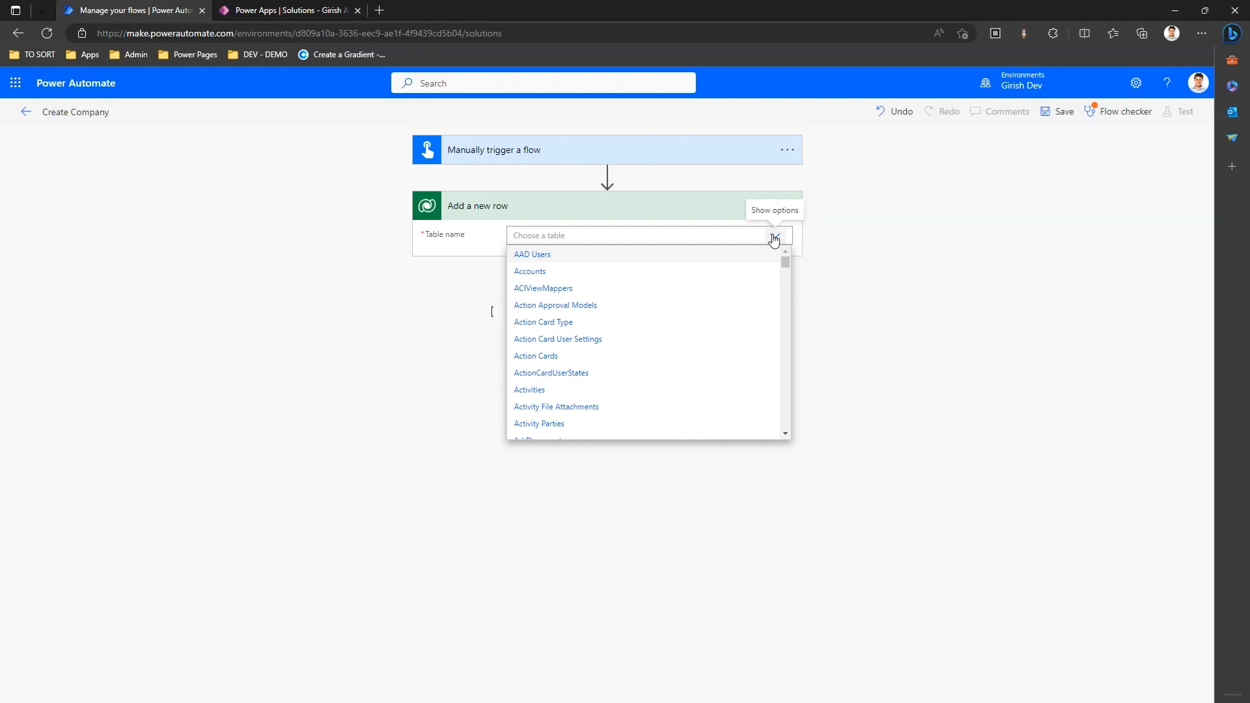
{"action": "scroll", "scroll_direction": "down", "scroll_amount": 3}
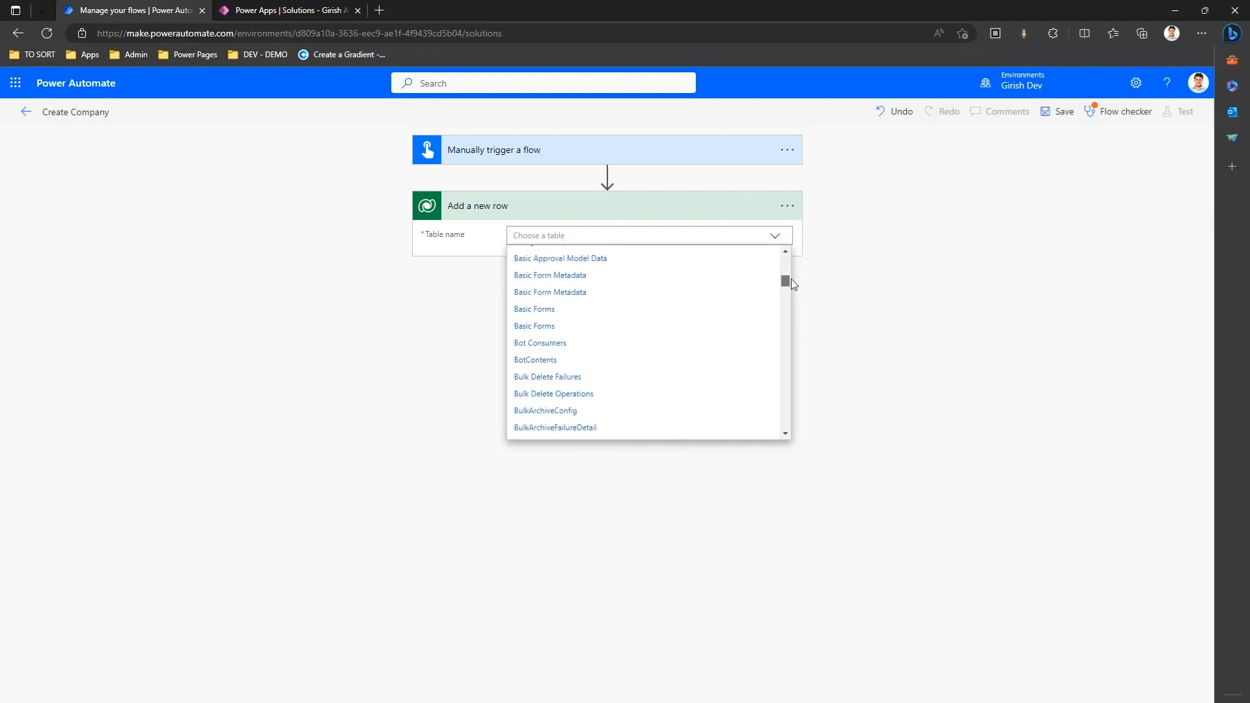
{"action": "scroll", "scroll_direction": "down", "scroll_amount": 3}
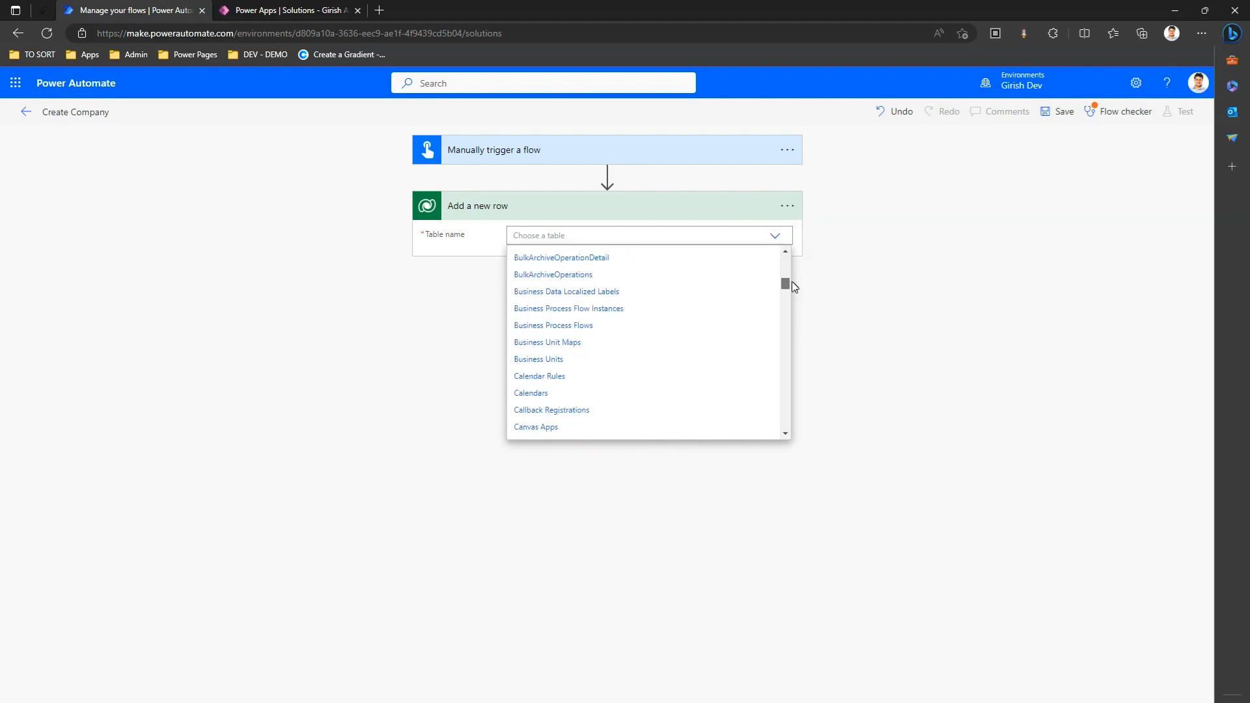
{"action": "scroll", "scroll_direction": "down", "scroll_amount": 3}
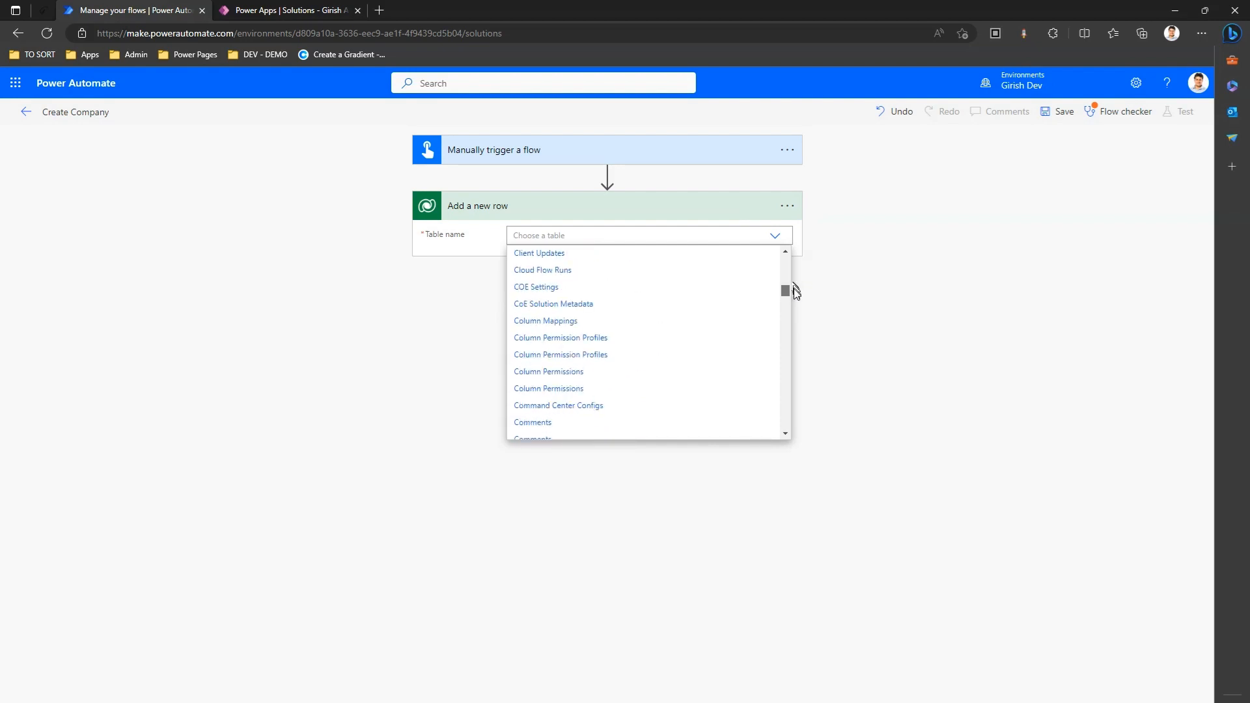
{"action": "scroll", "scroll_direction": "down", "scroll_amount": 3}
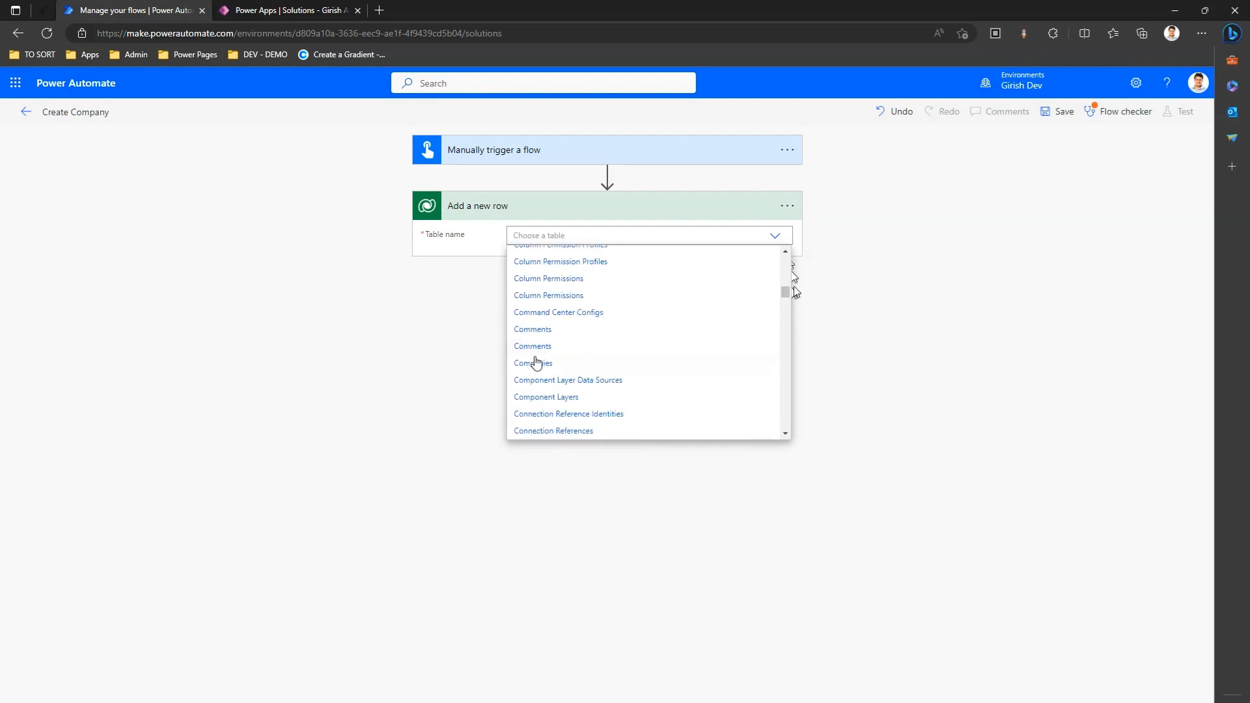
{"action": "left_click", "coordinate": [533, 362]}
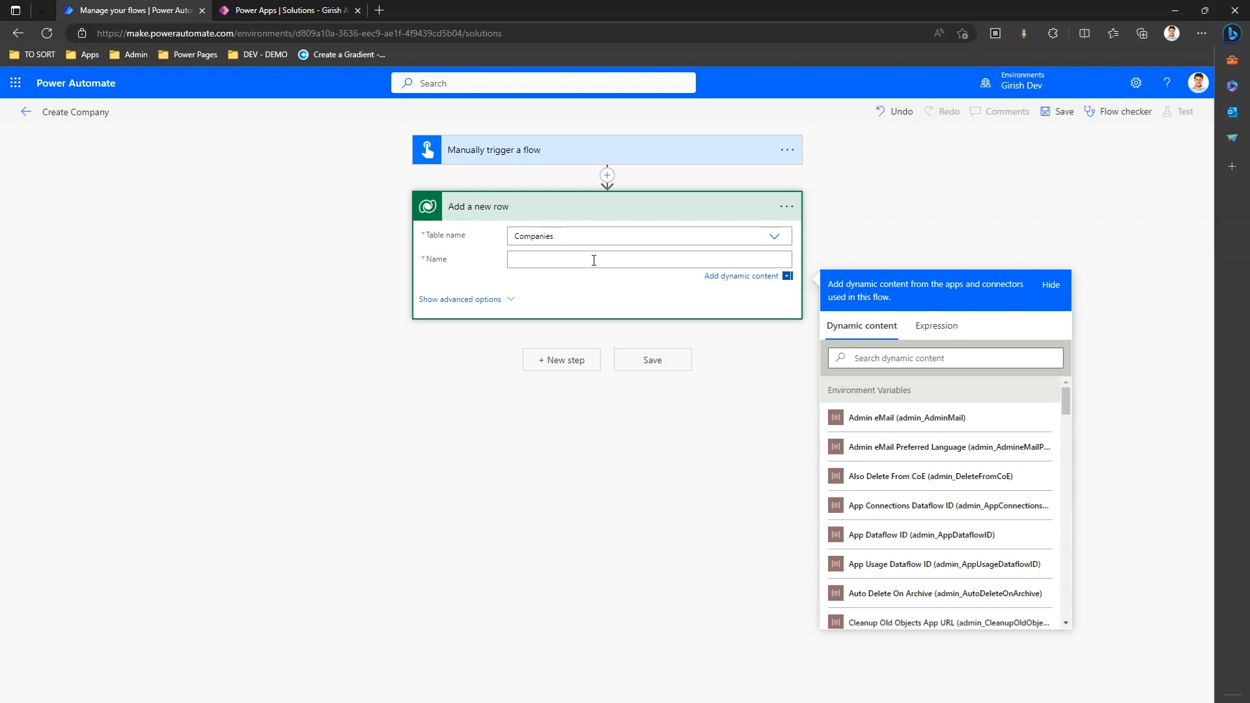
{"action": "type", "text": "Alsi"}
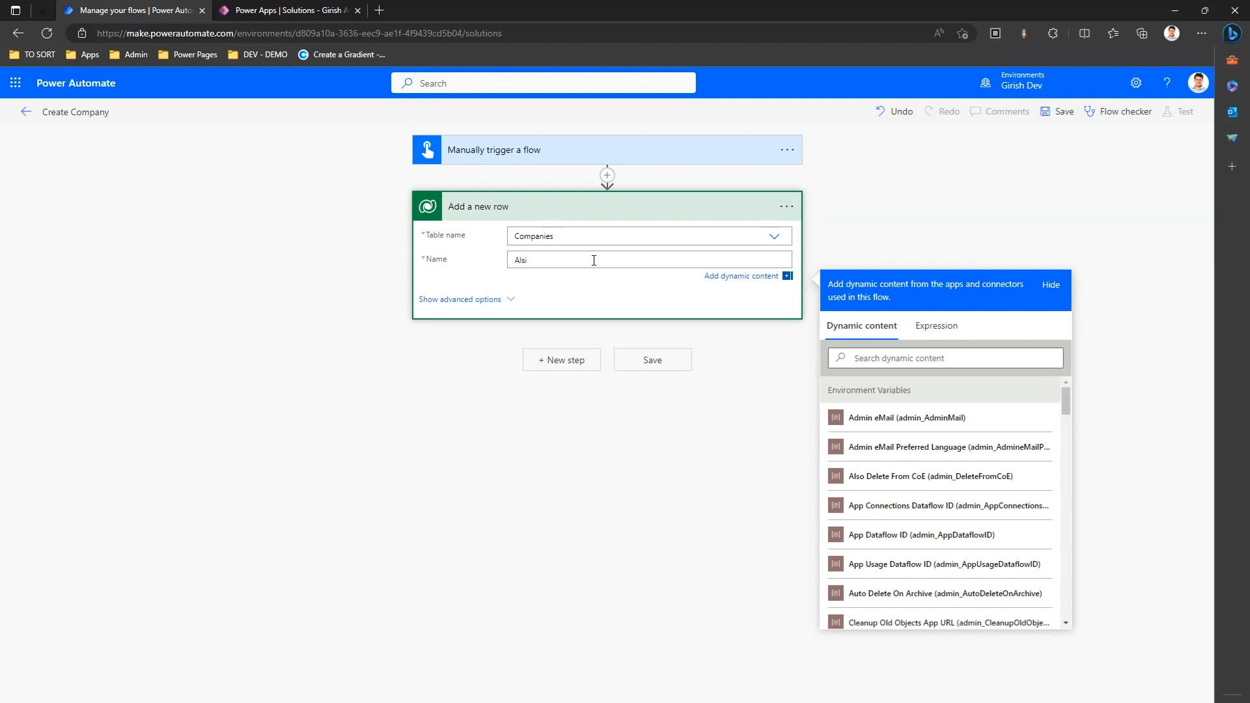
{"action": "type", "text": "Aldi"}
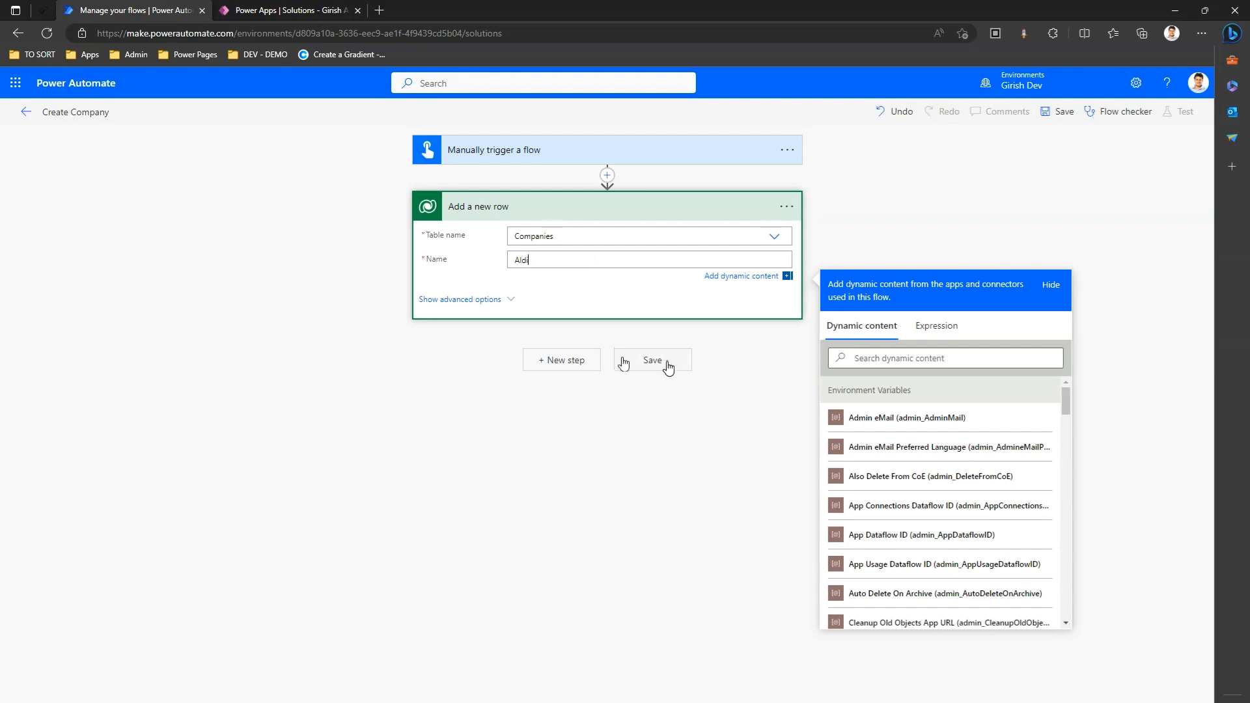
Save the Create Company flow, run a manual test, and dismiss the success notice
{"action": "left_click", "coordinate": [652, 360]}
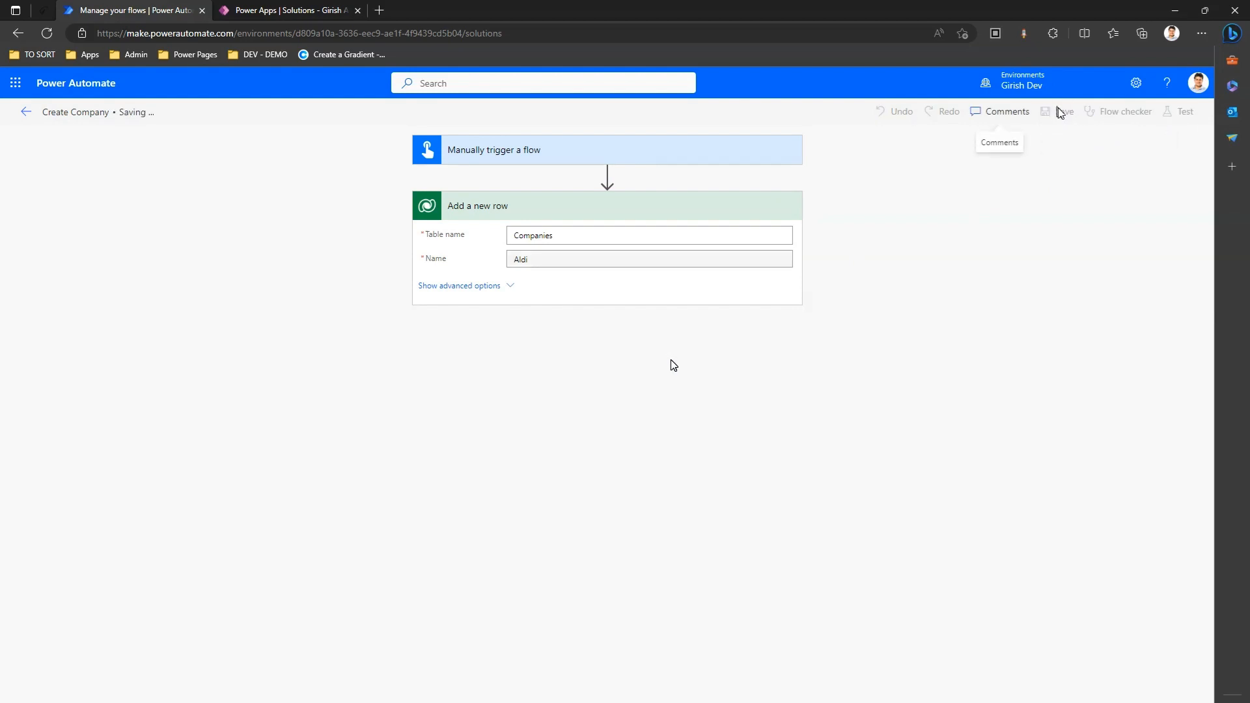
{"action": "mouse_move", "coordinate": [1185, 111]}
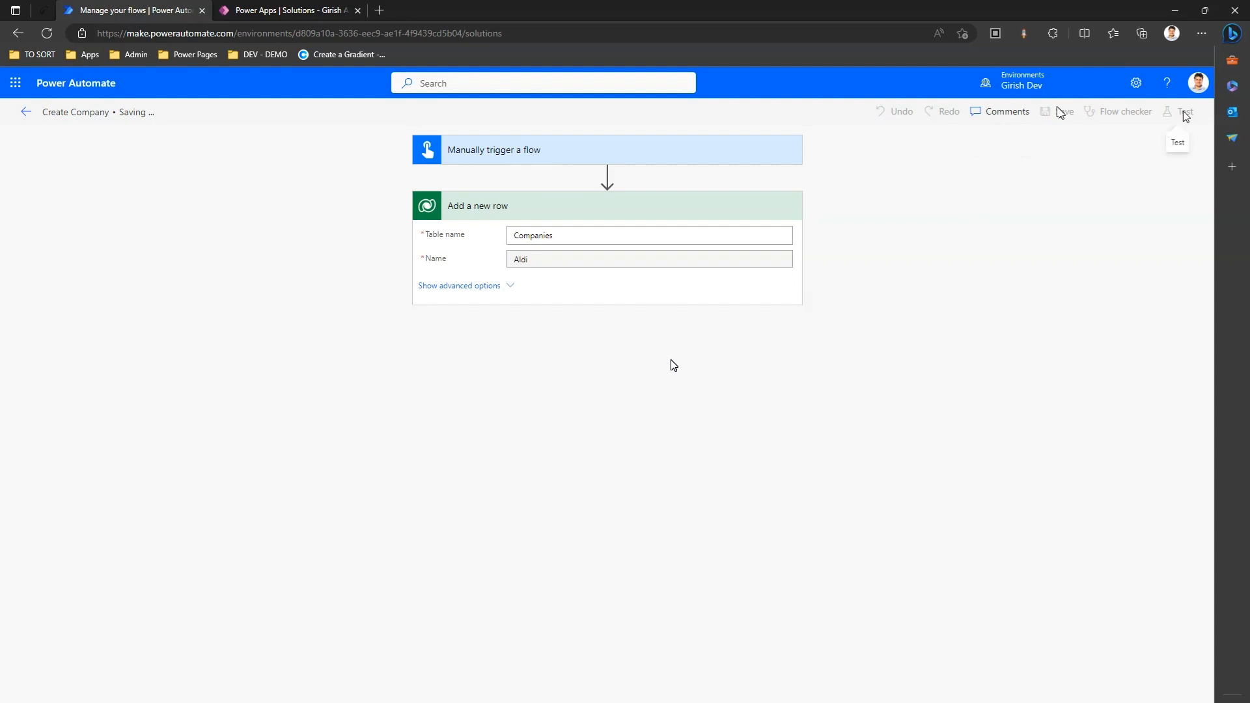
{"action": "mouse_move", "coordinate": [1185, 121]}
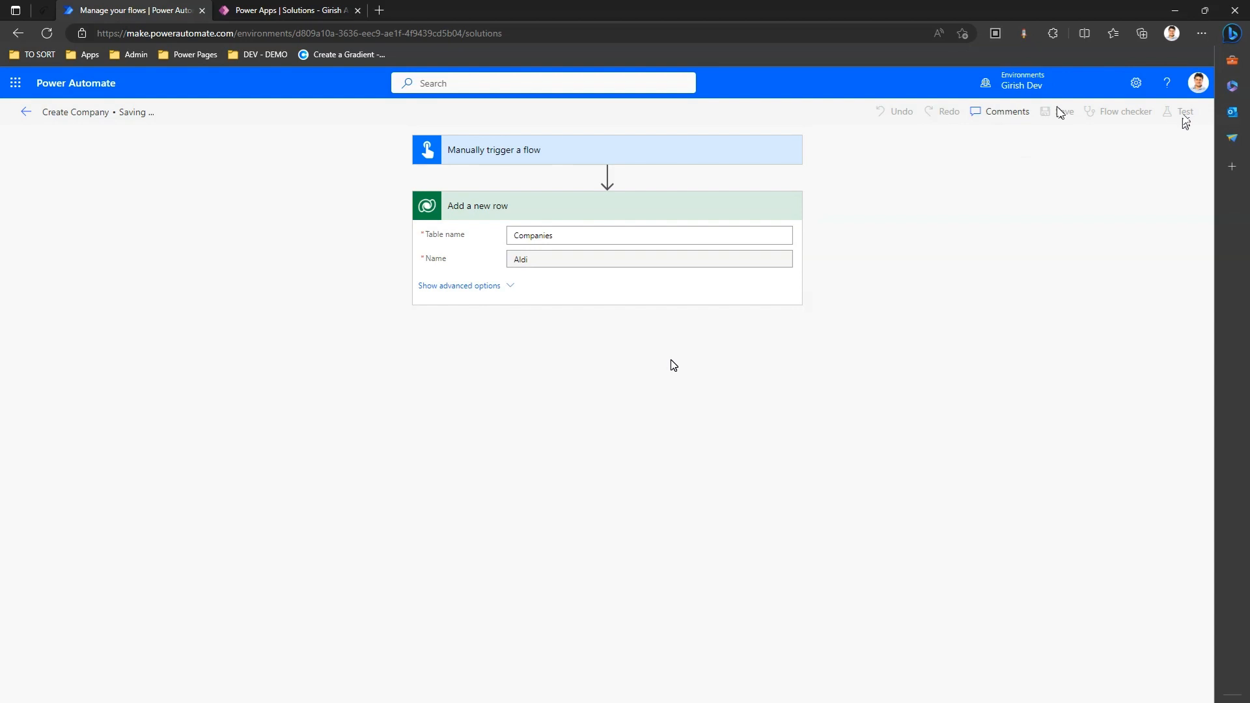
{"action": "mouse_move", "coordinate": [1187, 123]}
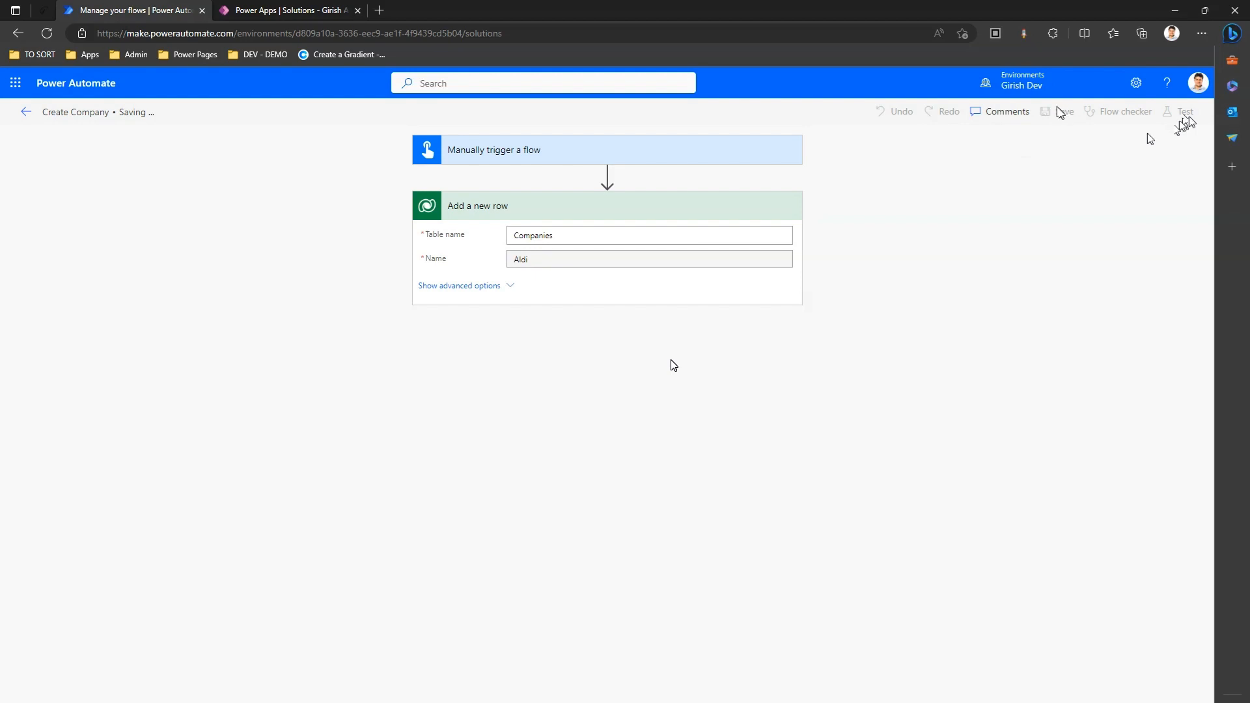
{"action": "mouse_move", "coordinate": [962, 337]}
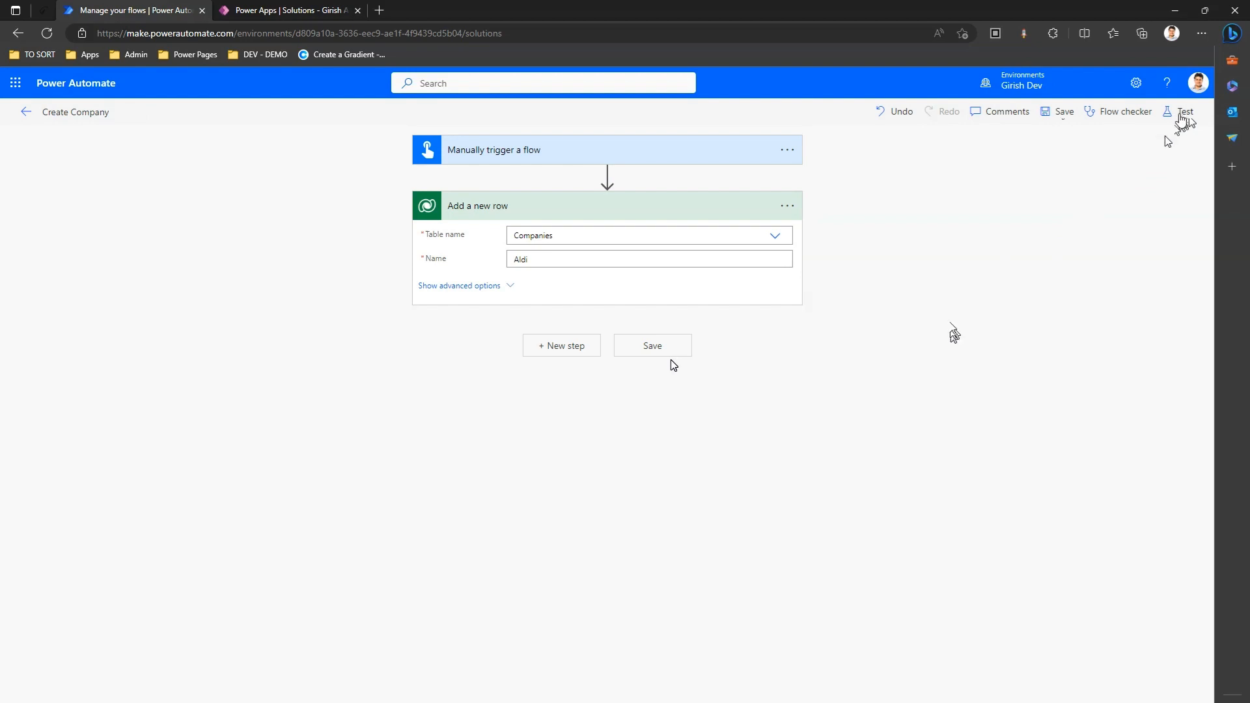
{"action": "left_click", "coordinate": [1185, 111]}
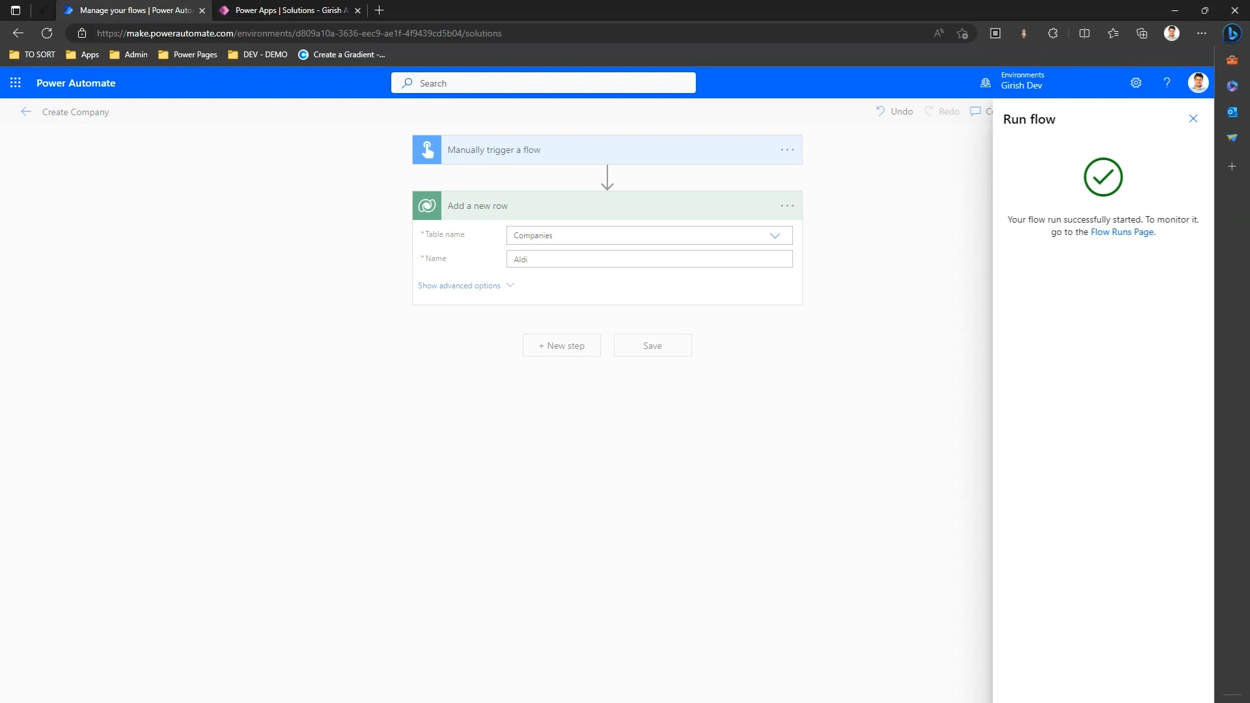
{"action": "left_click", "coordinate": [1193, 119]}
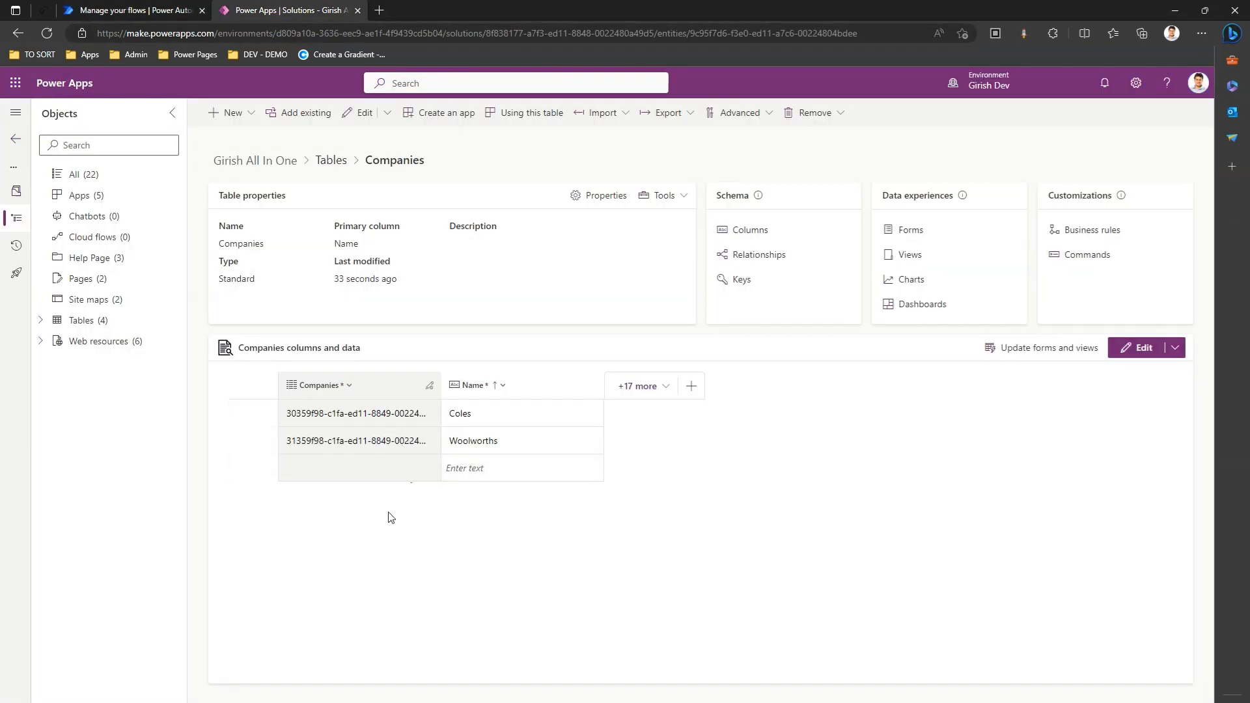
{"action": "mouse_move", "coordinate": [473, 246]}
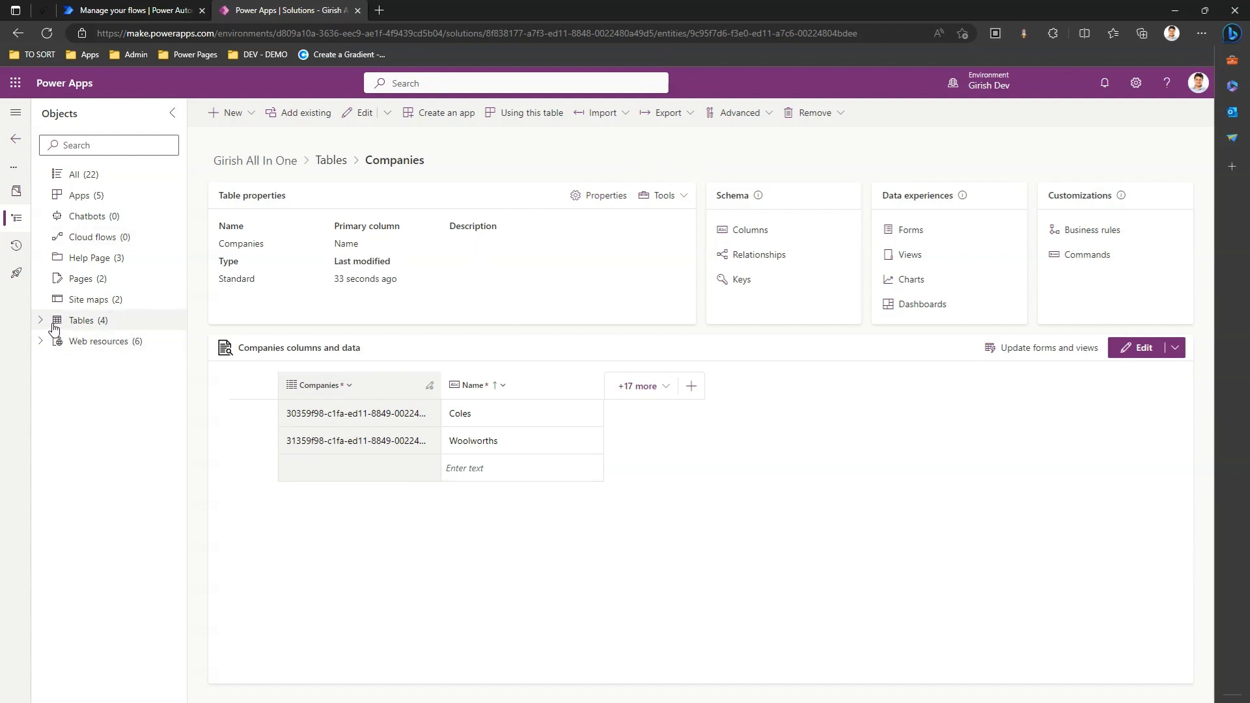
Expand Tables, open Giri Contacts, then reopen Companies to reveal the Aldi row
{"action": "left_click", "coordinate": [40, 320]}
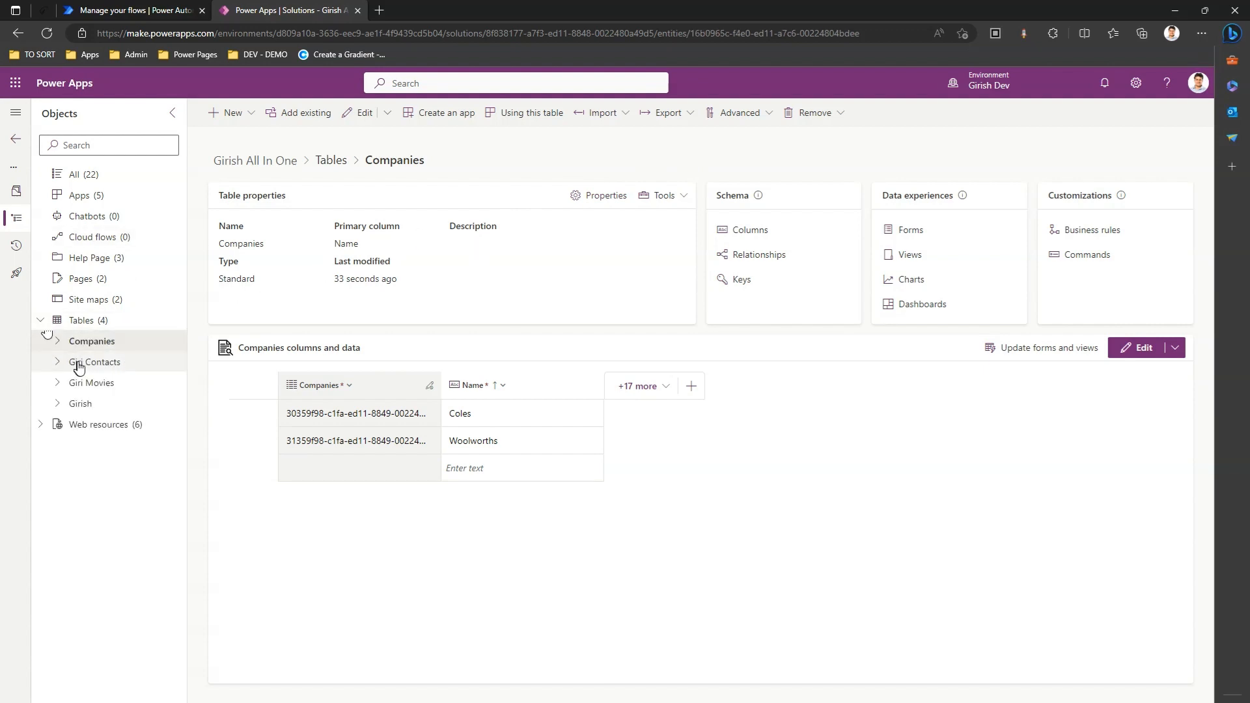
{"action": "left_click", "coordinate": [95, 361]}
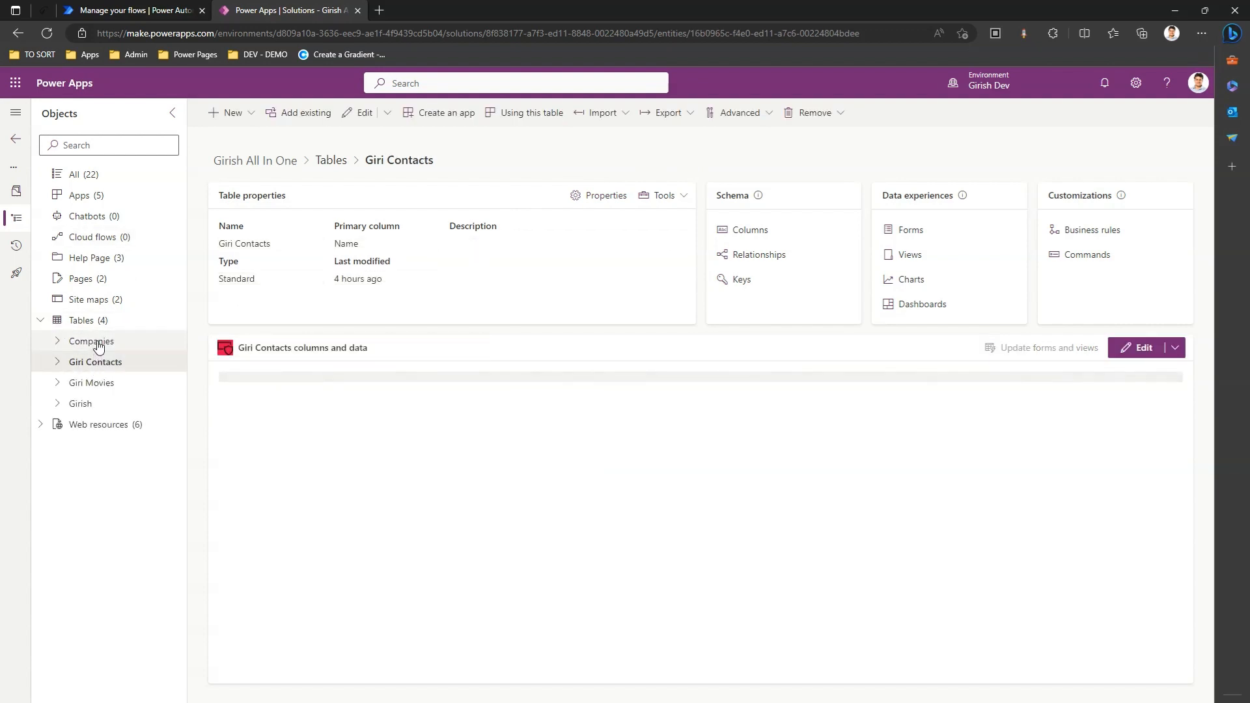
{"action": "left_click", "coordinate": [92, 341]}
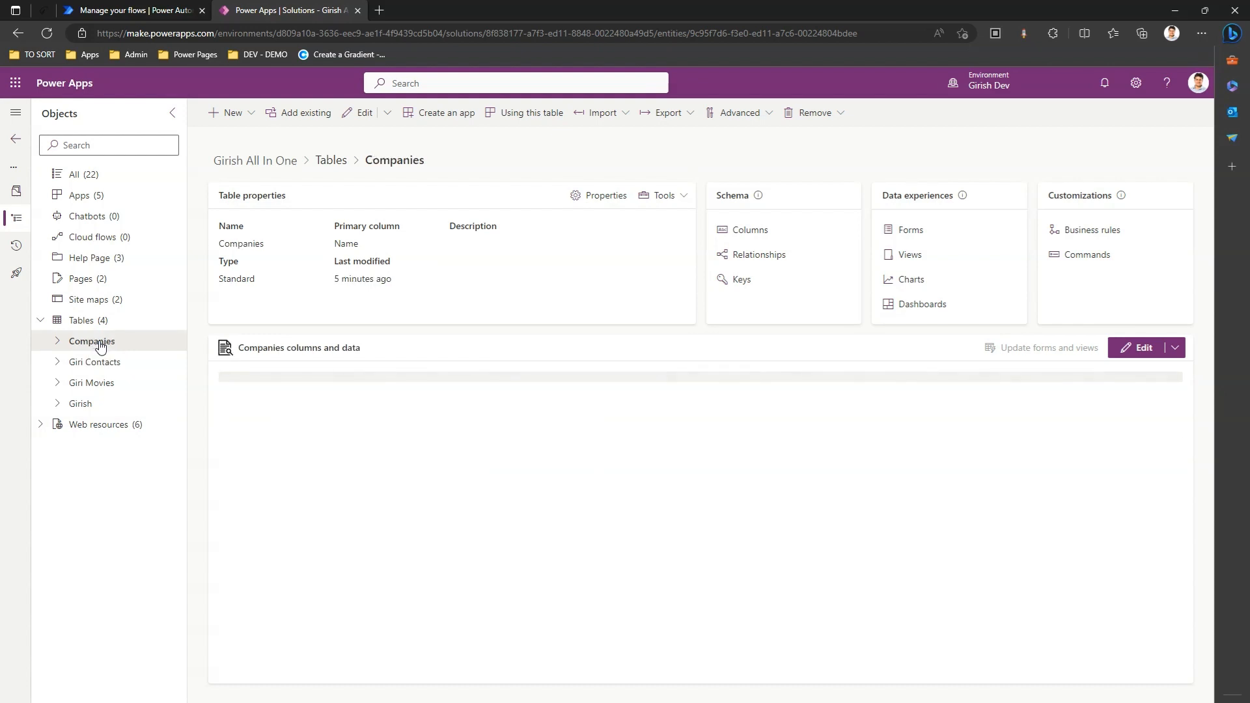
{"action": "left_click", "coordinate": [91, 340]}
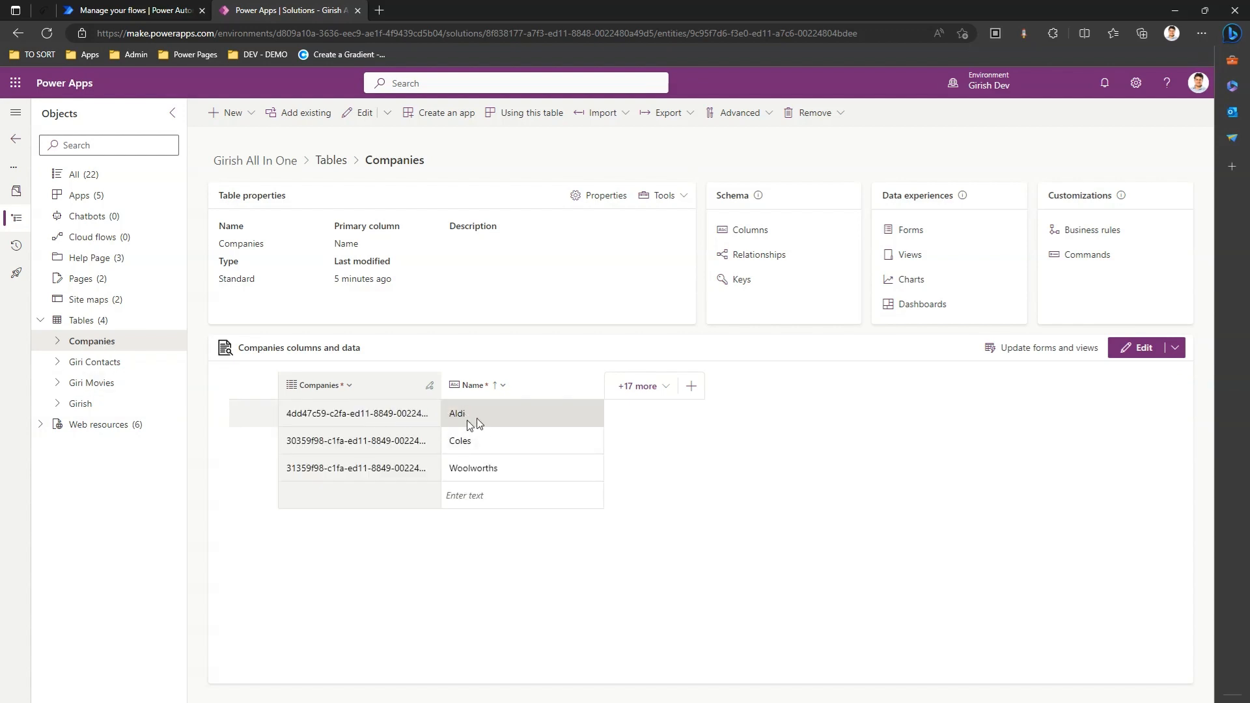
{"action": "mouse_move", "coordinate": [295, 74]}
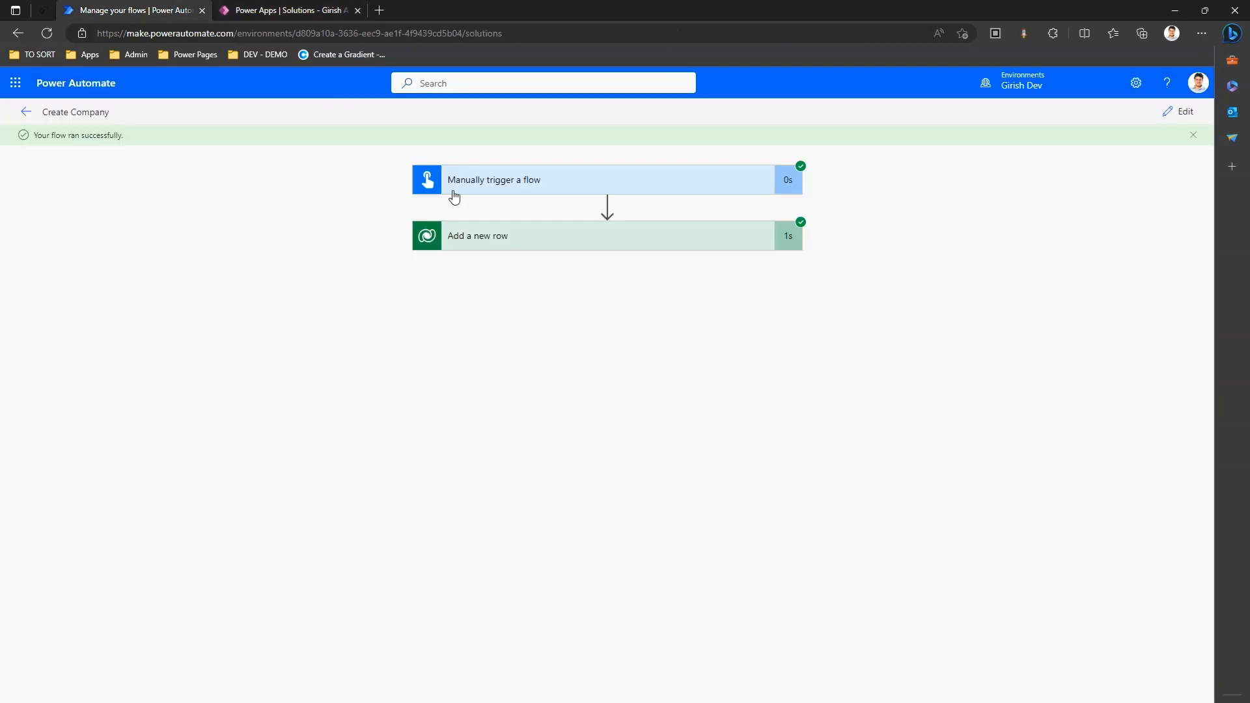
Review the run's Add a new row details, then reopen Create Company from the solution's Cloud flows
{"action": "left_click", "coordinate": [476, 235]}
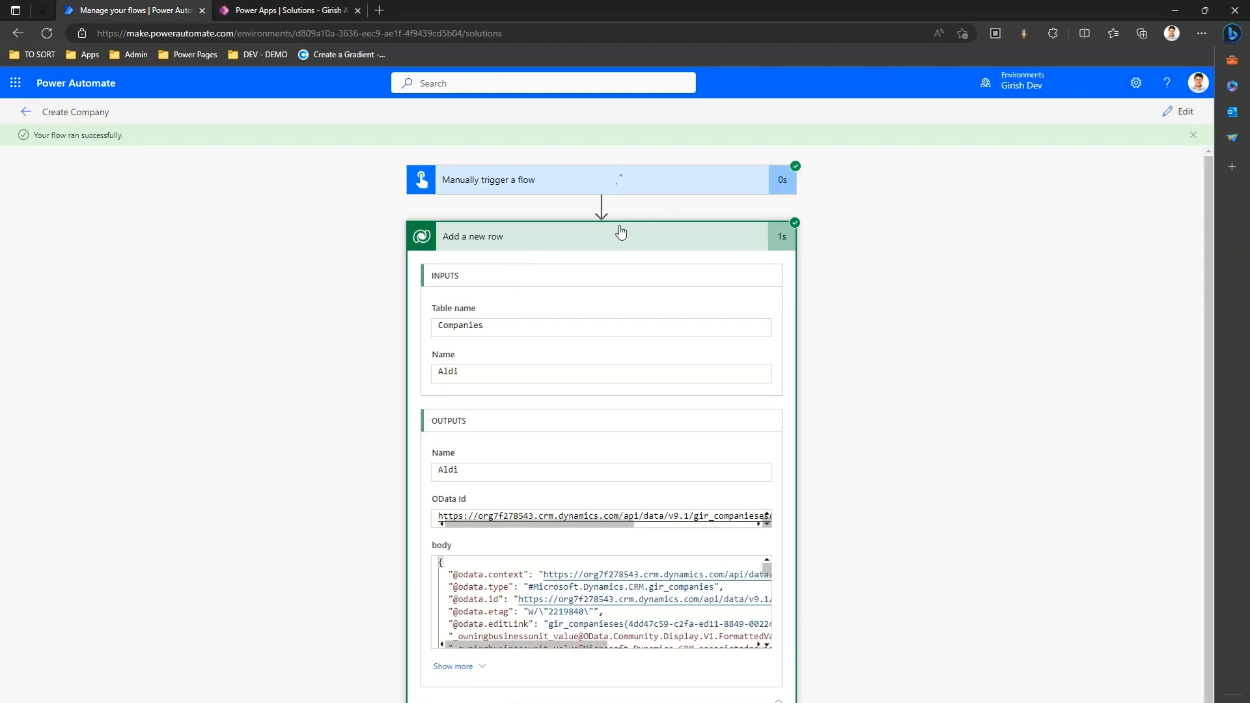
{"action": "mouse_move", "coordinate": [25, 112]}
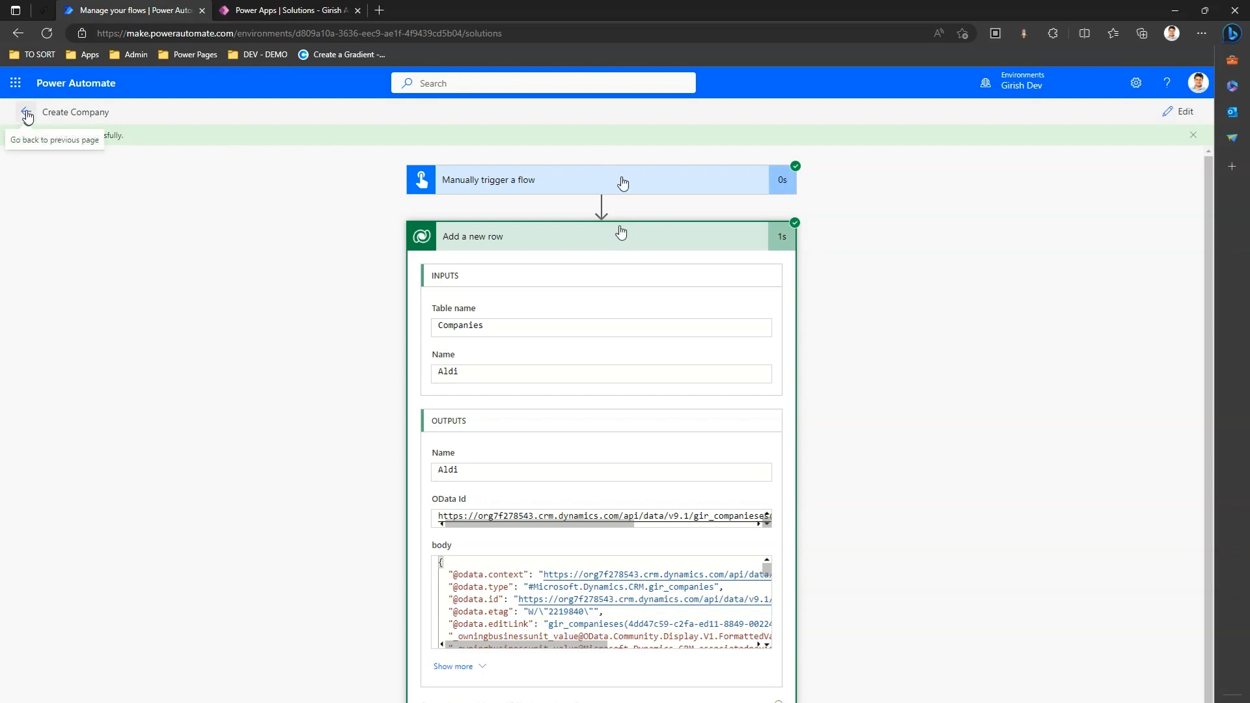
{"action": "left_click", "coordinate": [26, 111]}
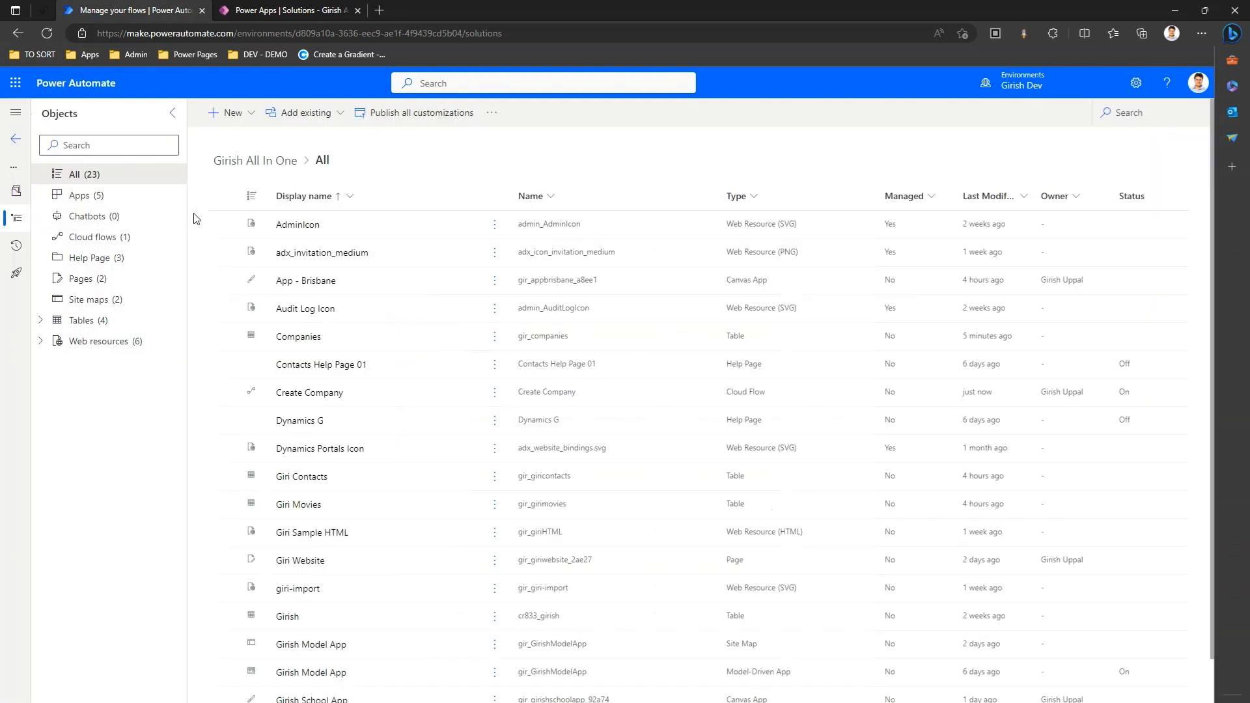
{"action": "left_click", "coordinate": [109, 145]}
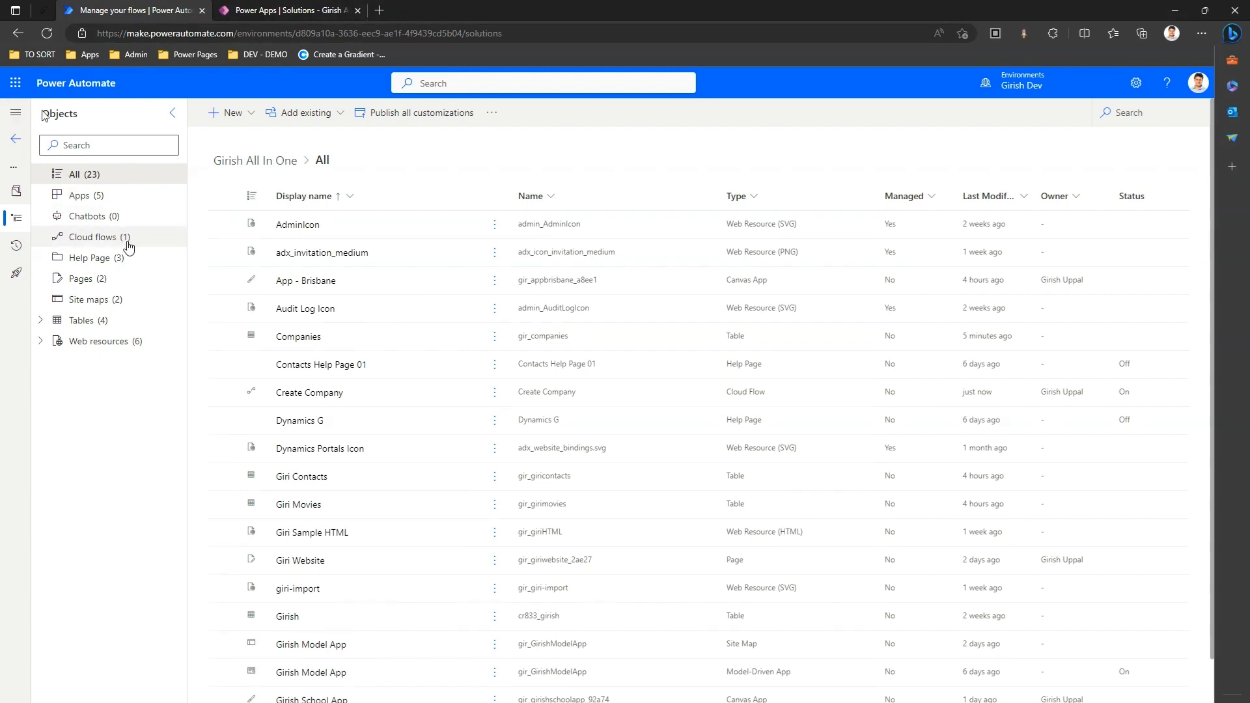
{"action": "left_click", "coordinate": [93, 237]}
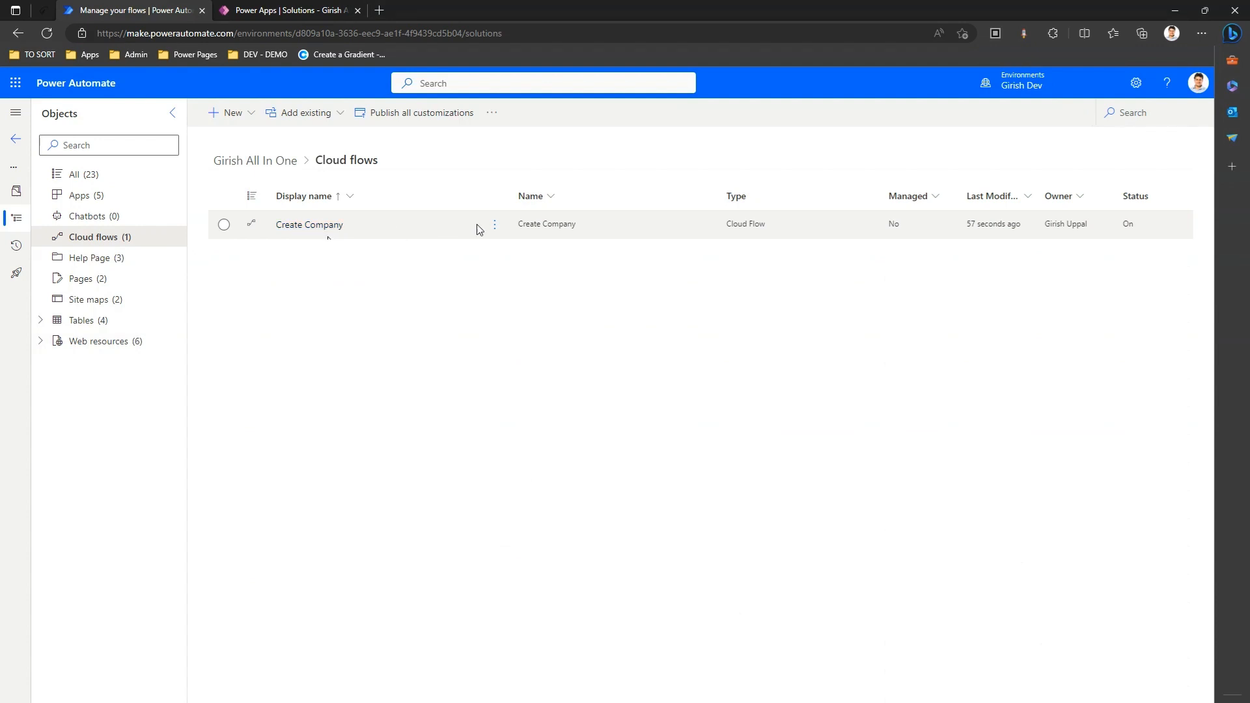
{"action": "left_click", "coordinate": [309, 224]}
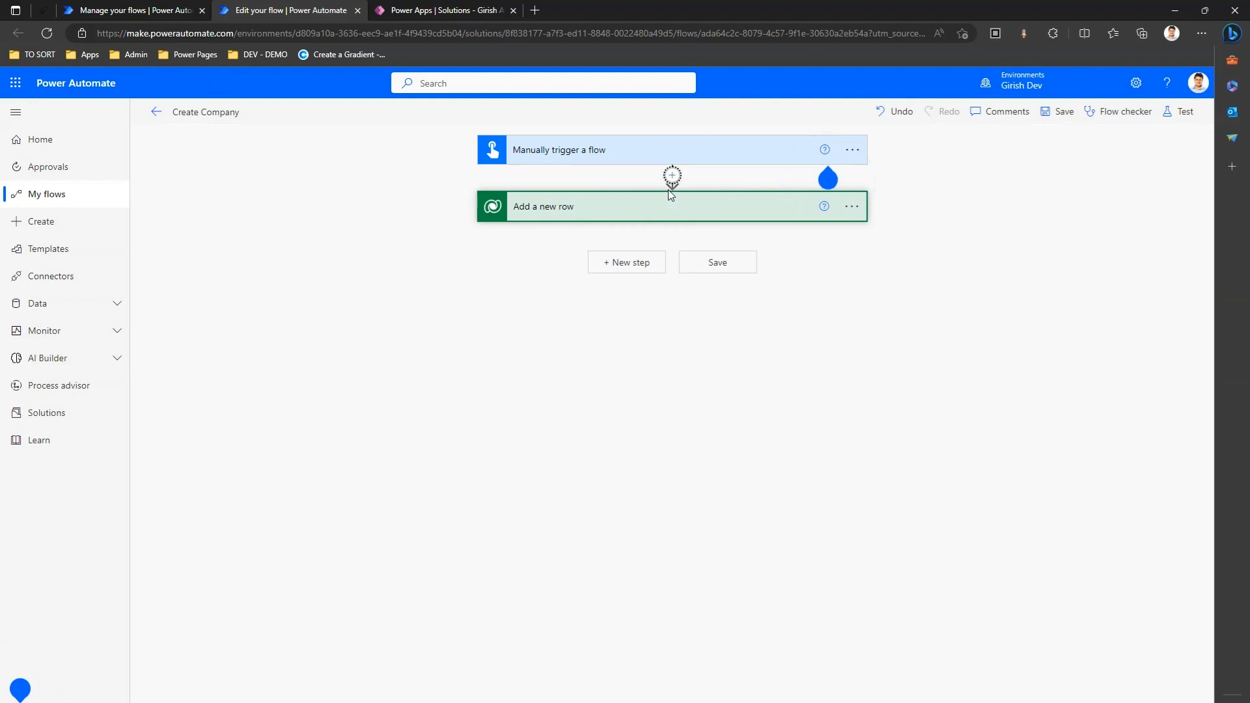
Insert a Control 'Do until' loop after the trigger and search 'variable' for an action above it
{"action": "left_click", "coordinate": [671, 178]}
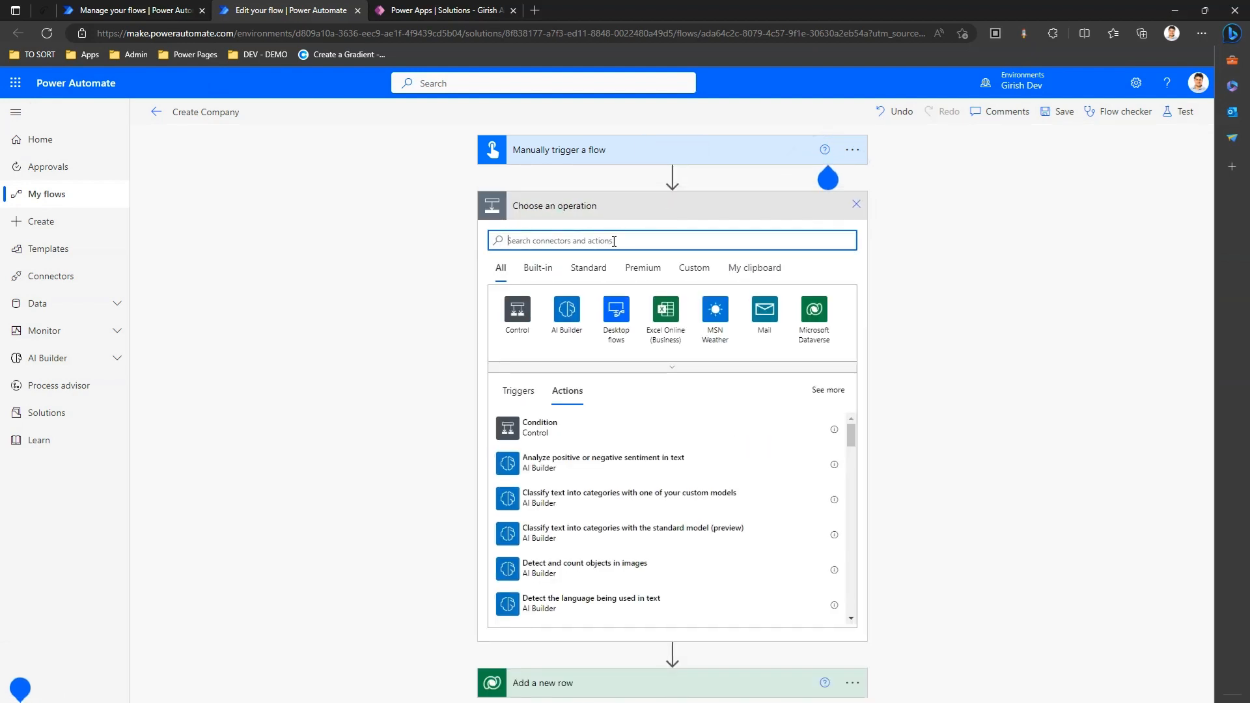
{"action": "type", "text": "control"}
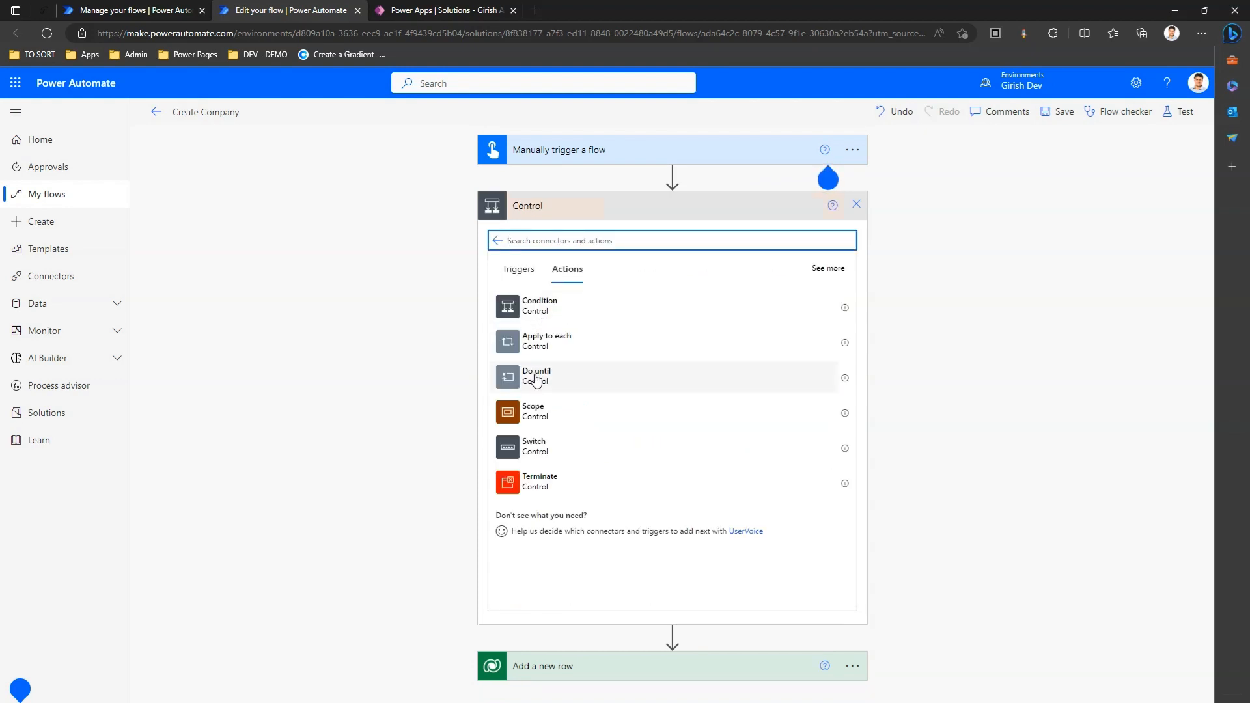
{"action": "left_click", "coordinate": [537, 376]}
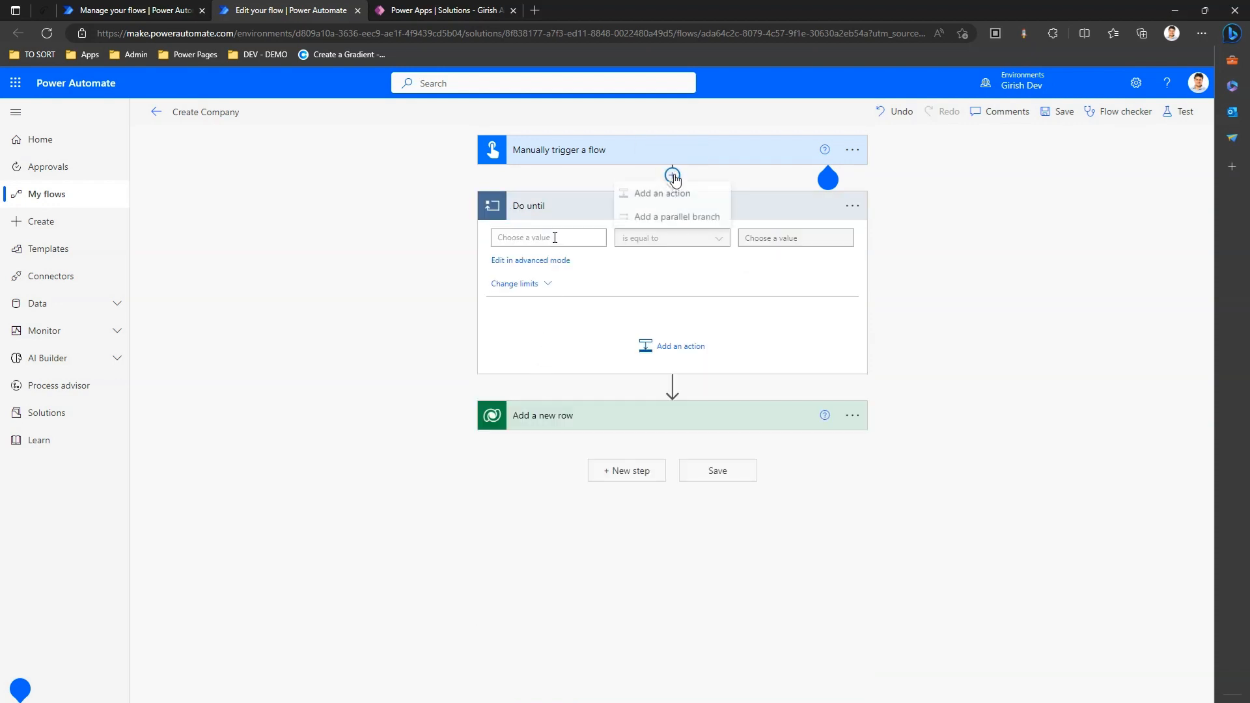
{"action": "left_click", "coordinate": [661, 193]}
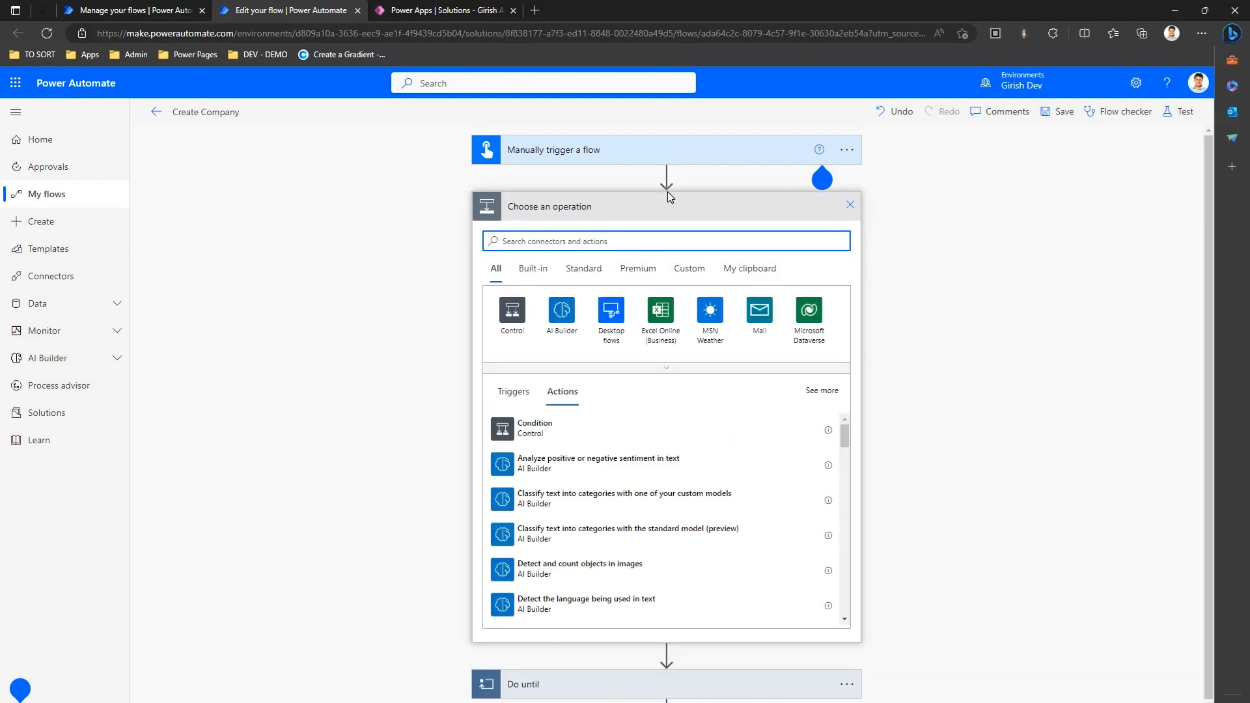
{"action": "type", "text": "variable"}
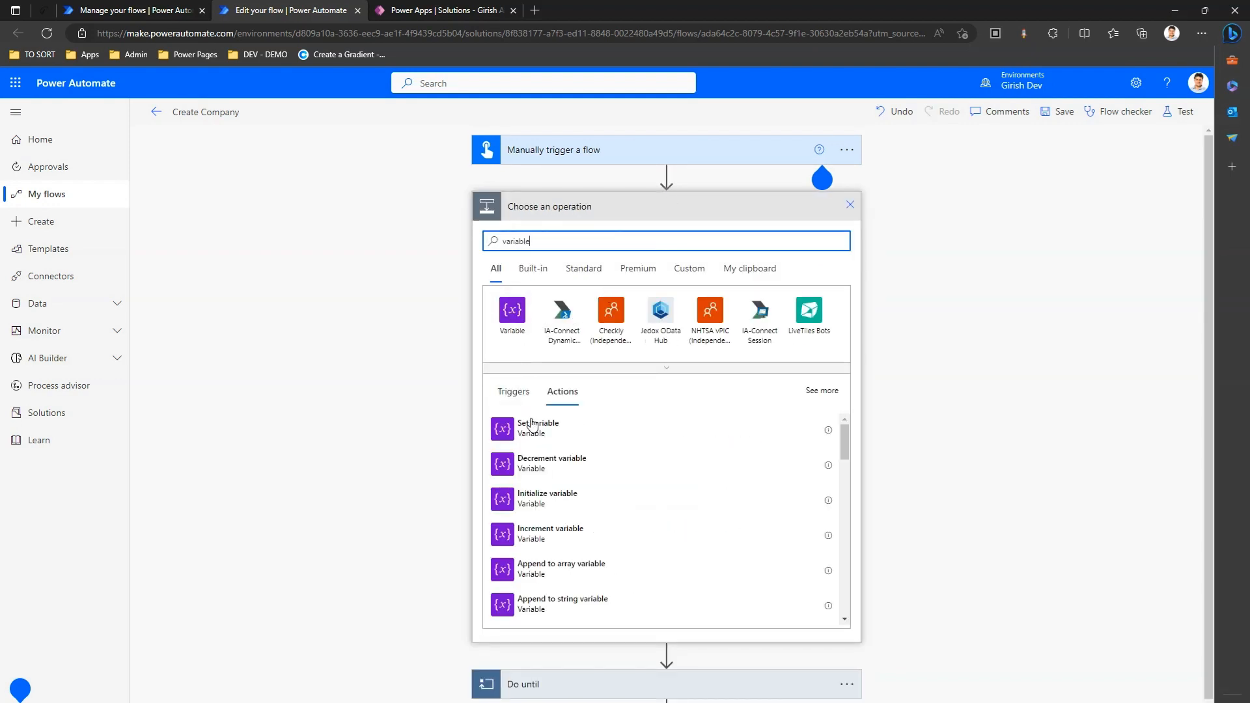
{"action": "mouse_move", "coordinate": [539, 499]}
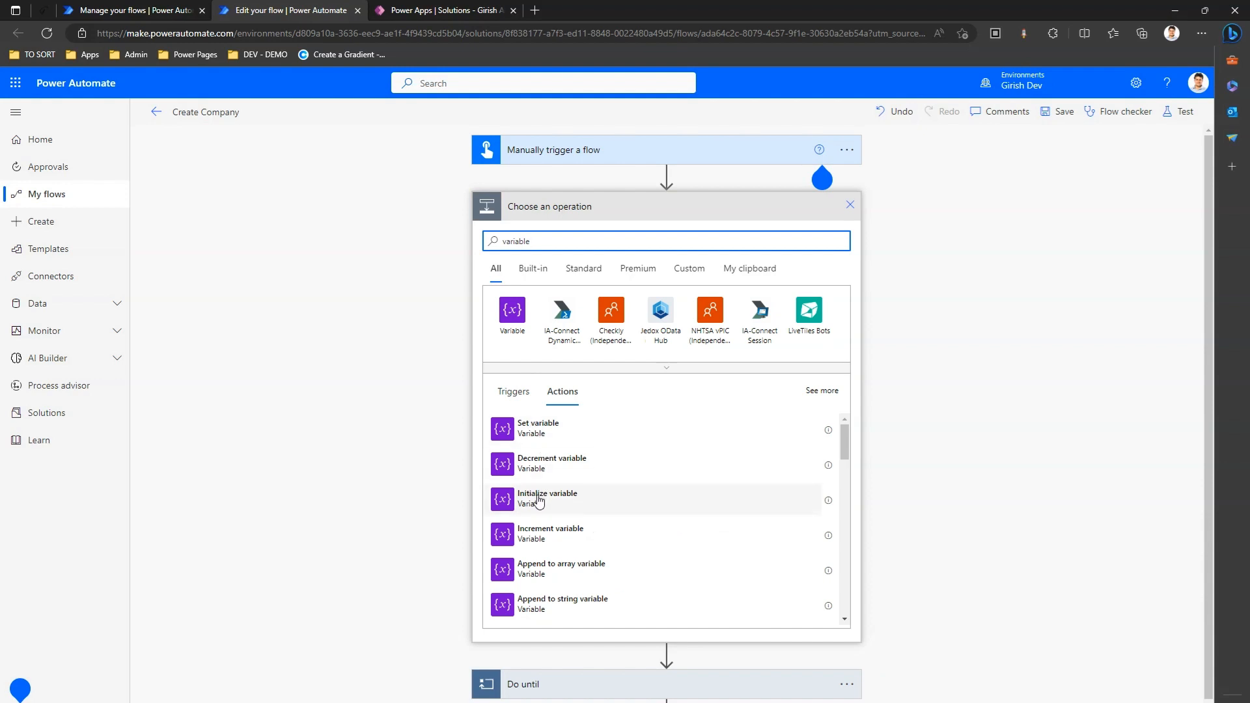
Insert Initialize variable and Set variable steps before the Do until loop
{"action": "left_click", "coordinate": [547, 498]}
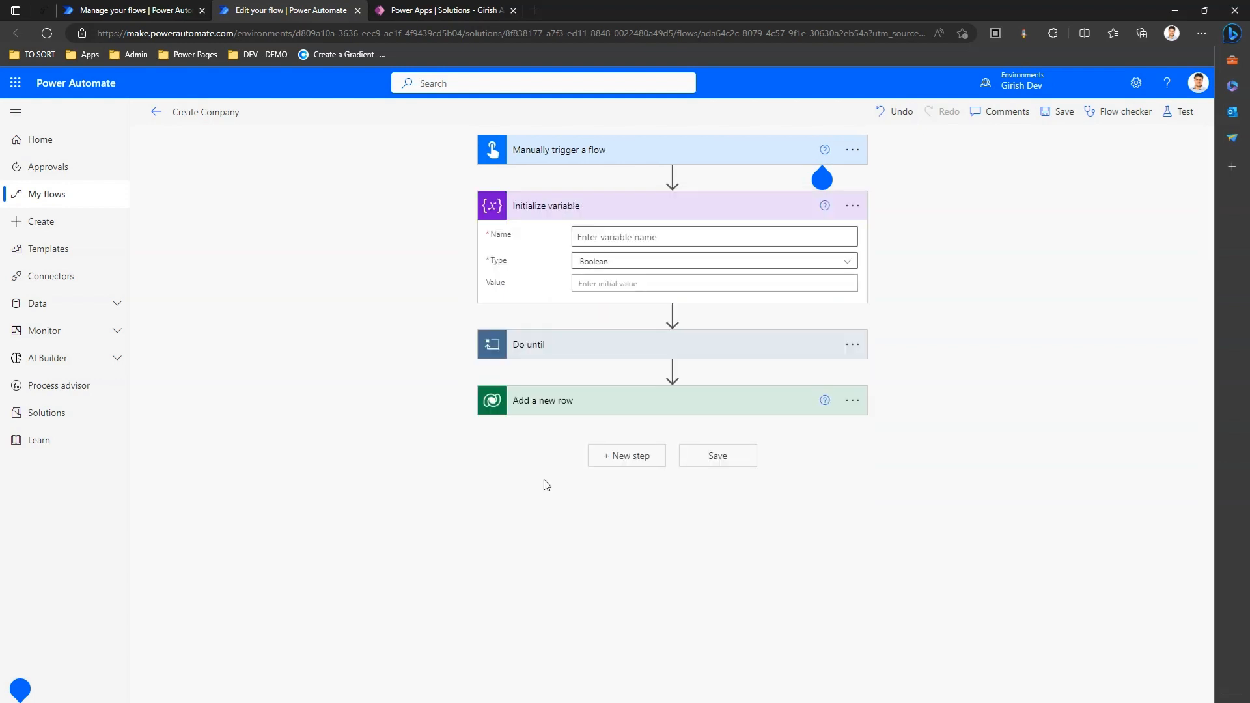
{"action": "left_click", "coordinate": [672, 313]}
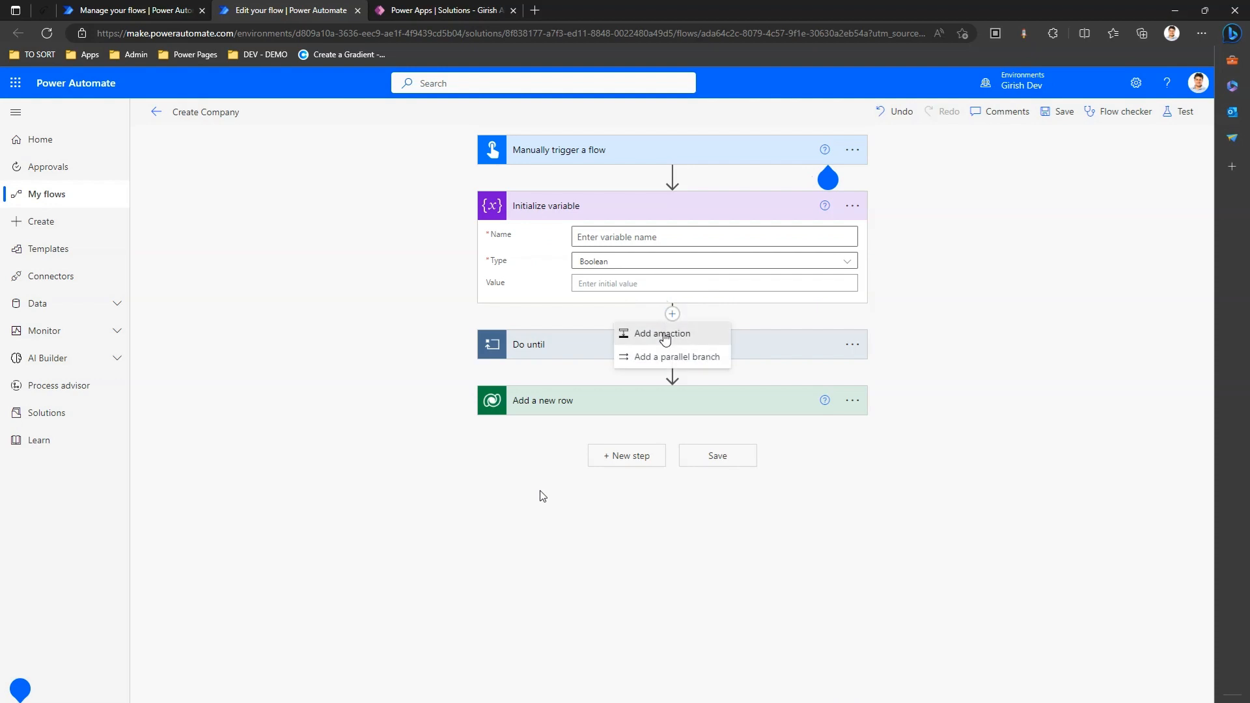
{"action": "left_click", "coordinate": [661, 333]}
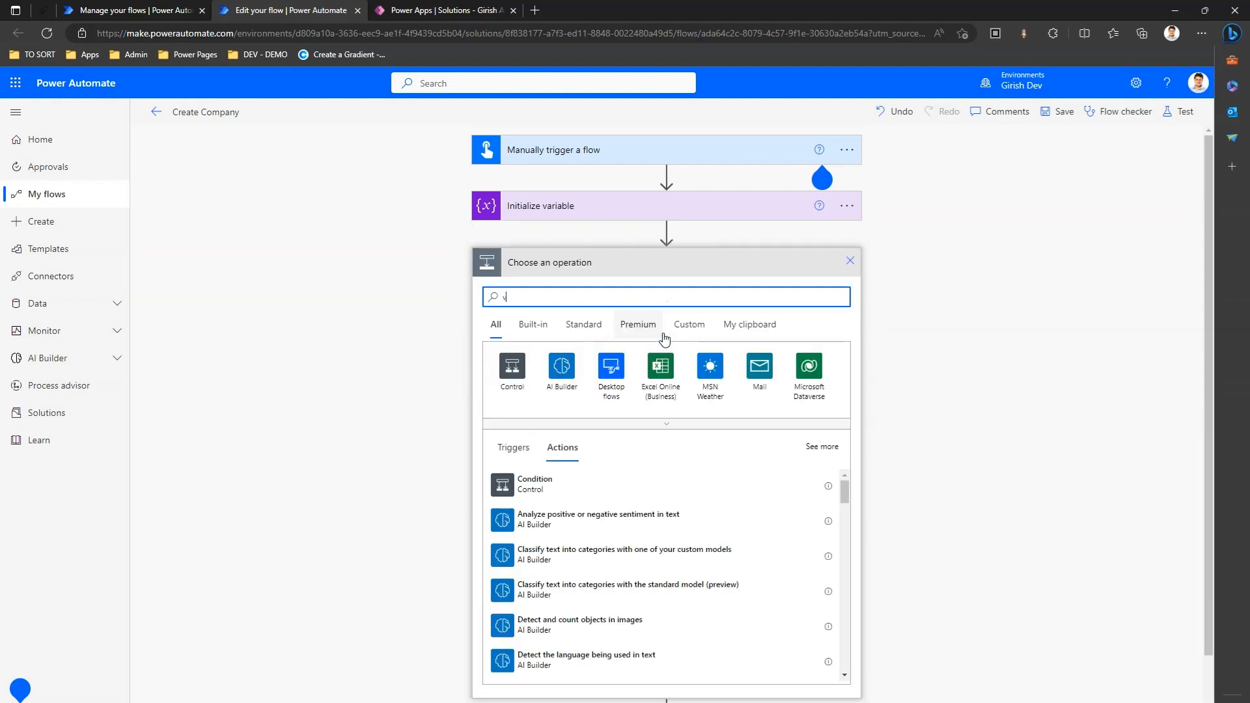
{"action": "type", "text": "ari"}
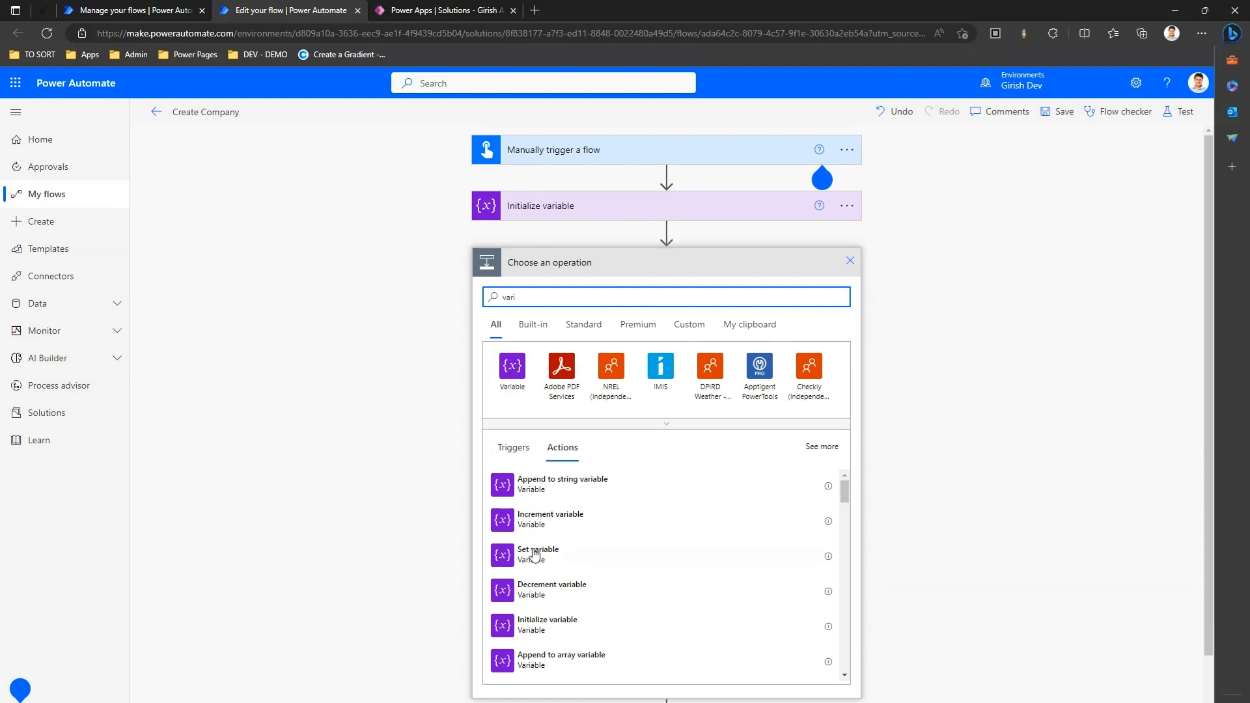
{"action": "left_click", "coordinate": [539, 554]}
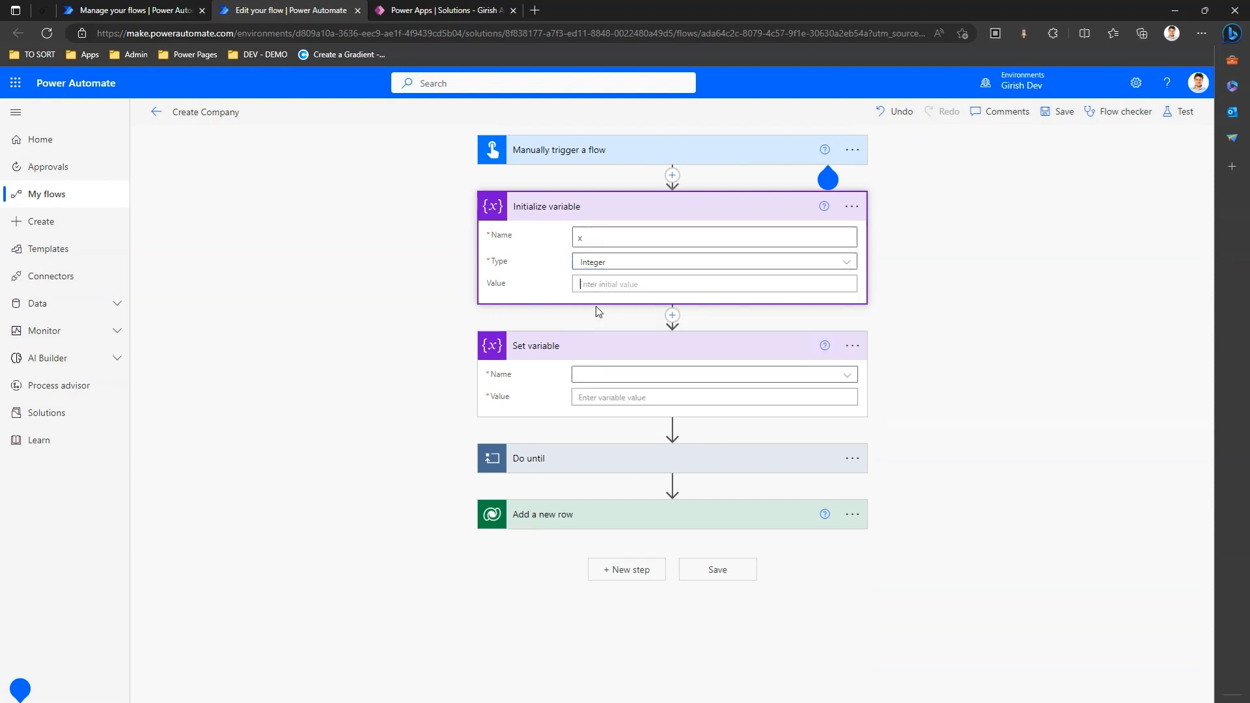
Give the initialized variable the name x and initial value 0
{"action": "left_click", "coordinate": [714, 283]}
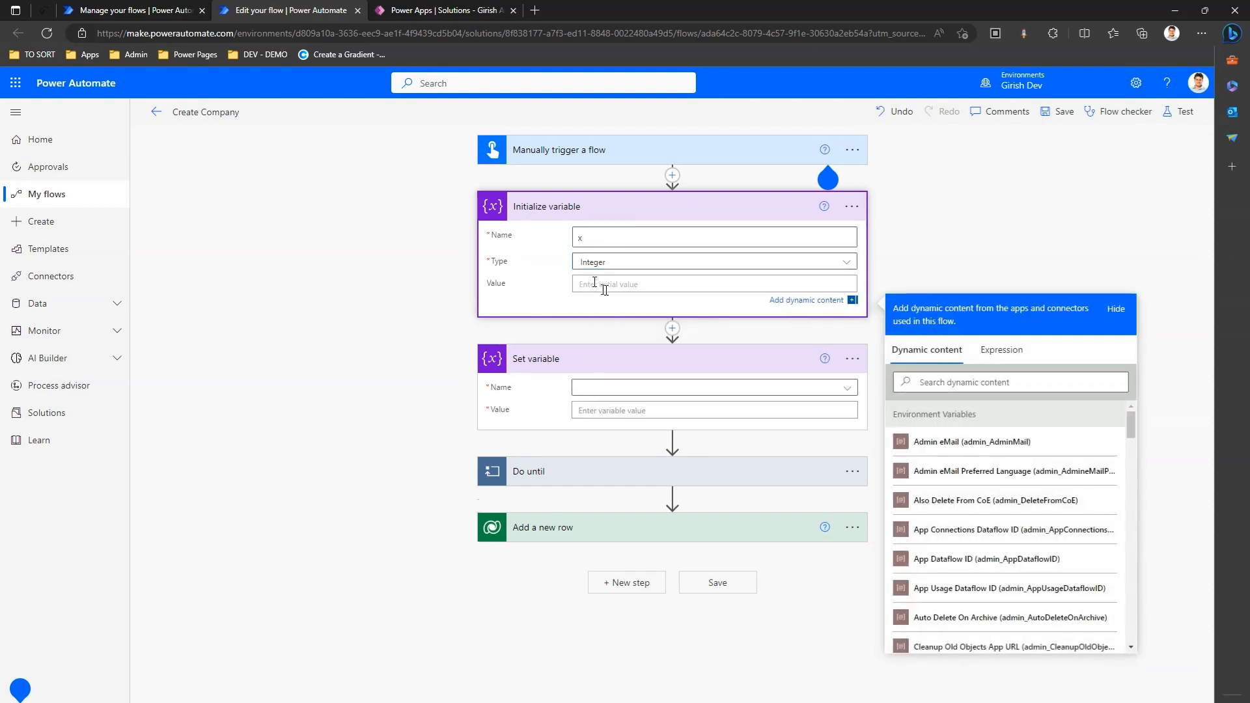
{"action": "type", "text": "0"}
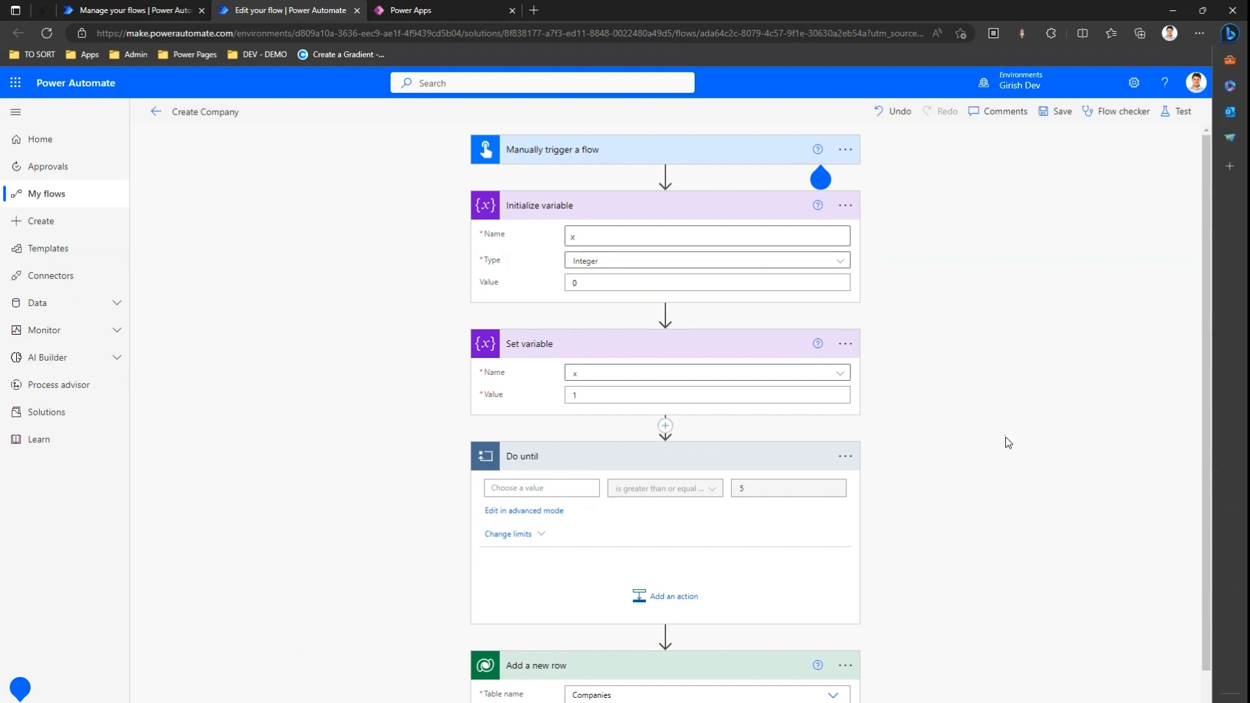
{"action": "left_click", "coordinate": [707, 235]}
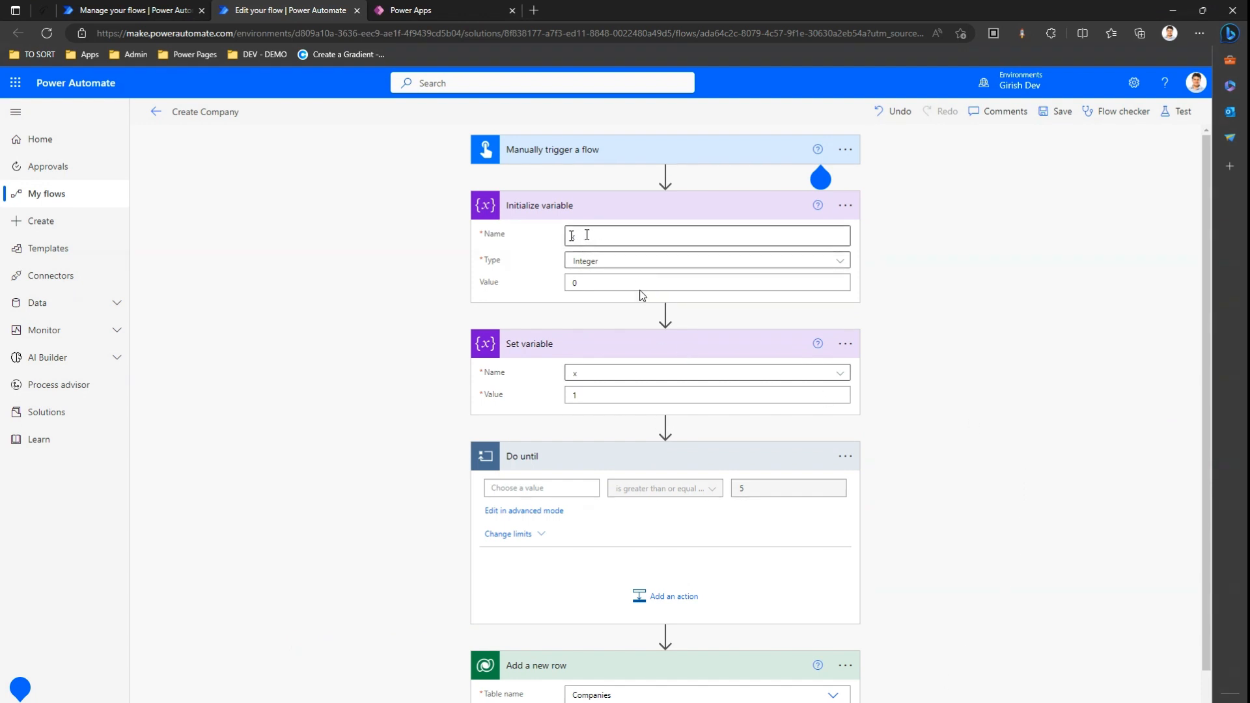
{"action": "type", "text": "x"}
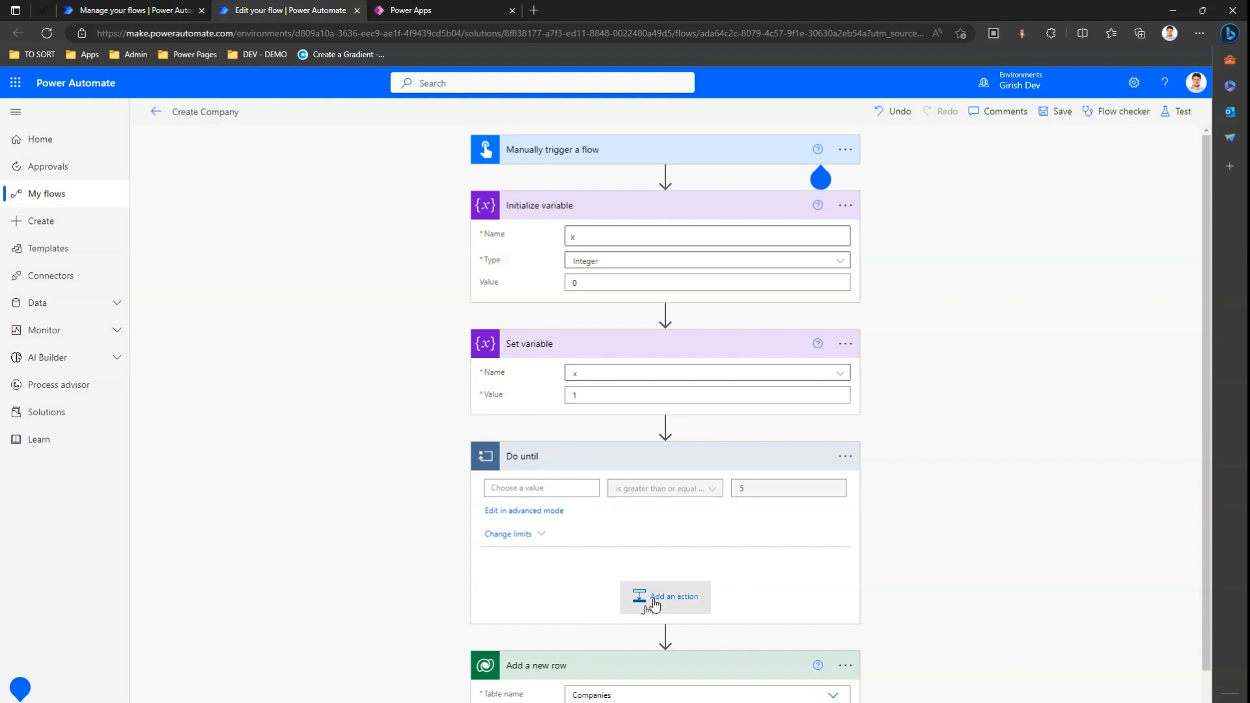
Add an Increment variable action inside the Do until loop, incrementing x by 1
{"action": "left_click", "coordinate": [665, 597]}
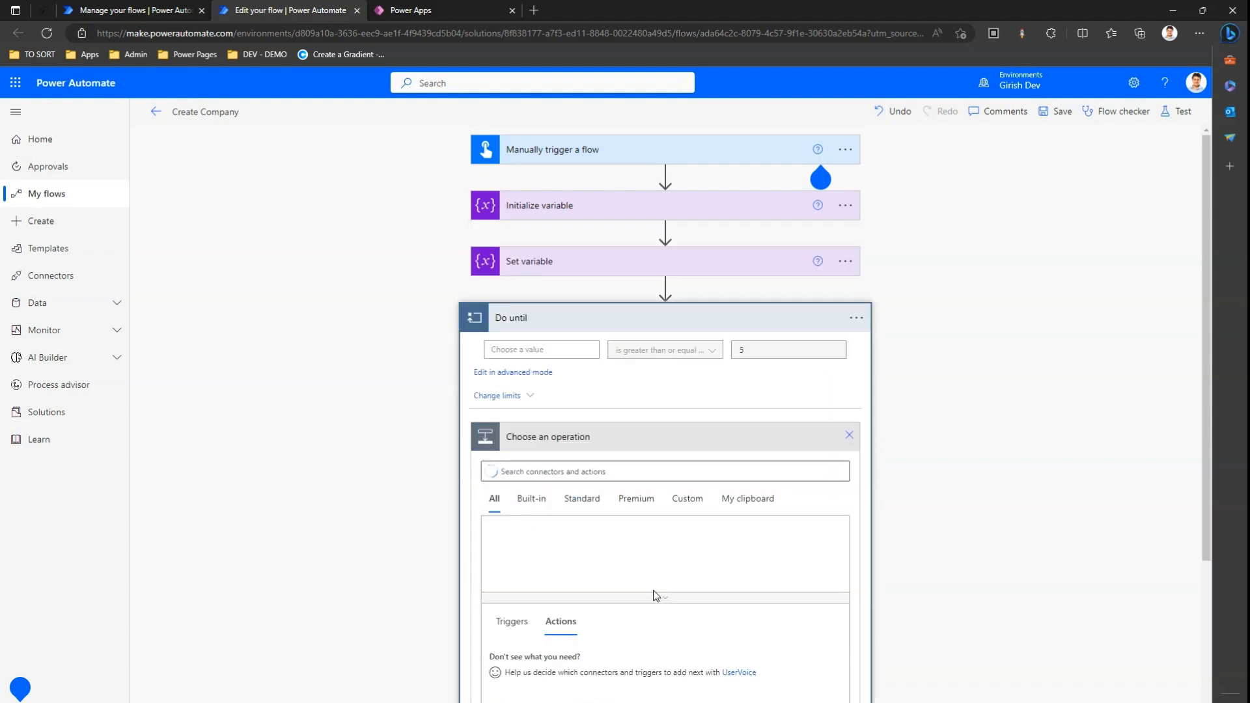
{"action": "left_click", "coordinate": [664, 470]}
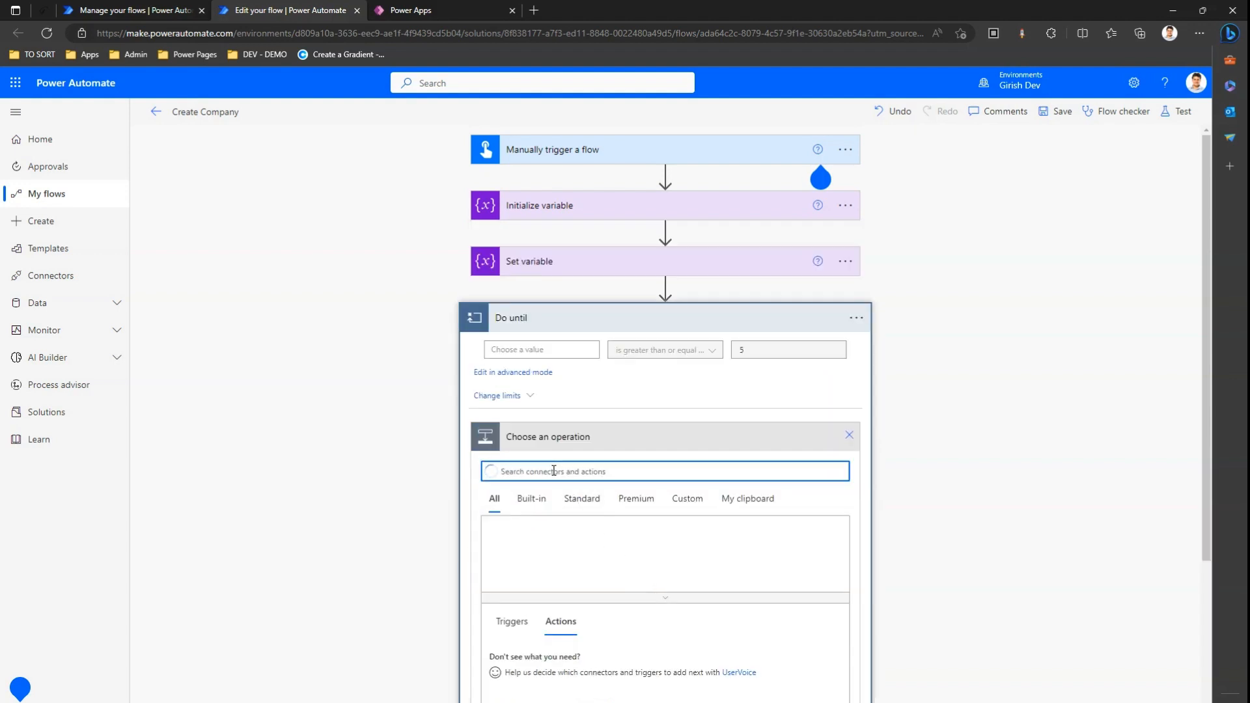
{"action": "type", "text": "increment"}
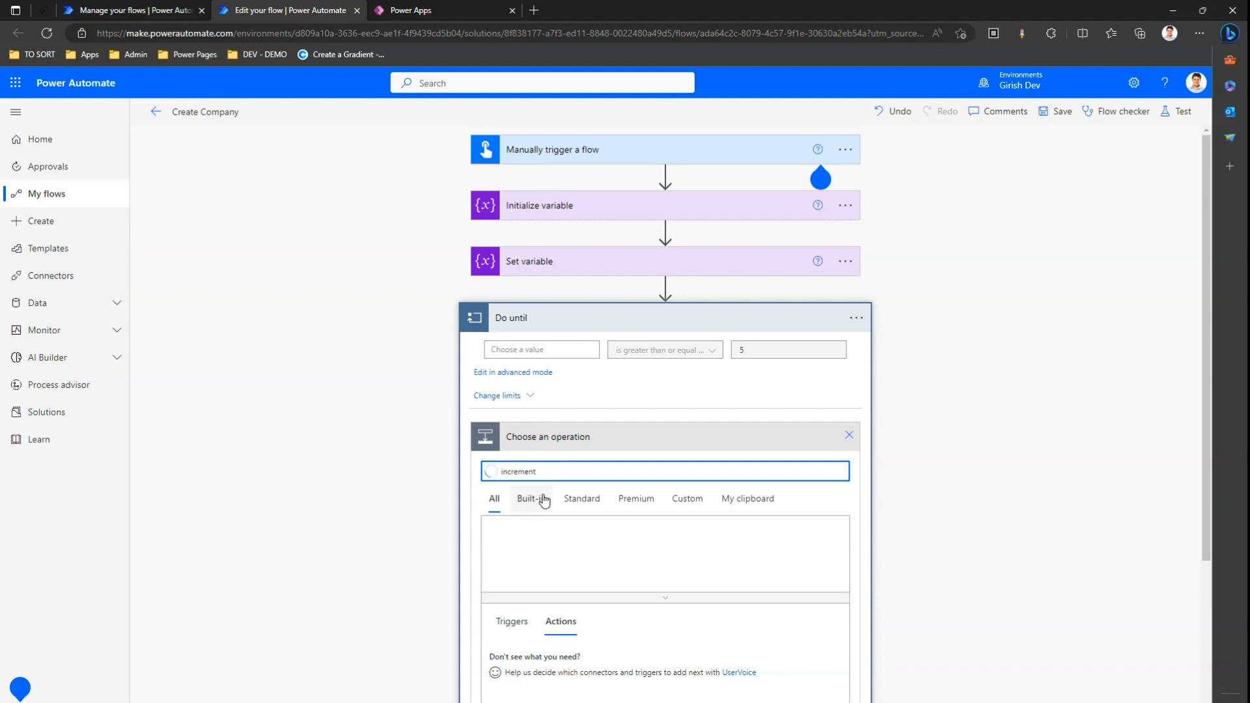
{"action": "mouse_move", "coordinate": [850, 436]}
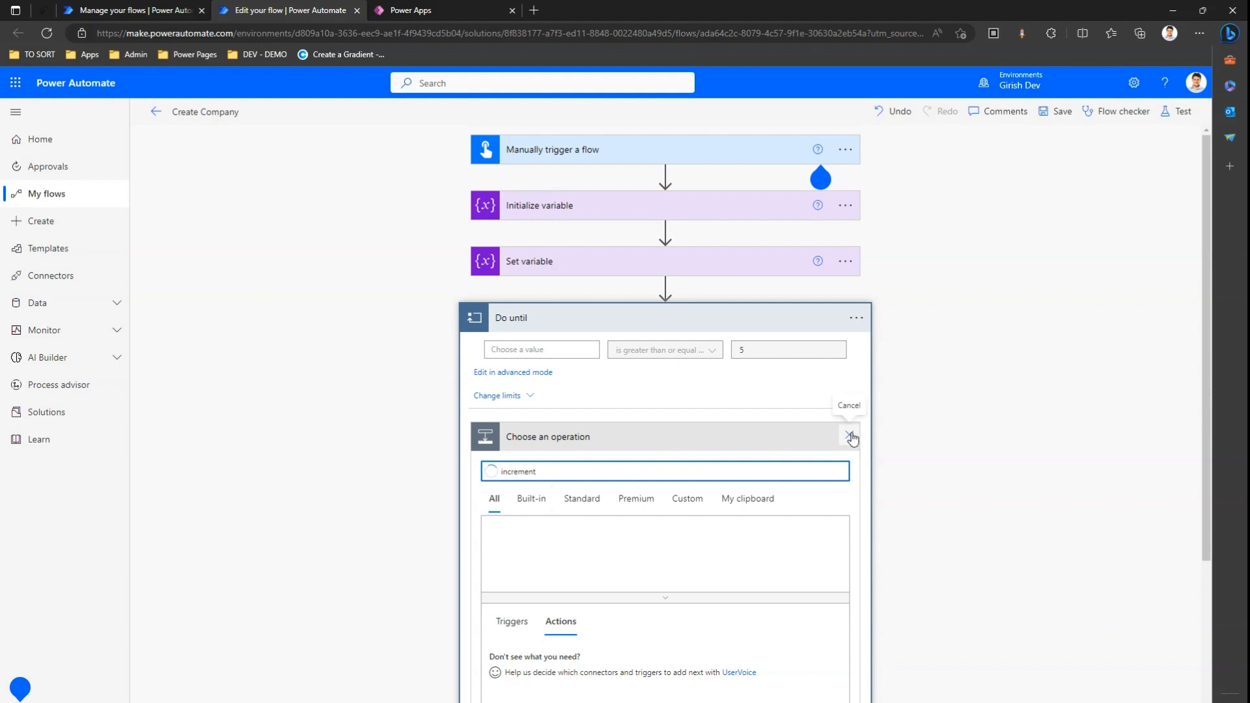
{"action": "left_click", "coordinate": [851, 438]}
{"action": "type", "text": "variable"}
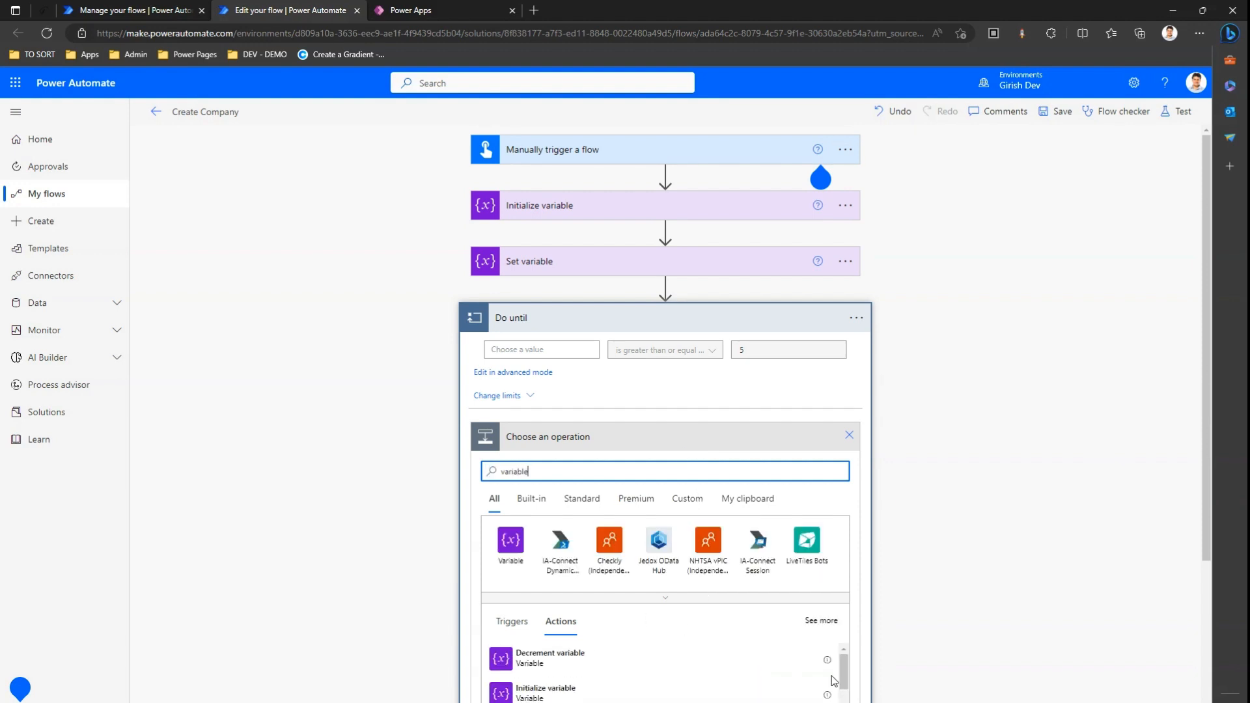
{"action": "scroll", "scroll_direction": "down", "scroll_amount": 3}
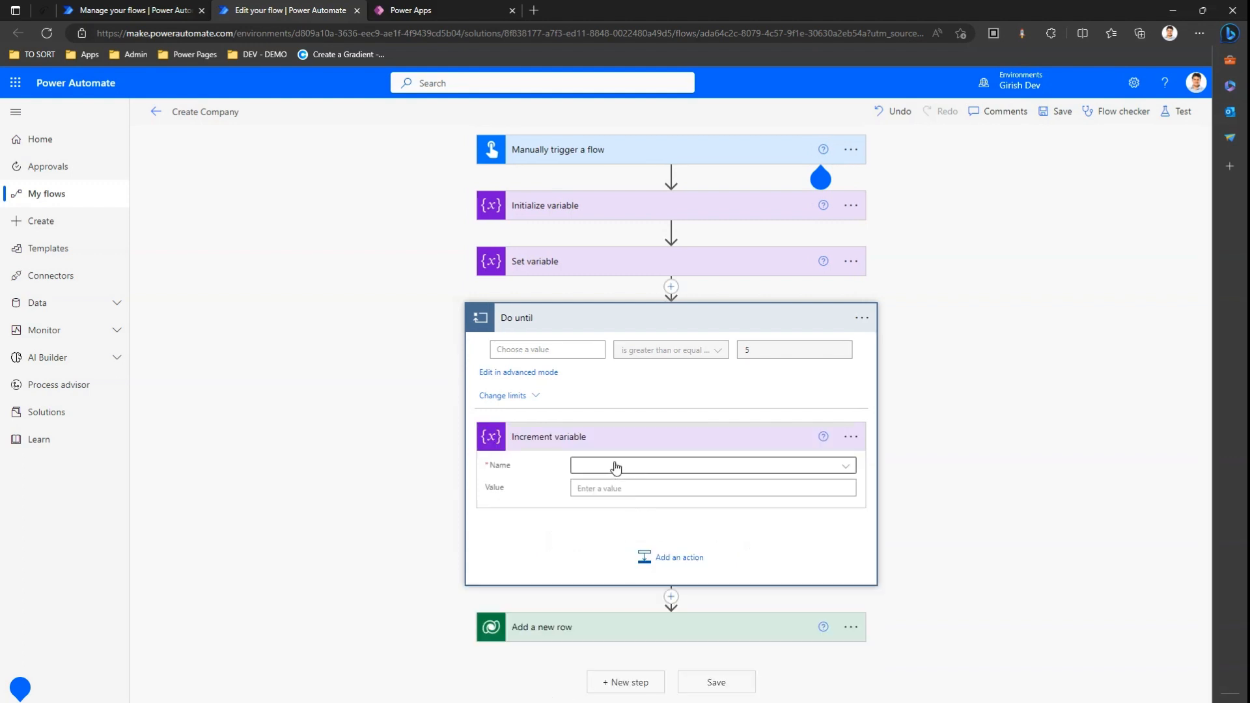
{"action": "left_click", "coordinate": [709, 466]}
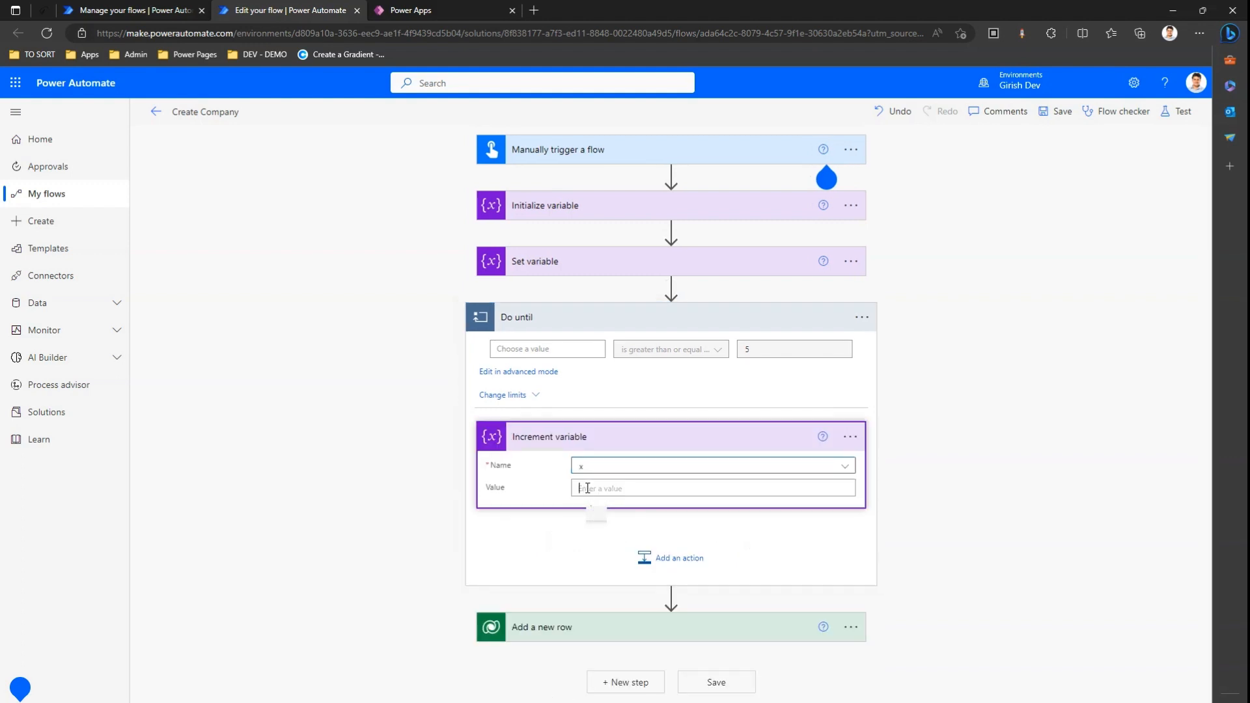
{"action": "type", "text": "1"}
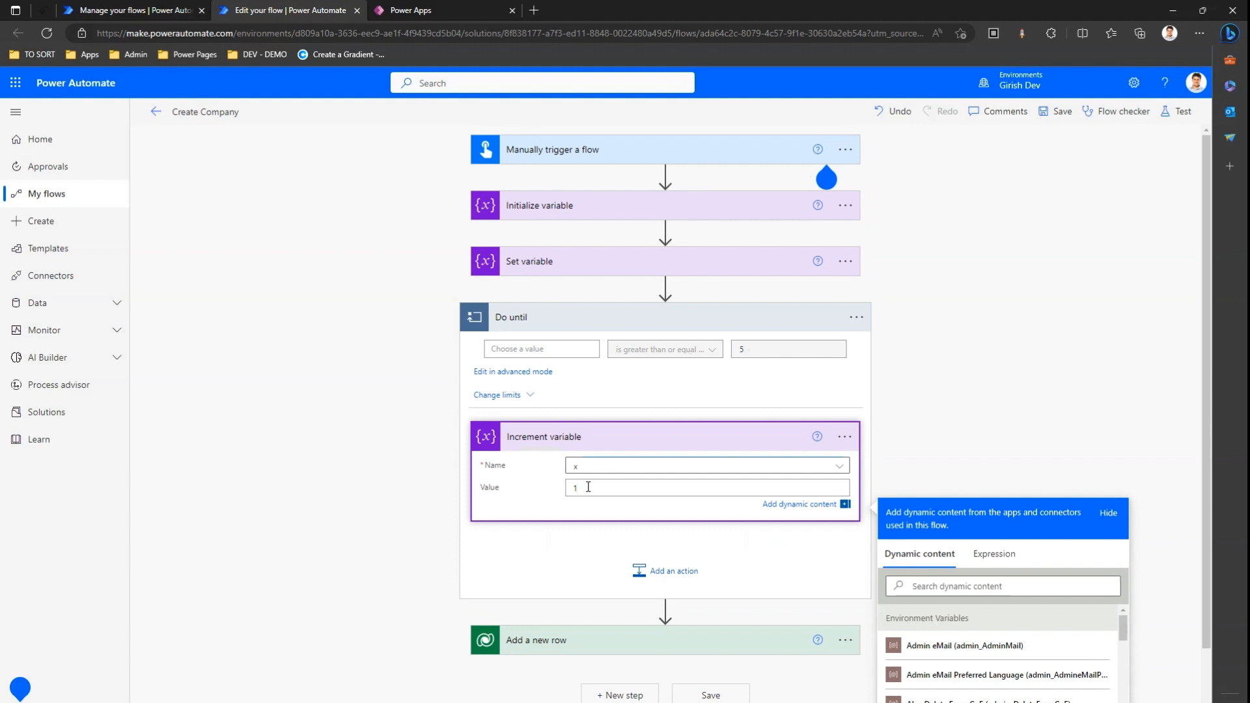
{"action": "mouse_move", "coordinate": [604, 639]}
{"action": "type", "text": "Aldi"}
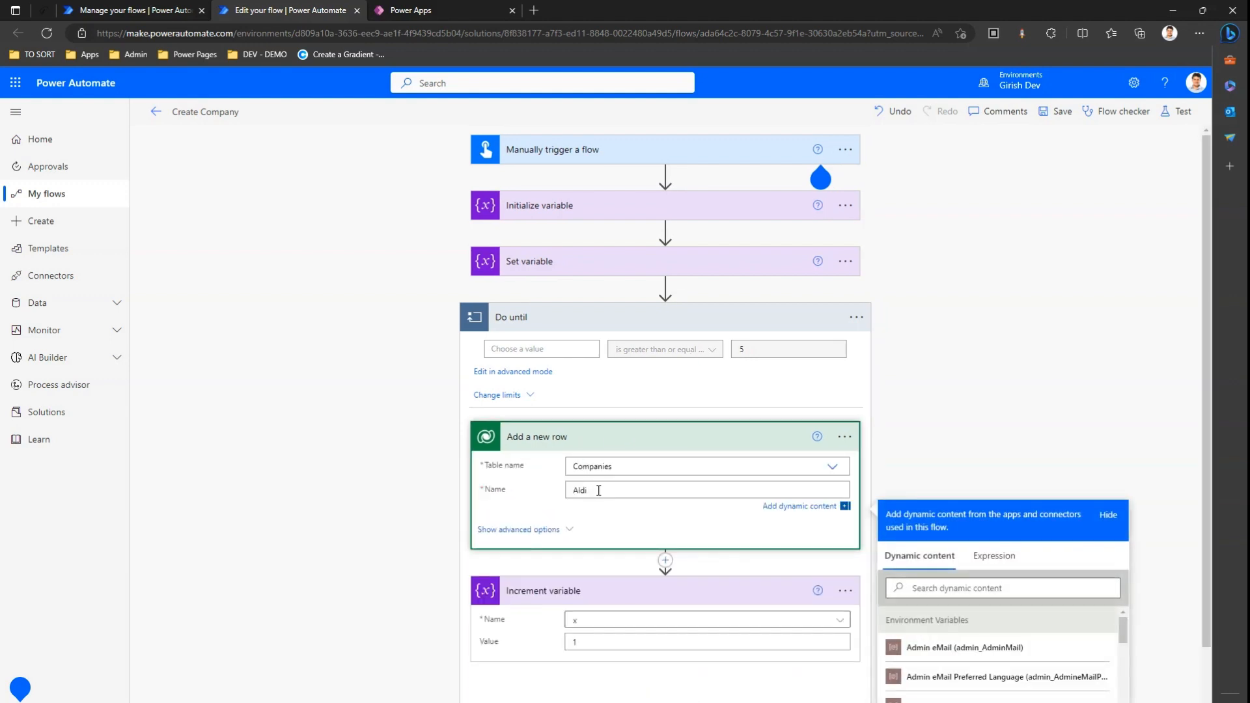
Name the new company 'Aldi' followed by the expression rand(1,100)
{"action": "left_click", "coordinate": [994, 555]}
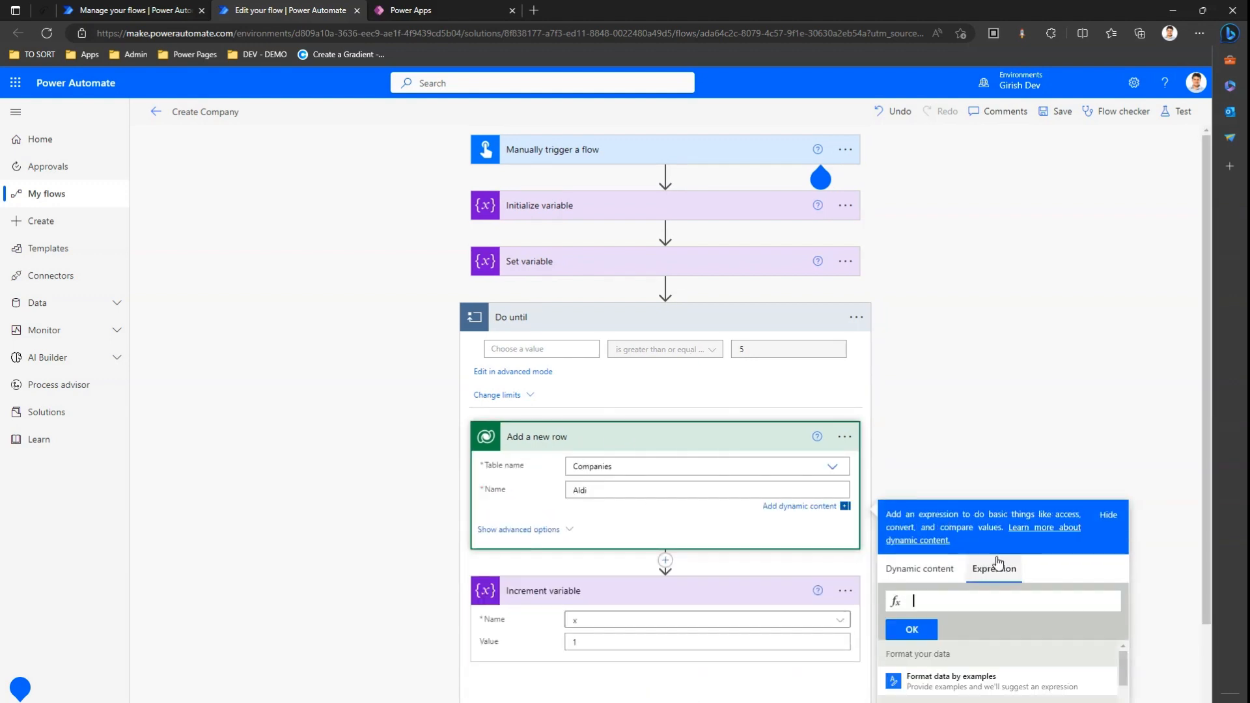
{"action": "type", "text": "rand"}
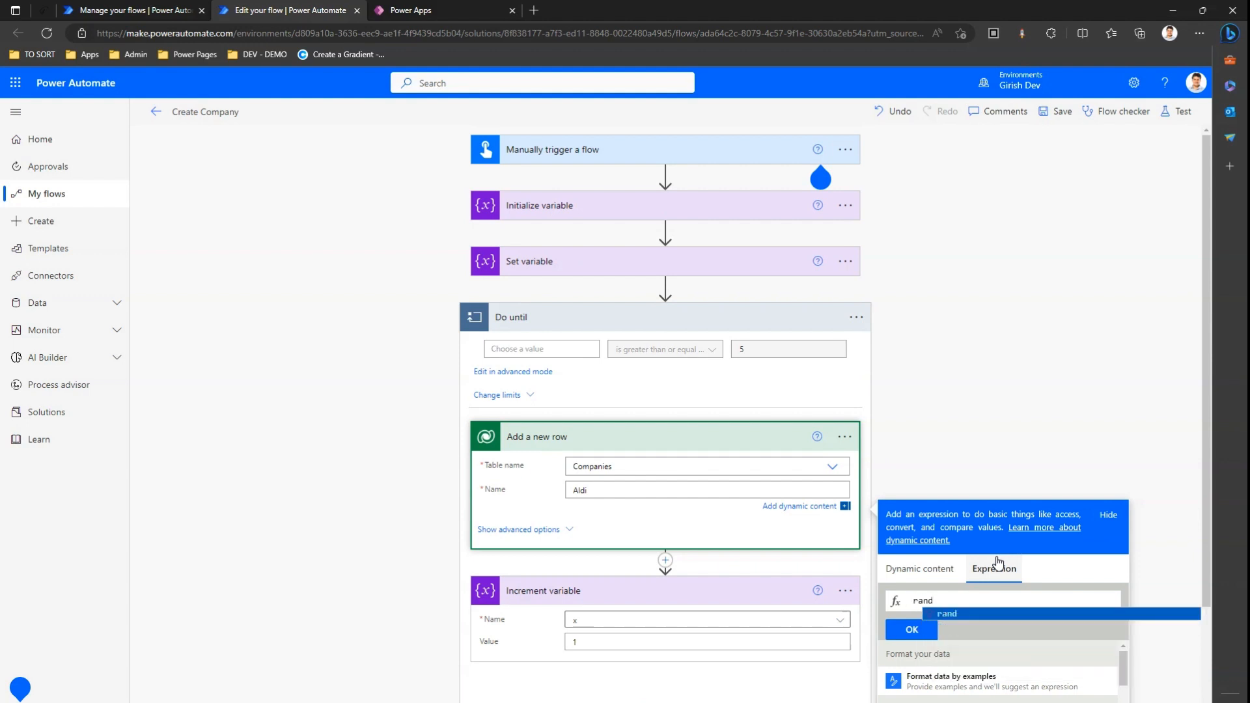
{"action": "type", "text": "(1,1)"}
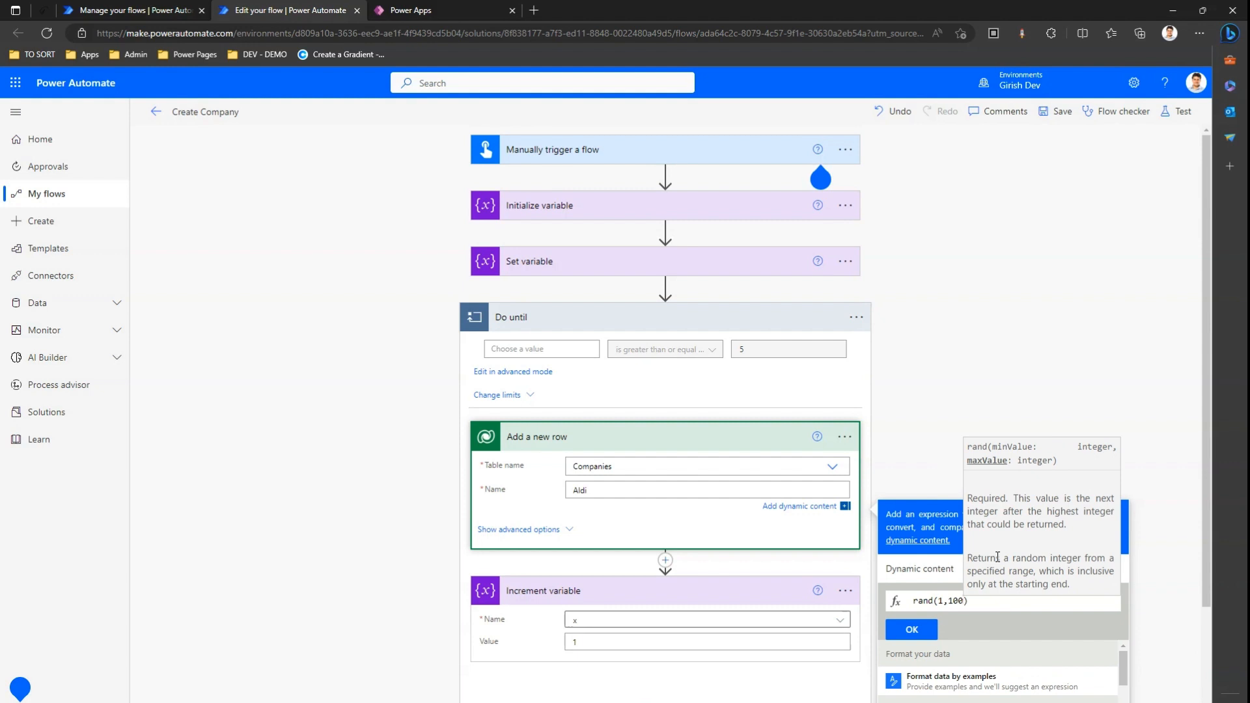
{"action": "left_click", "coordinate": [911, 629]}
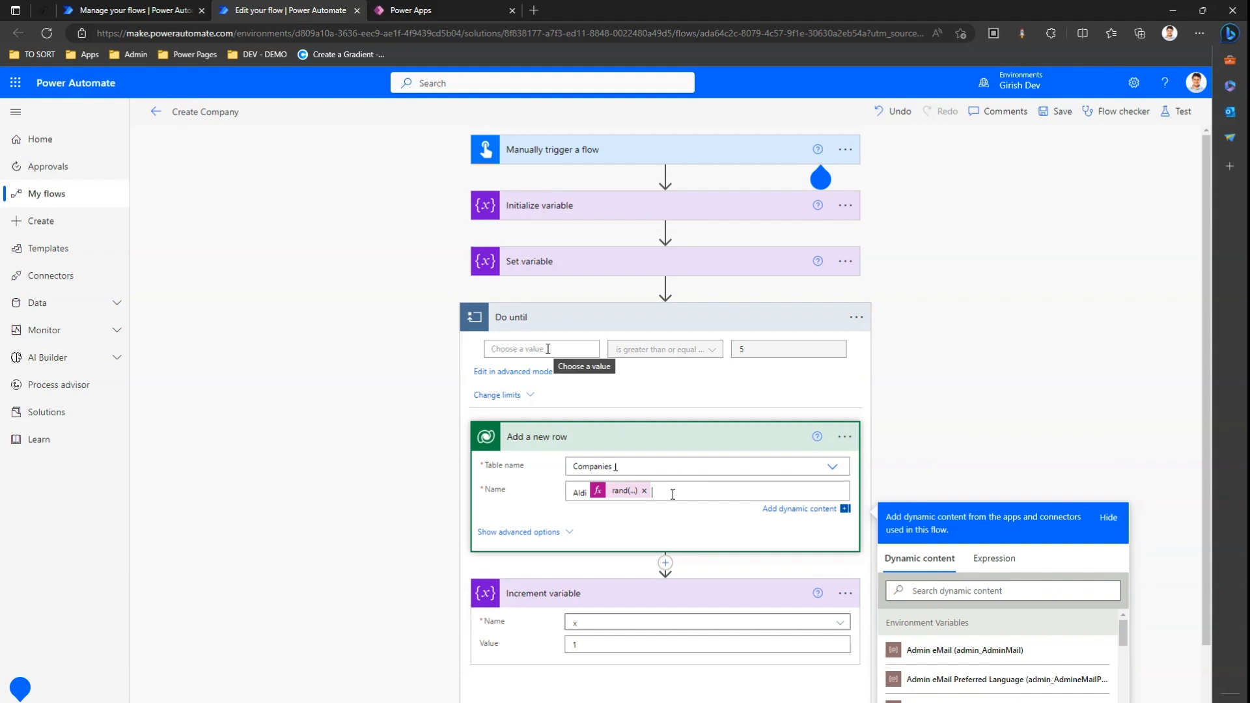
{"action": "left_click", "coordinate": [541, 349]}
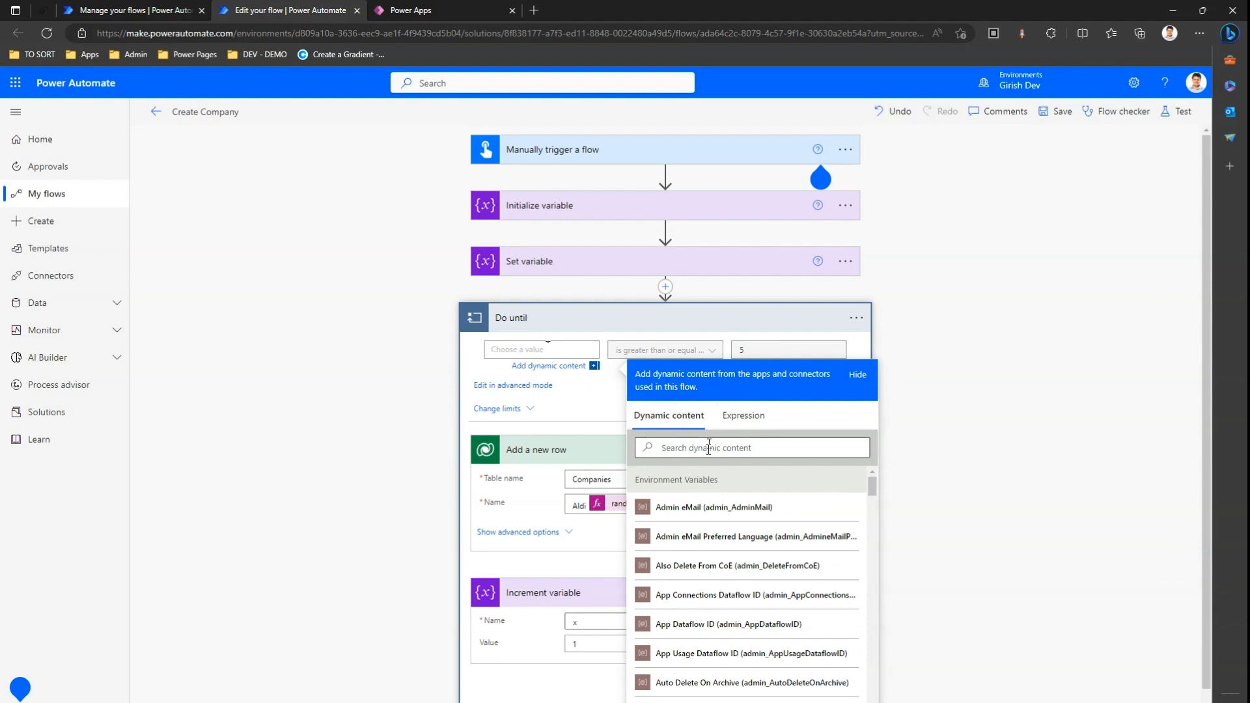
Set the Do until condition to variable x is greater than or equal to 5
{"action": "left_click", "coordinate": [749, 447]}
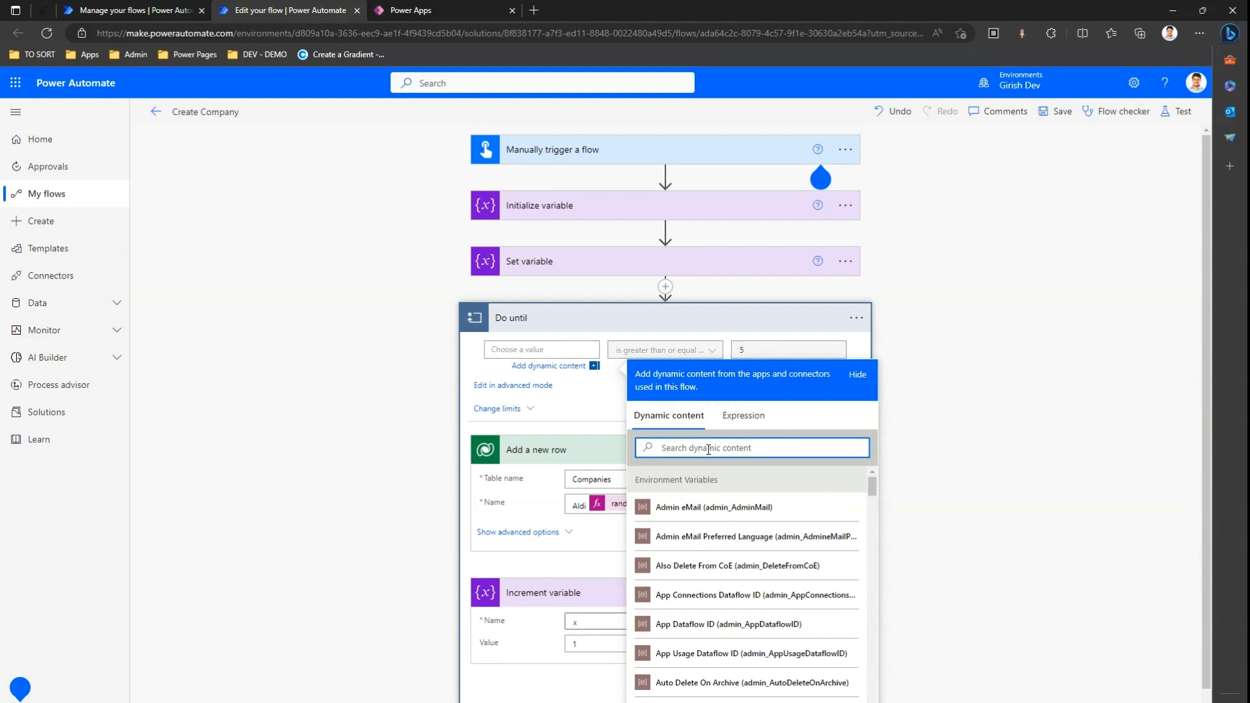
{"action": "type", "text": "x"}
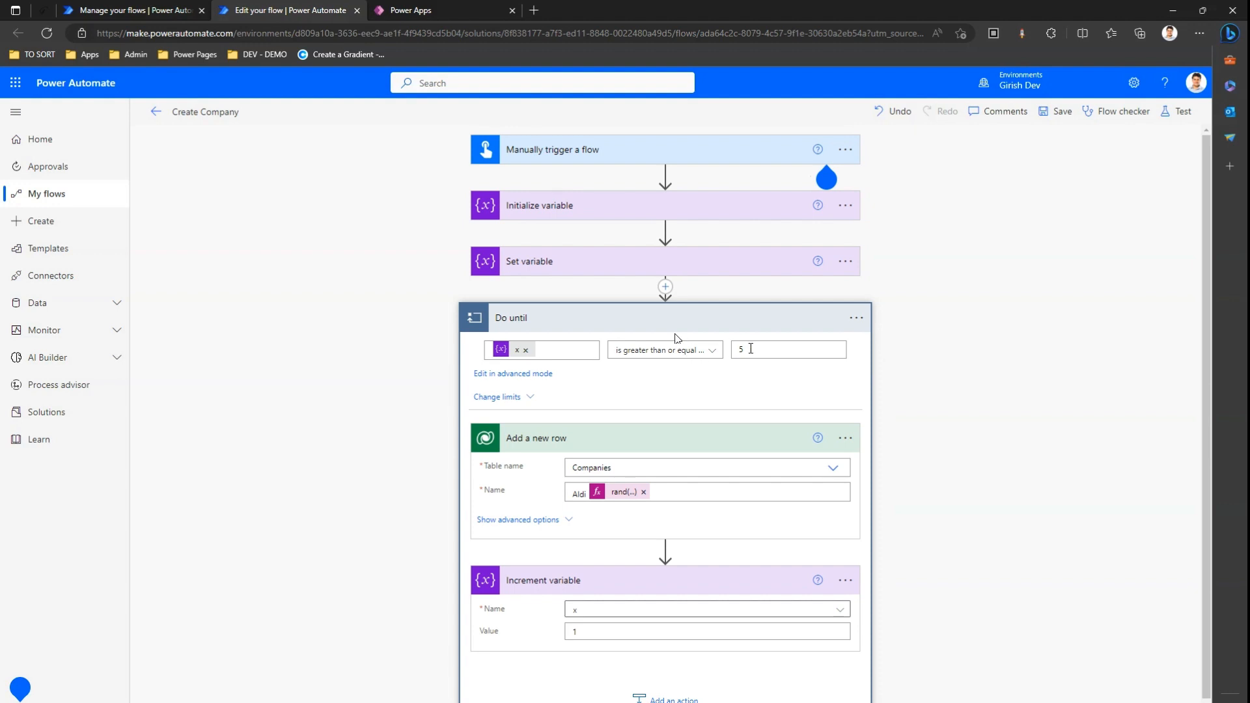
{"action": "left_click", "coordinate": [788, 349]}
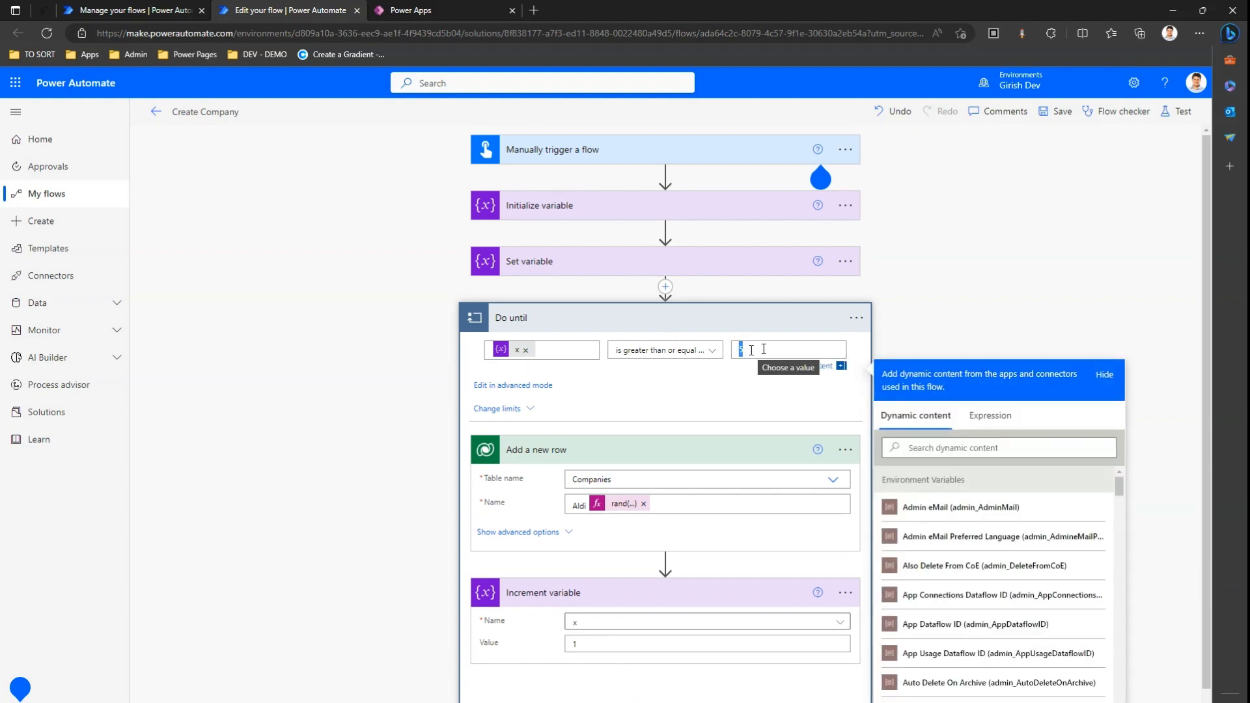
{"action": "type", "text": "5"}
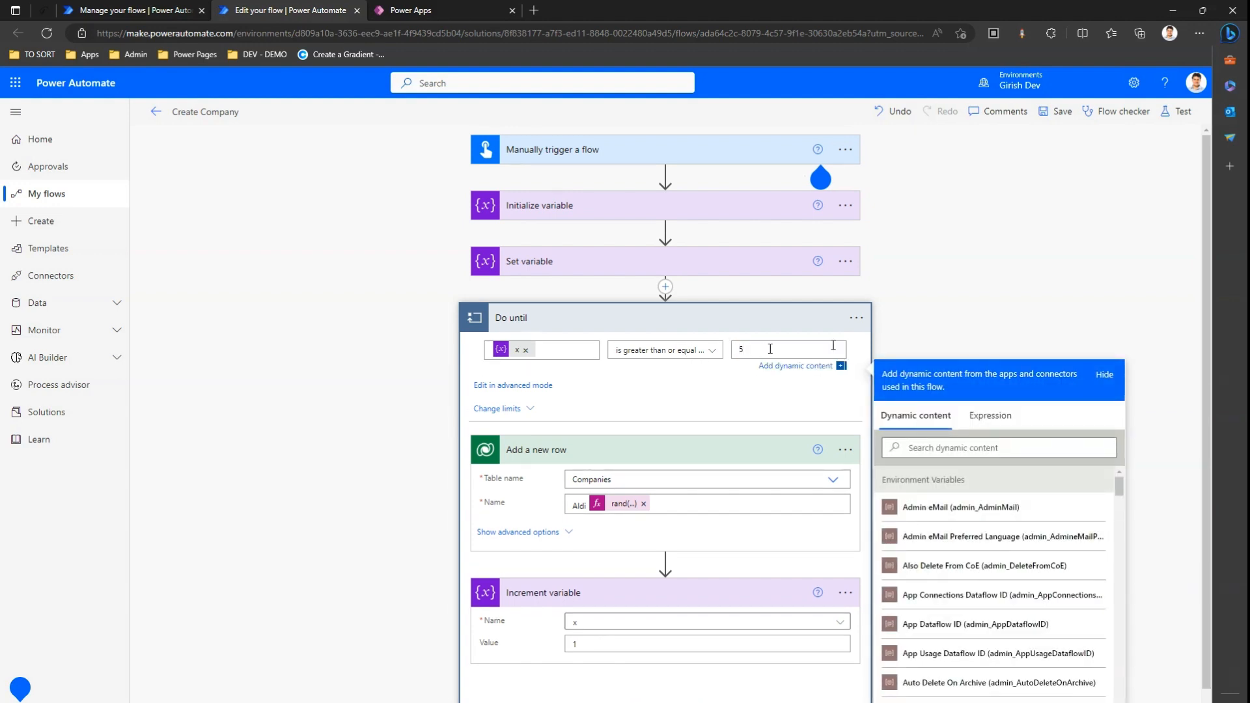
{"action": "mouse_move", "coordinate": [945, 329]}
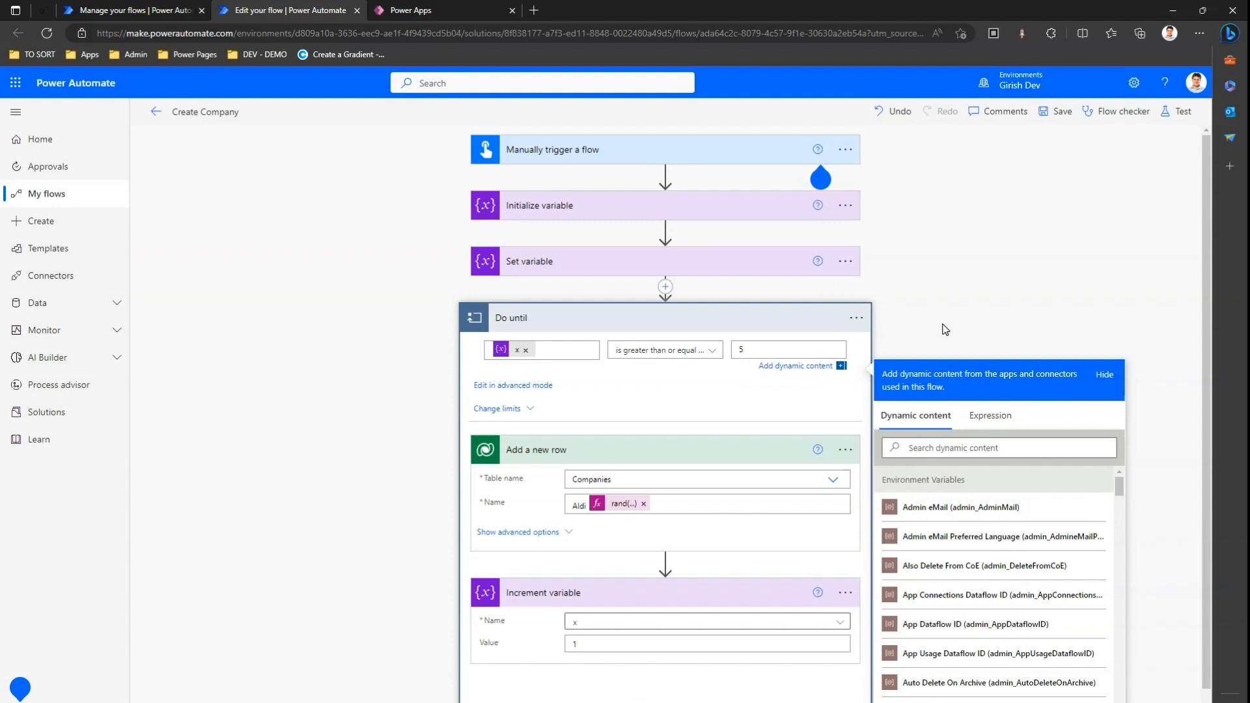
{"action": "mouse_move", "coordinate": [687, 217]}
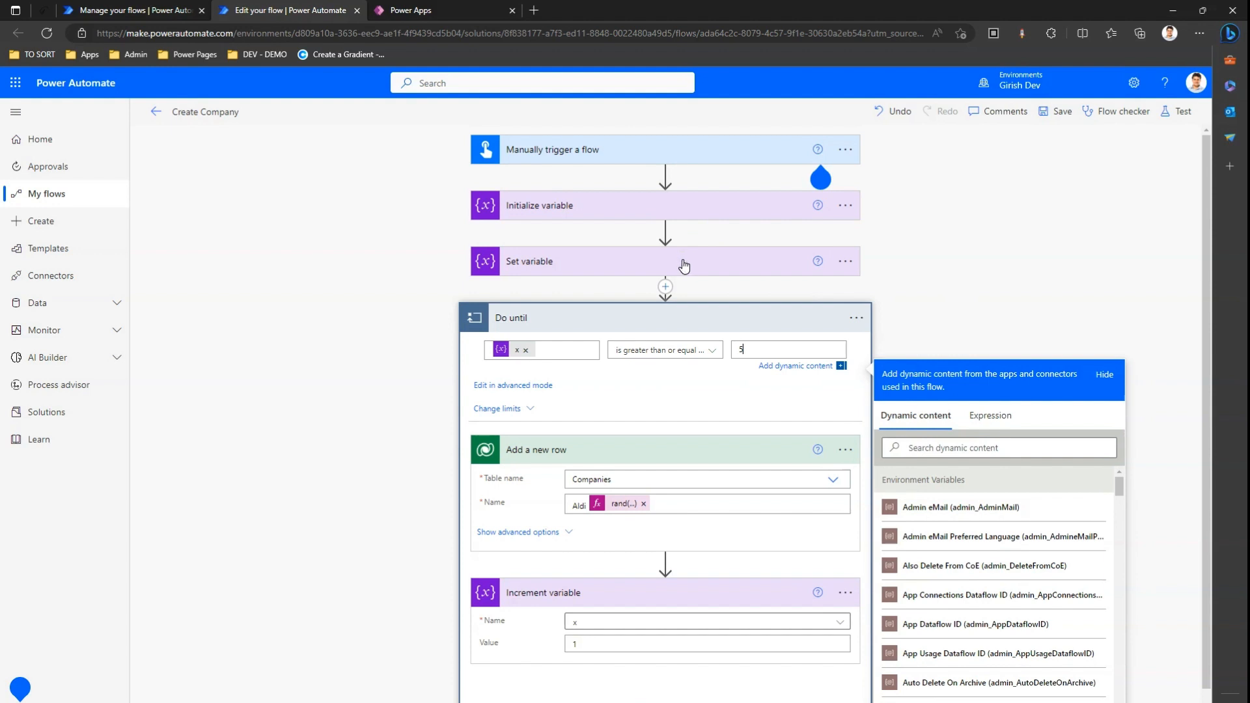
{"action": "mouse_move", "coordinate": [987, 270]}
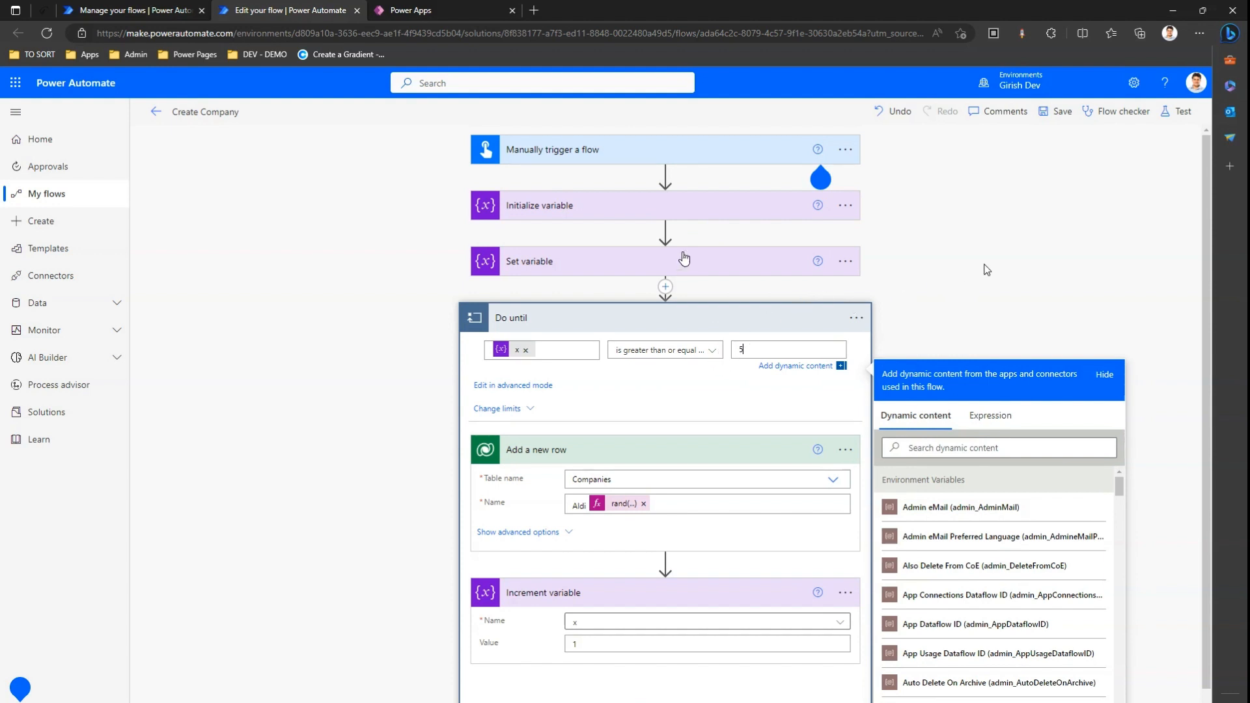
{"action": "mouse_move", "coordinate": [1064, 111]}
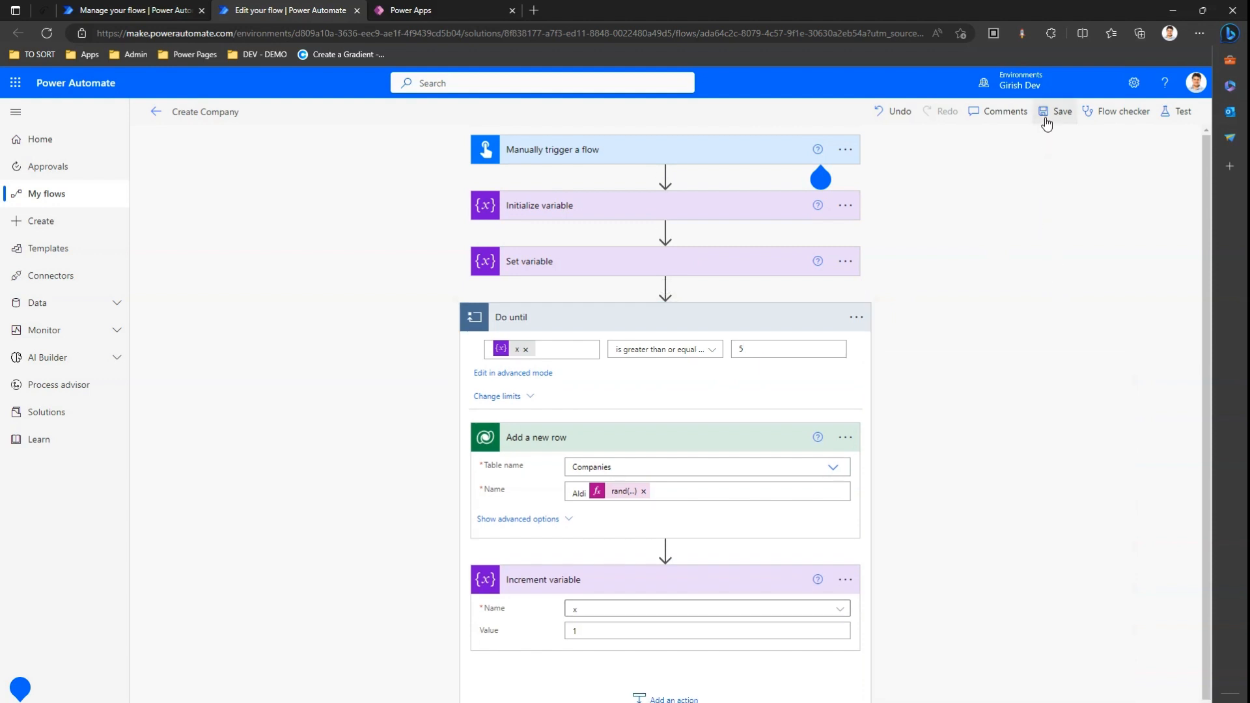
Save the flow with Apply over the newer version, then run a test
{"action": "left_click", "coordinate": [1062, 111]}
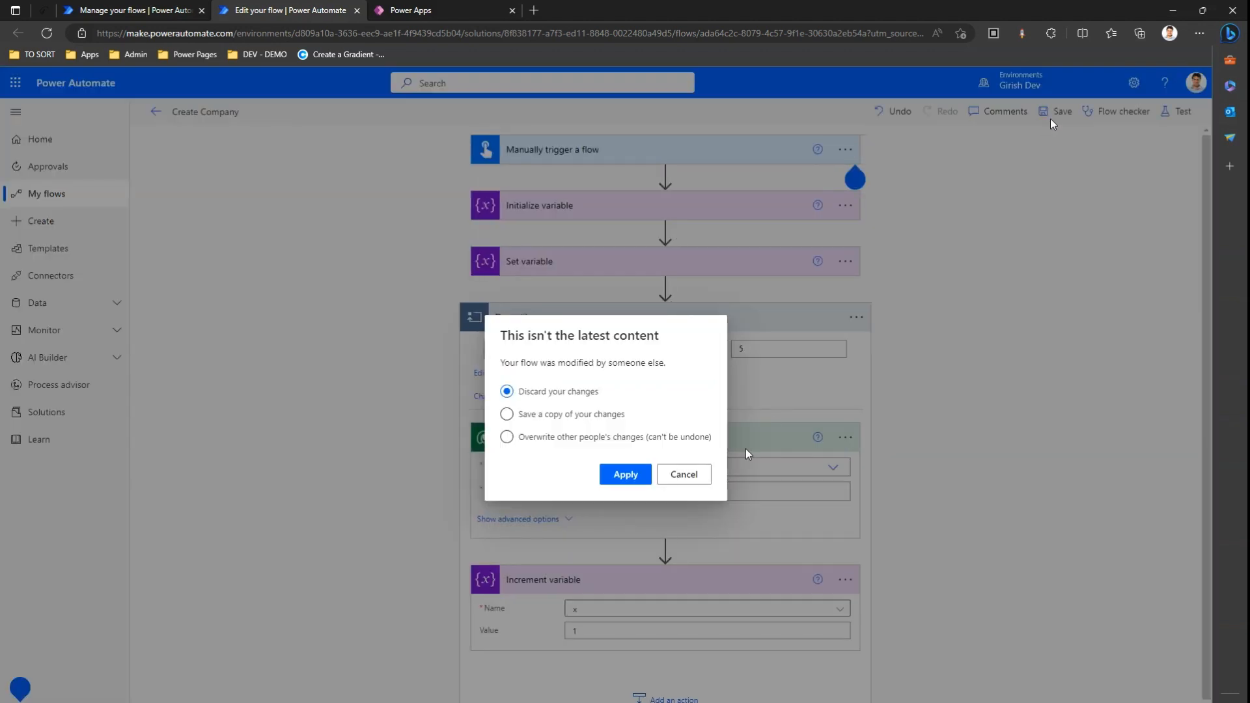
{"action": "left_click", "coordinate": [626, 475]}
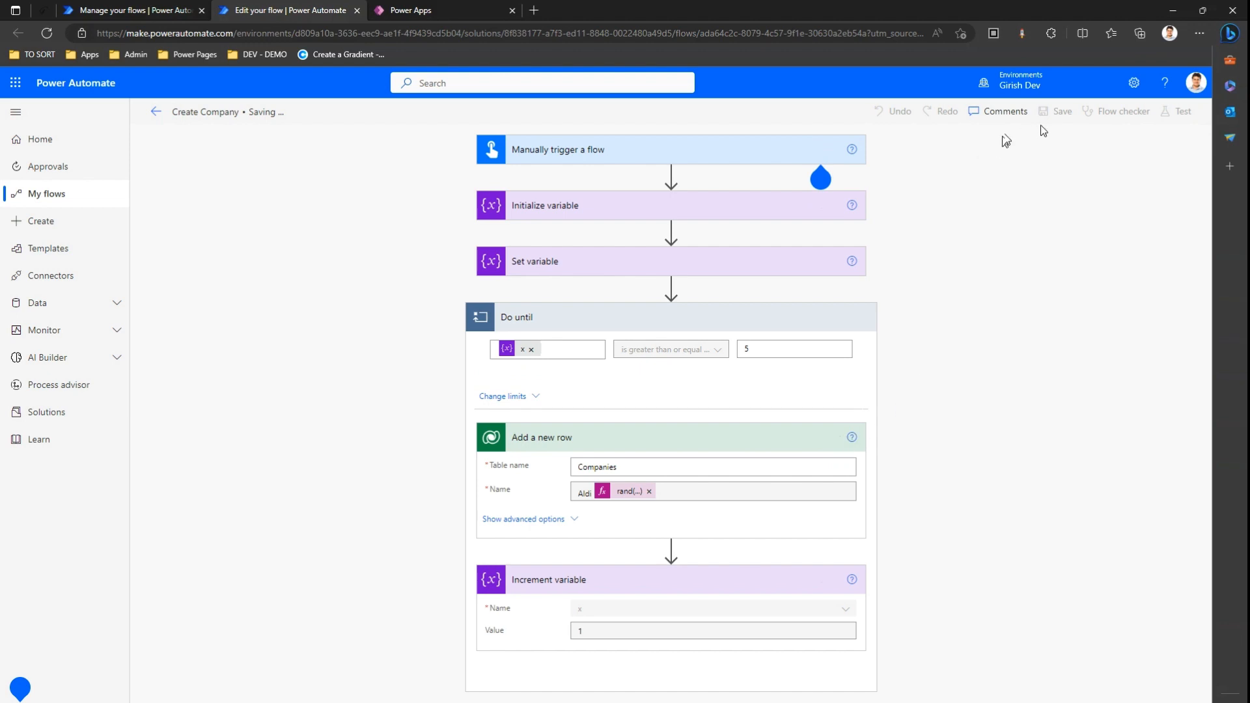
{"action": "left_click", "coordinate": [1062, 112]}
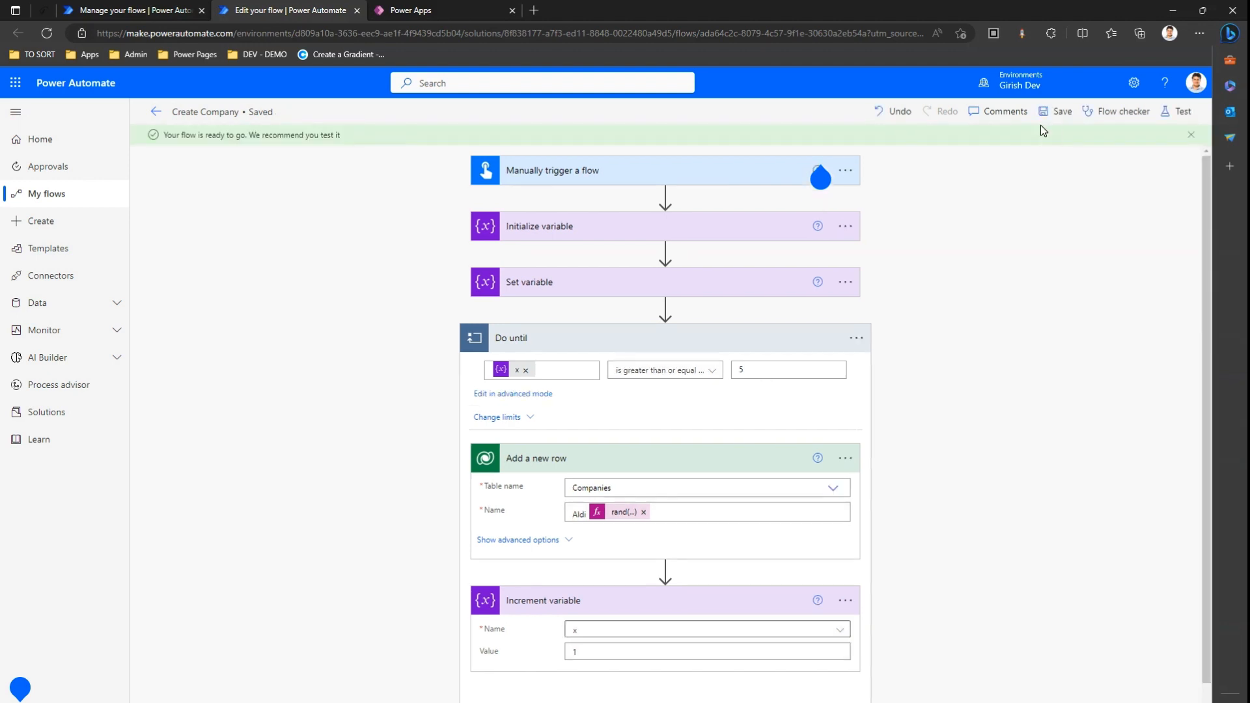
{"action": "left_click", "coordinate": [1182, 110]}
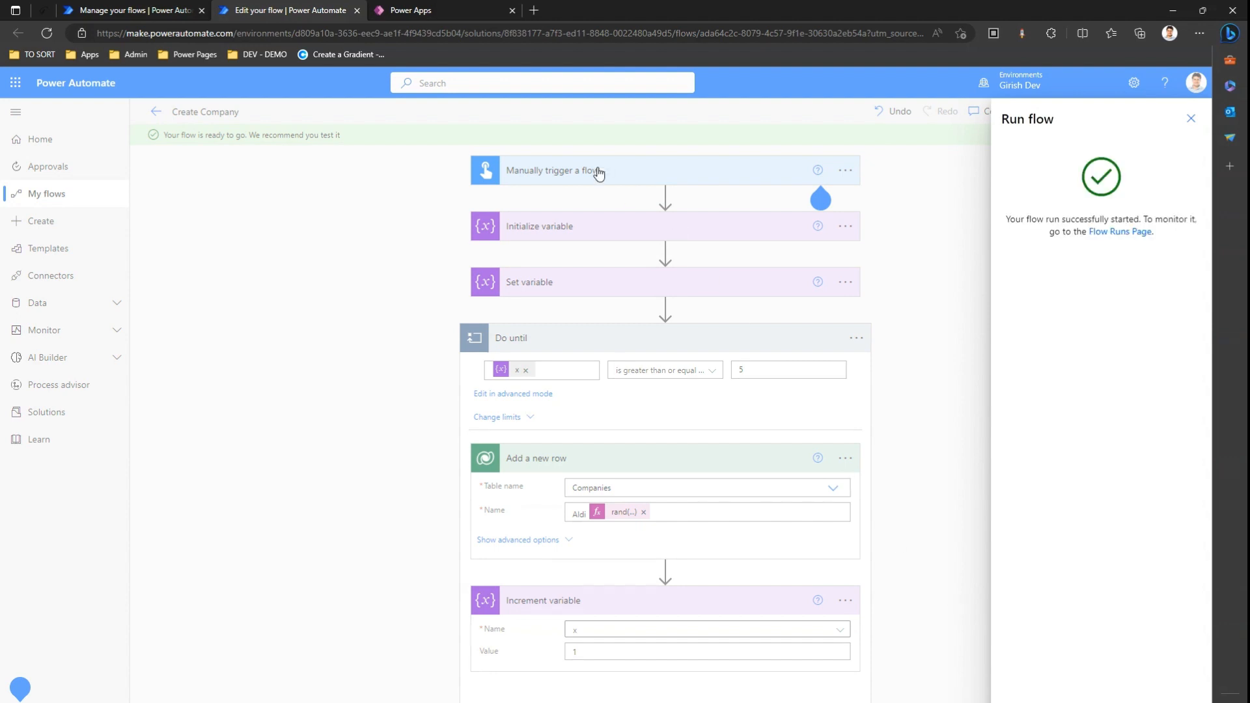
{"action": "left_click", "coordinate": [1191, 118]}
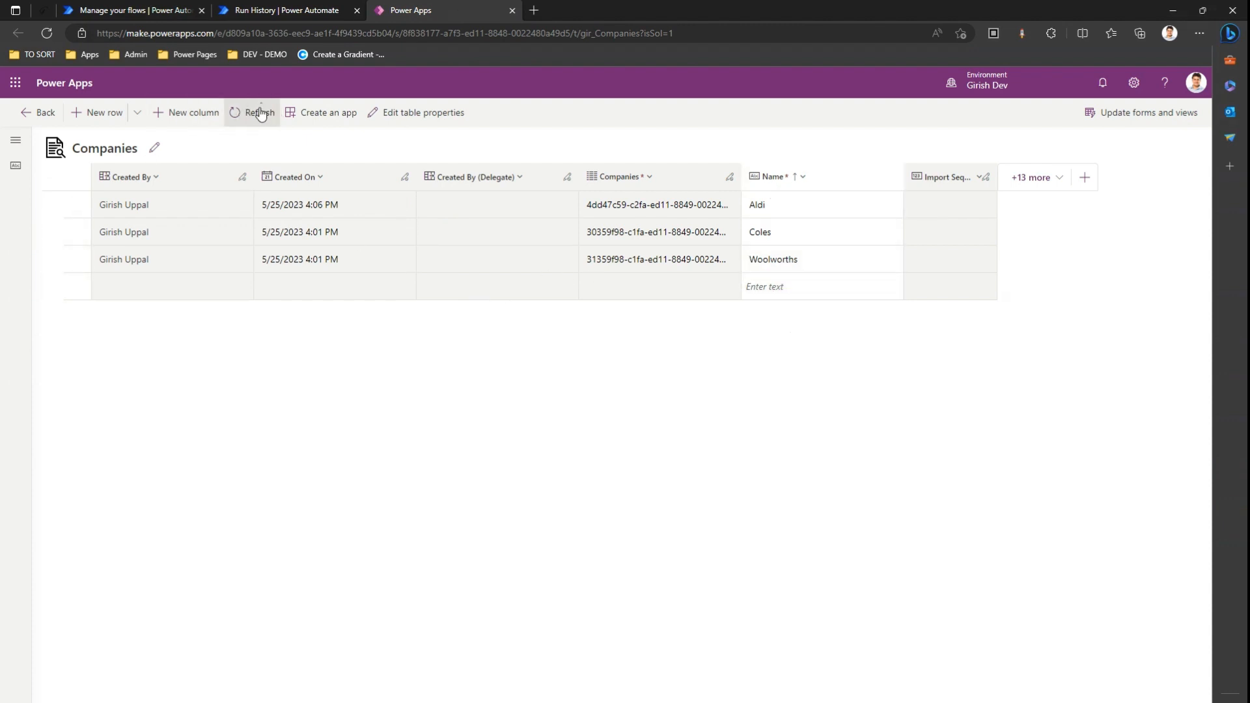
Refresh the Companies table and confirm the run added Aldi 22, 25, 51 and 97
{"action": "left_click", "coordinate": [258, 112]}
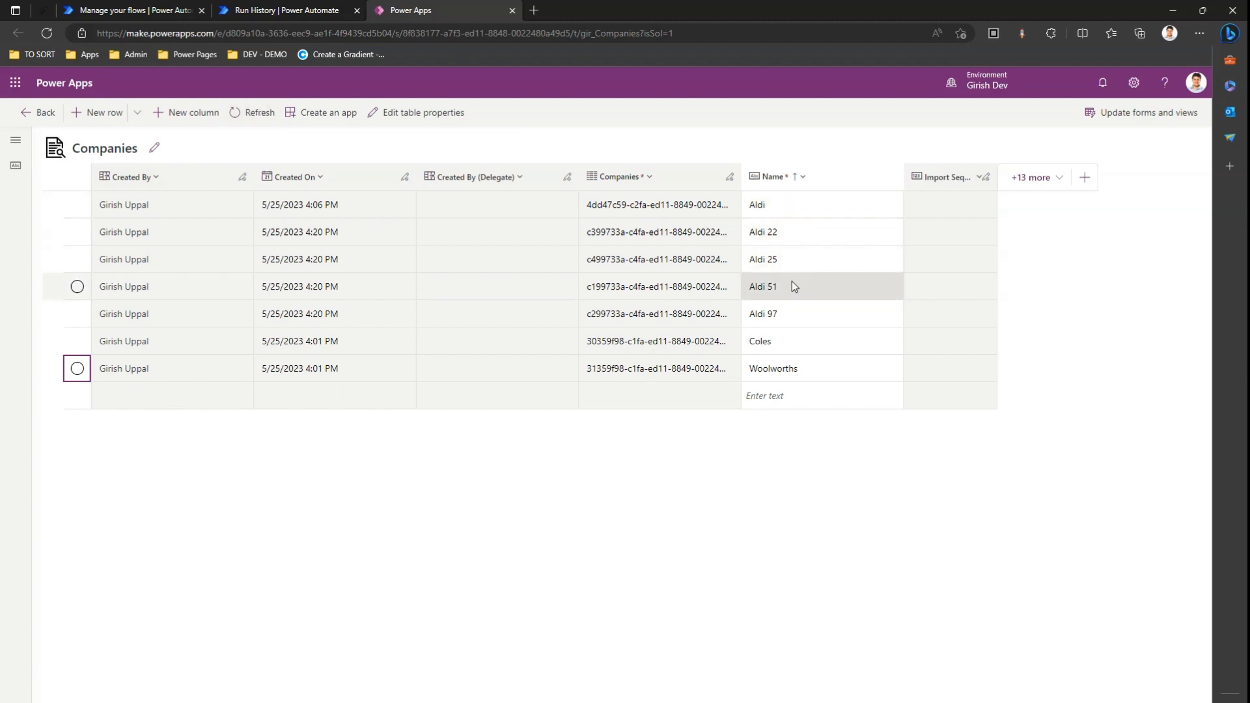
{"action": "mouse_move", "coordinate": [807, 232]}
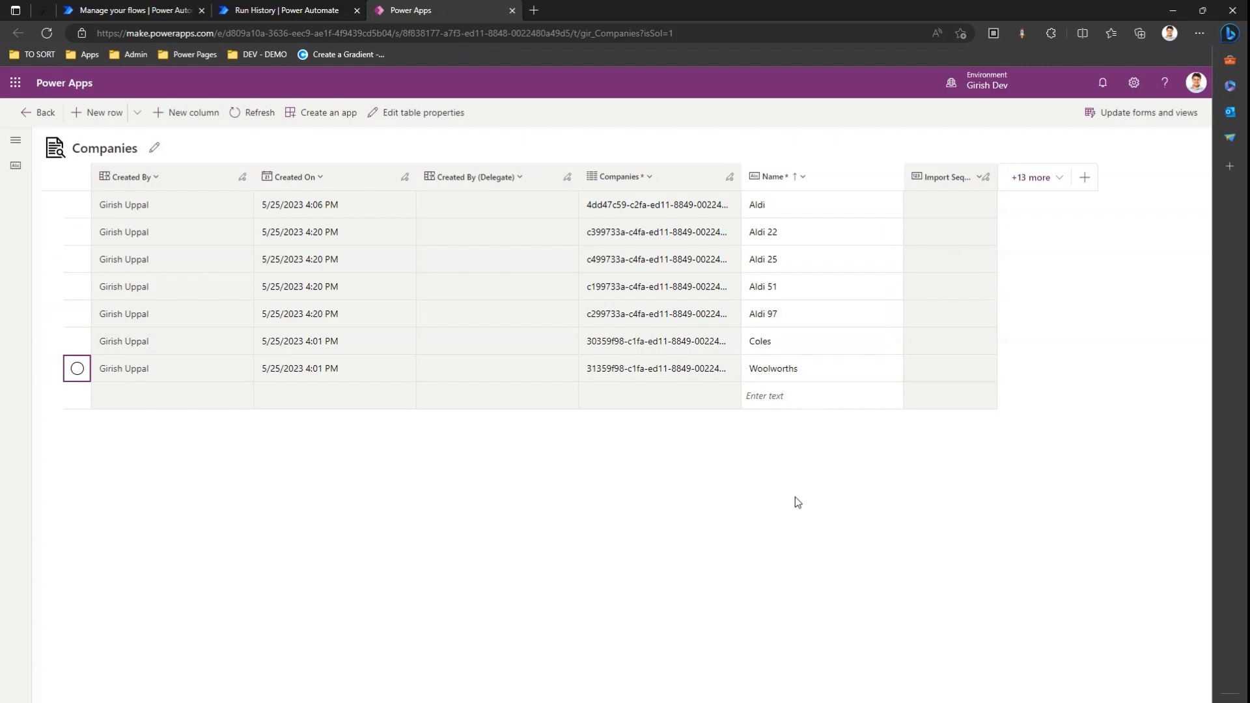
{"action": "left_click", "coordinate": [283, 10]}
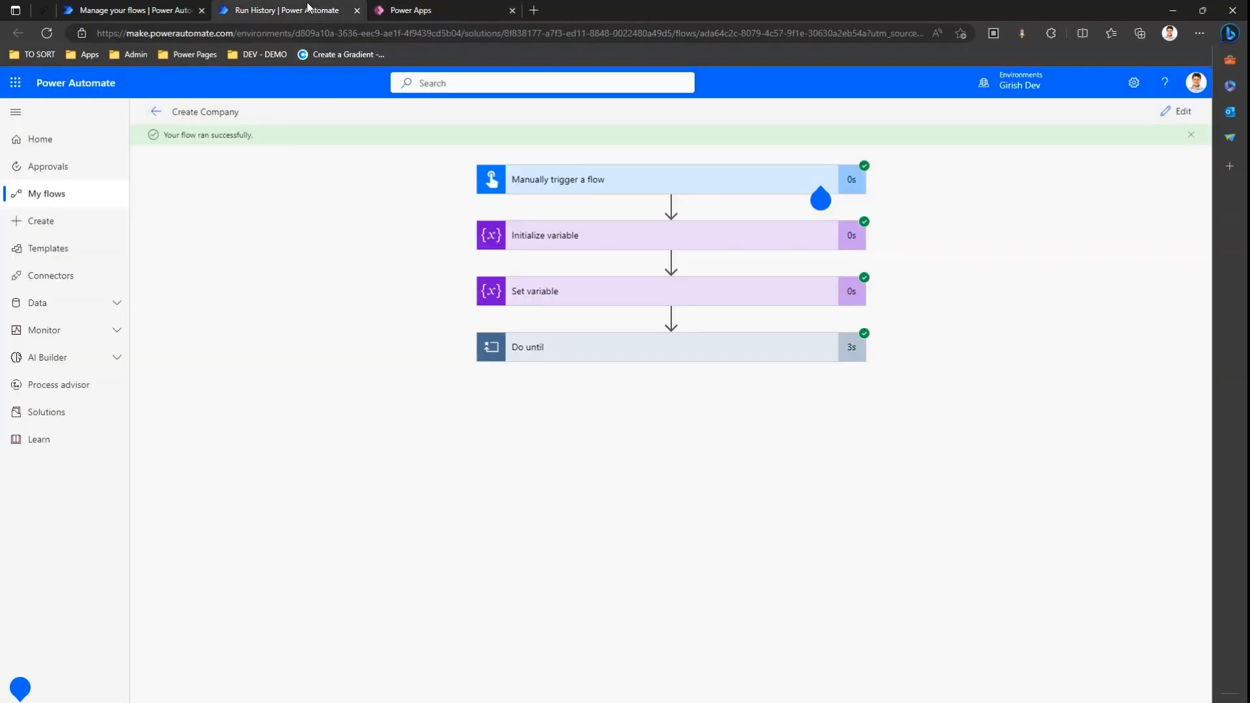
{"action": "mouse_move", "coordinate": [867, 181]}
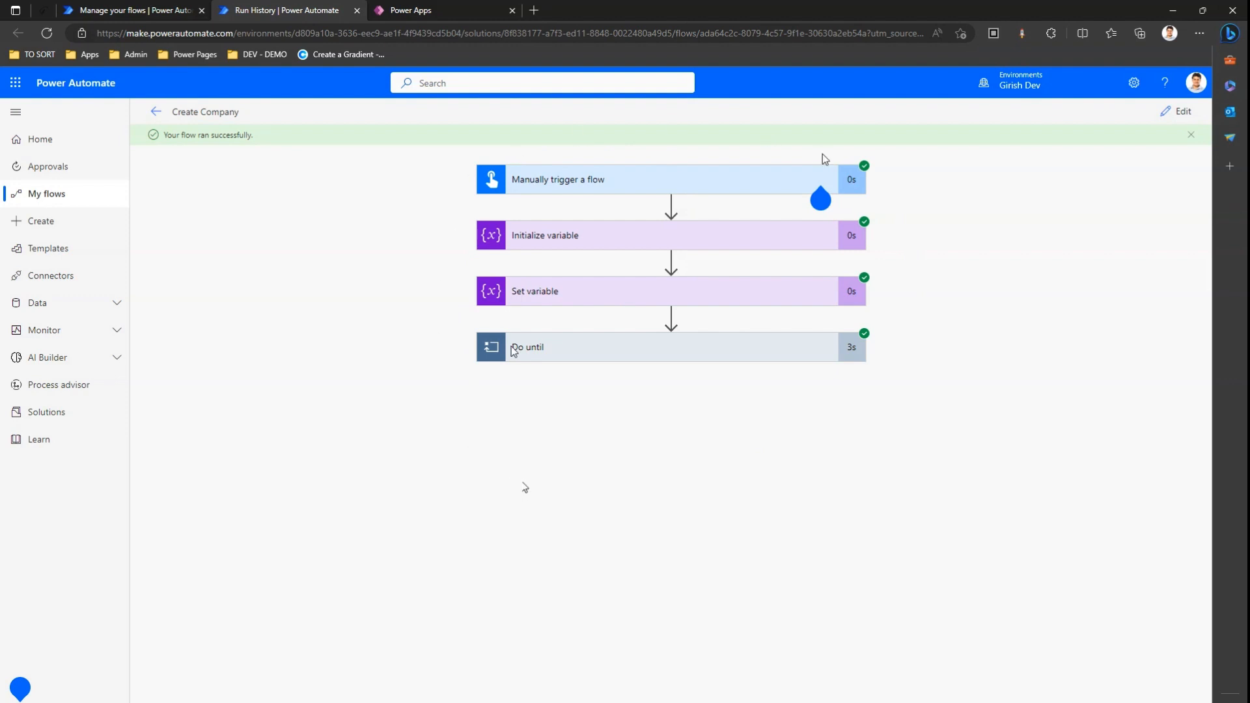
{"action": "left_click", "coordinate": [409, 10]}
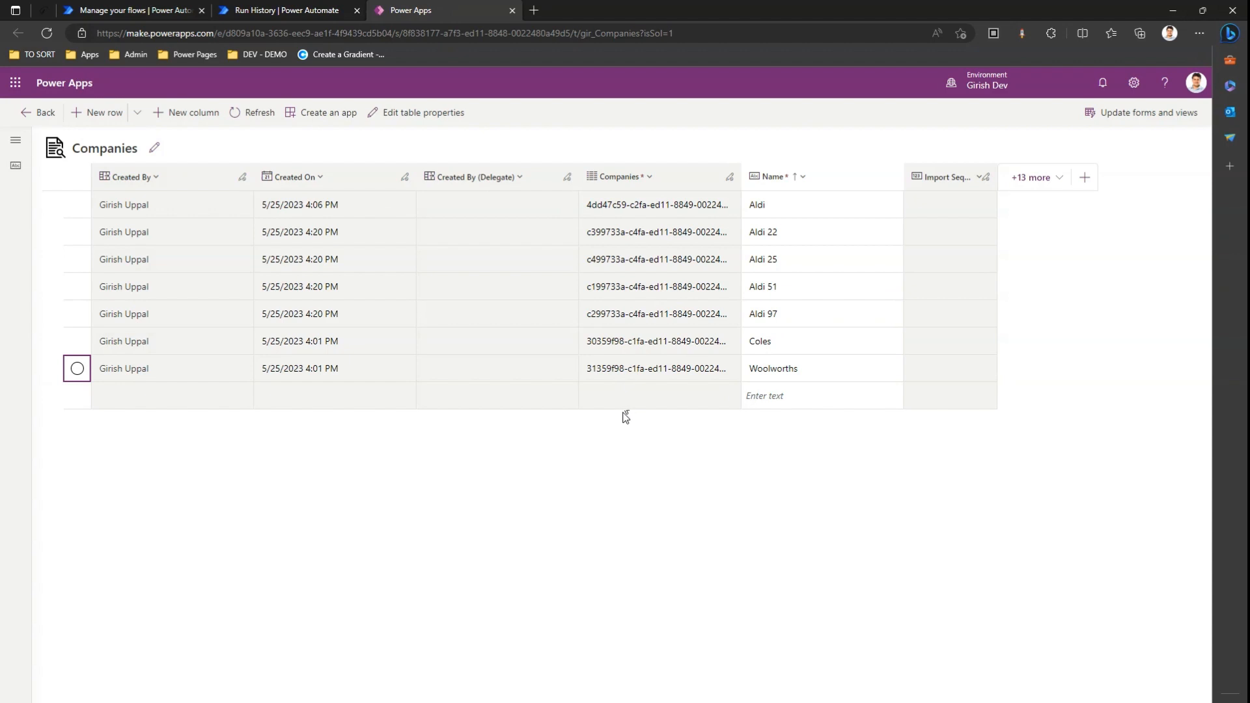
{"action": "left_click", "coordinate": [287, 10]}
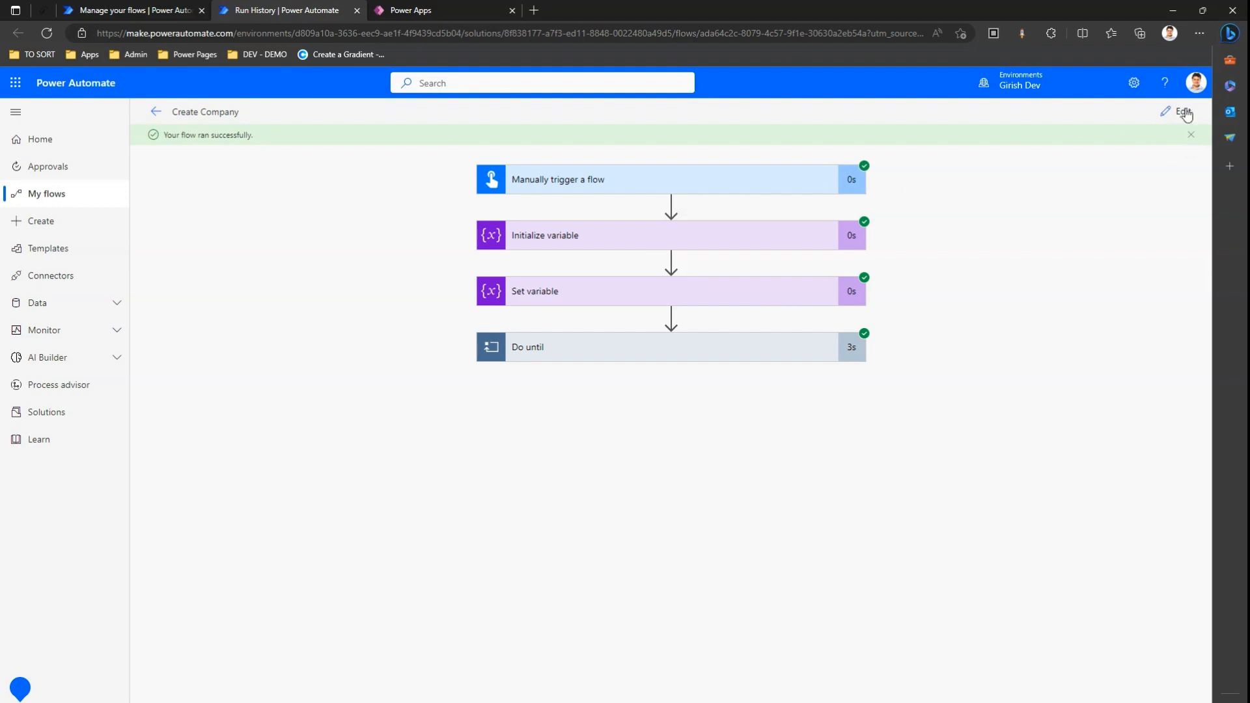
{"action": "mouse_move", "coordinate": [785, 306]}
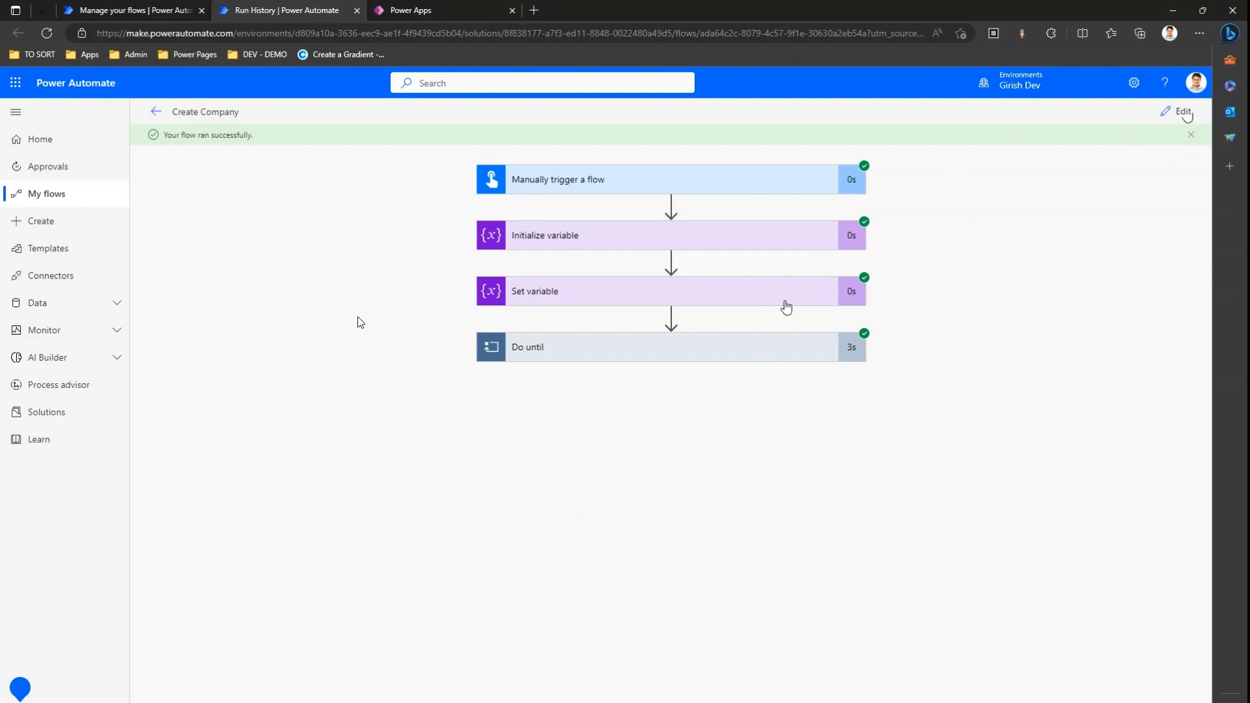
{"action": "left_click", "coordinate": [542, 83]}
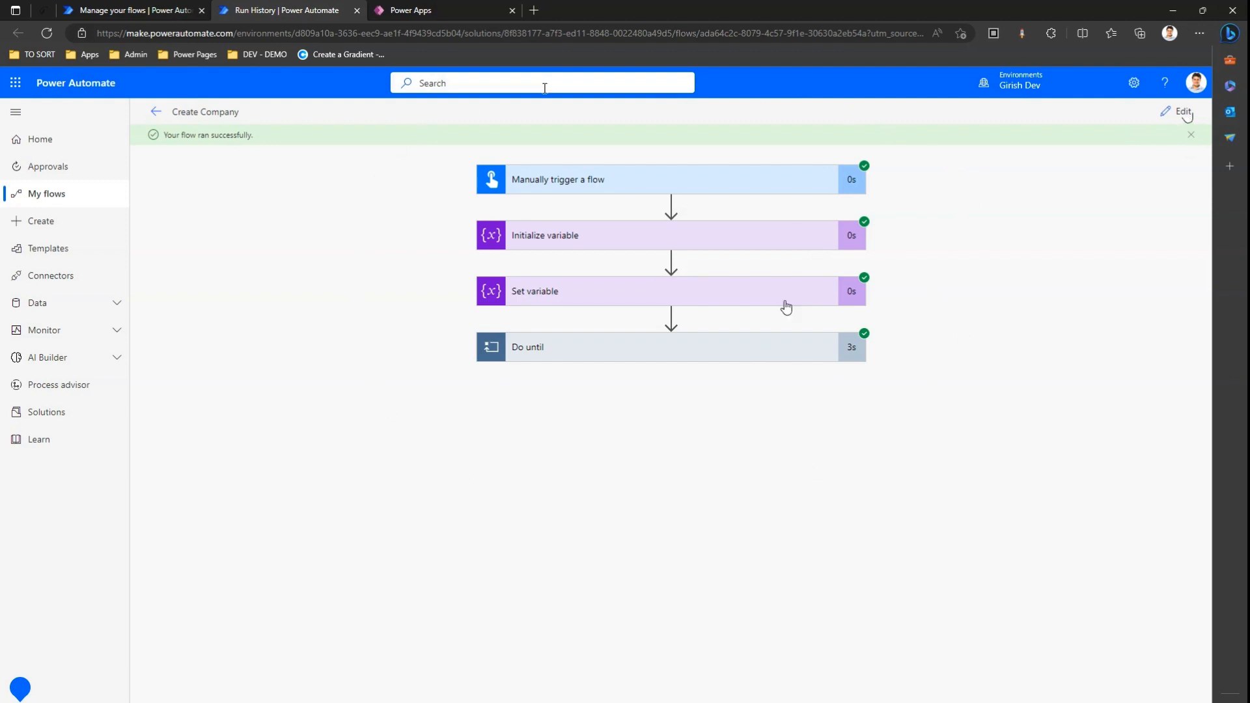
{"action": "left_click", "coordinate": [443, 9]}
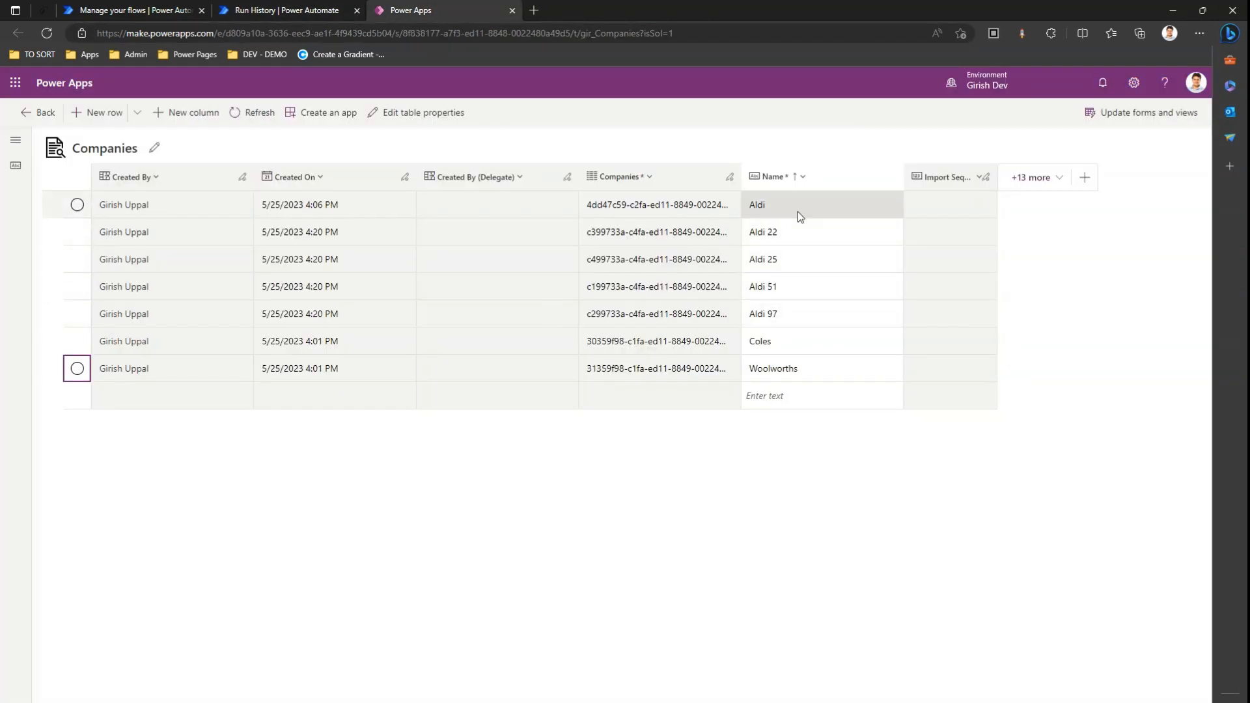